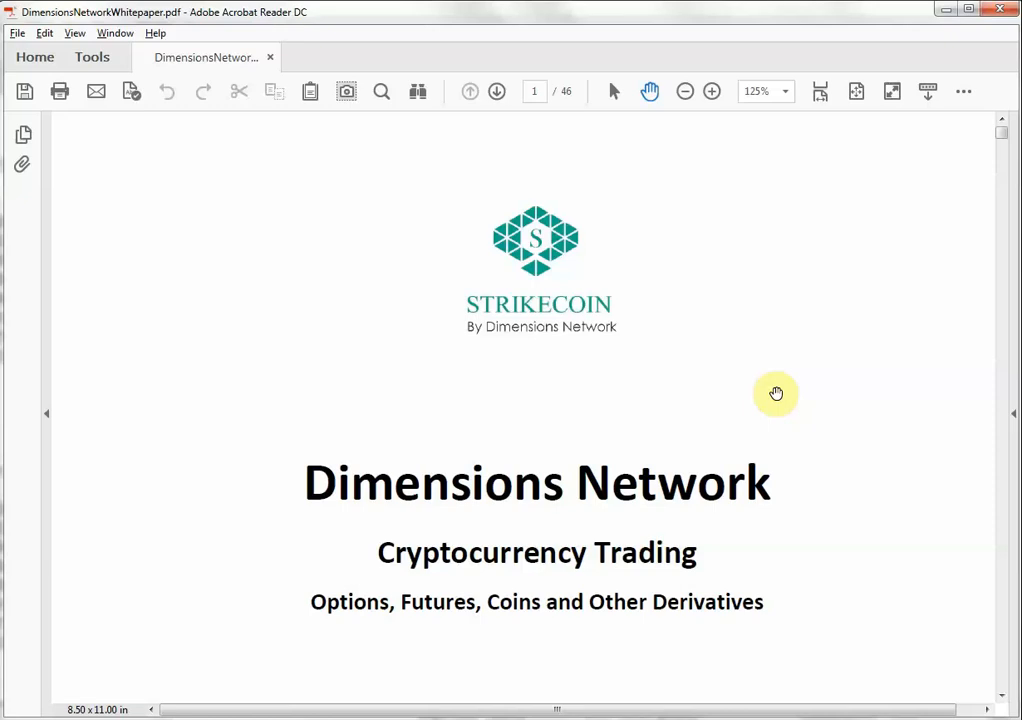
mouse_move(654, 358)
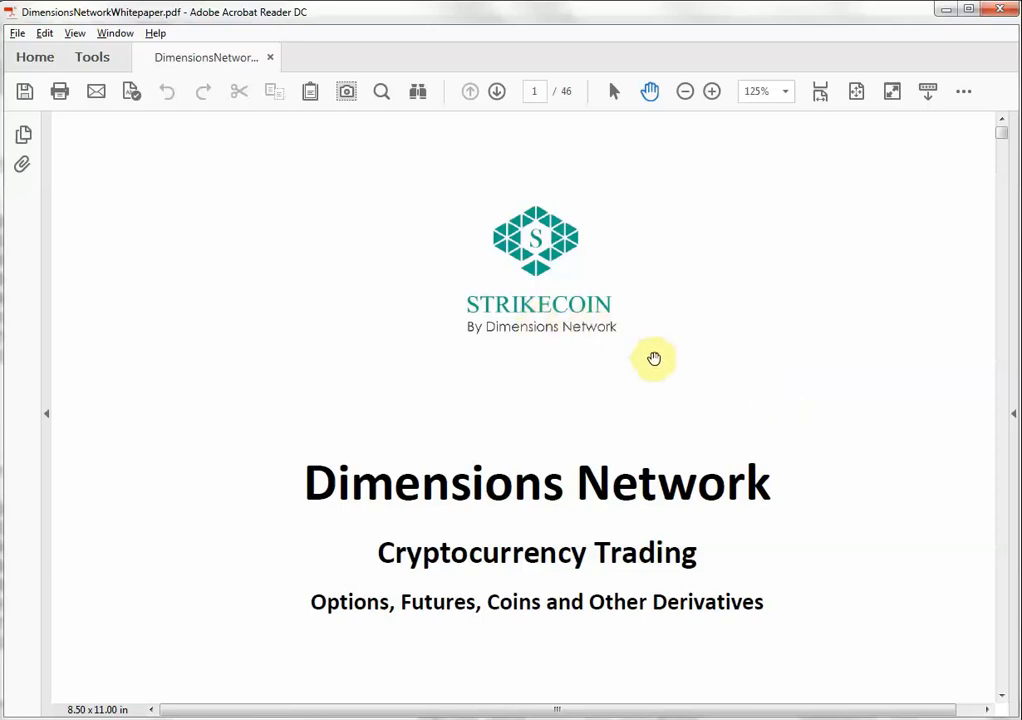
mouse_move(710, 521)
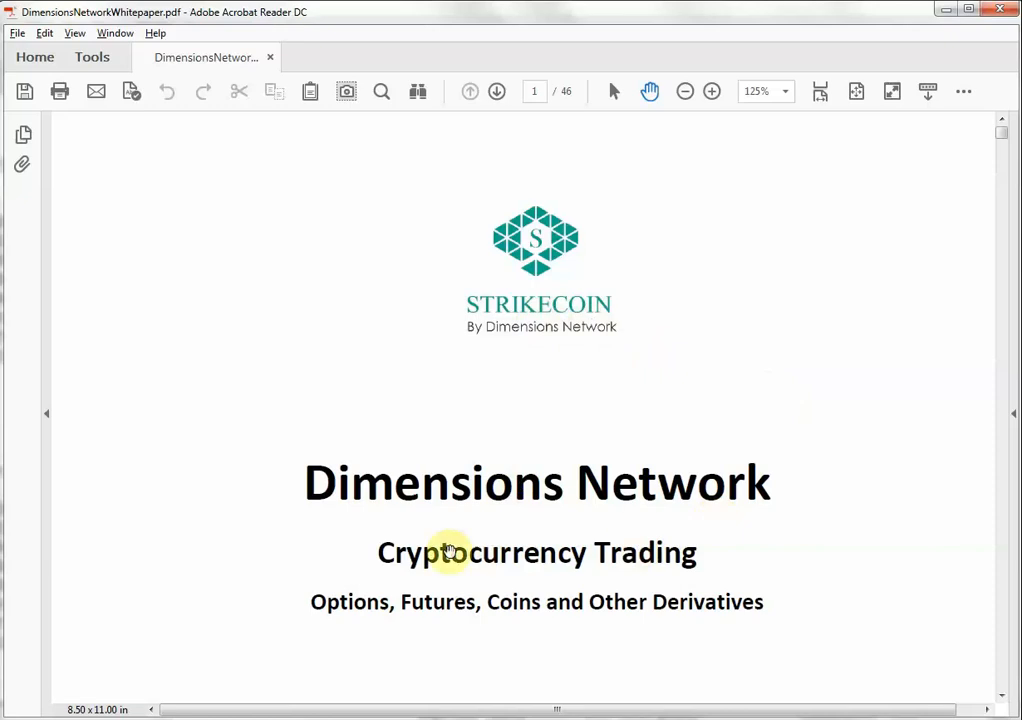
mouse_move(495, 596)
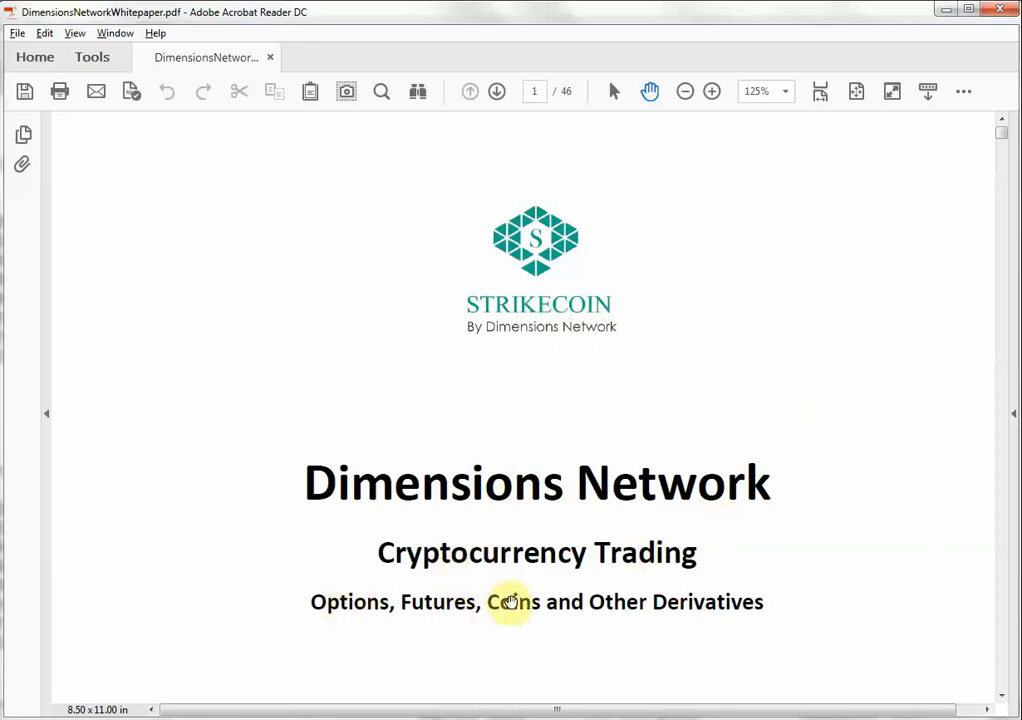
mouse_move(752, 584)
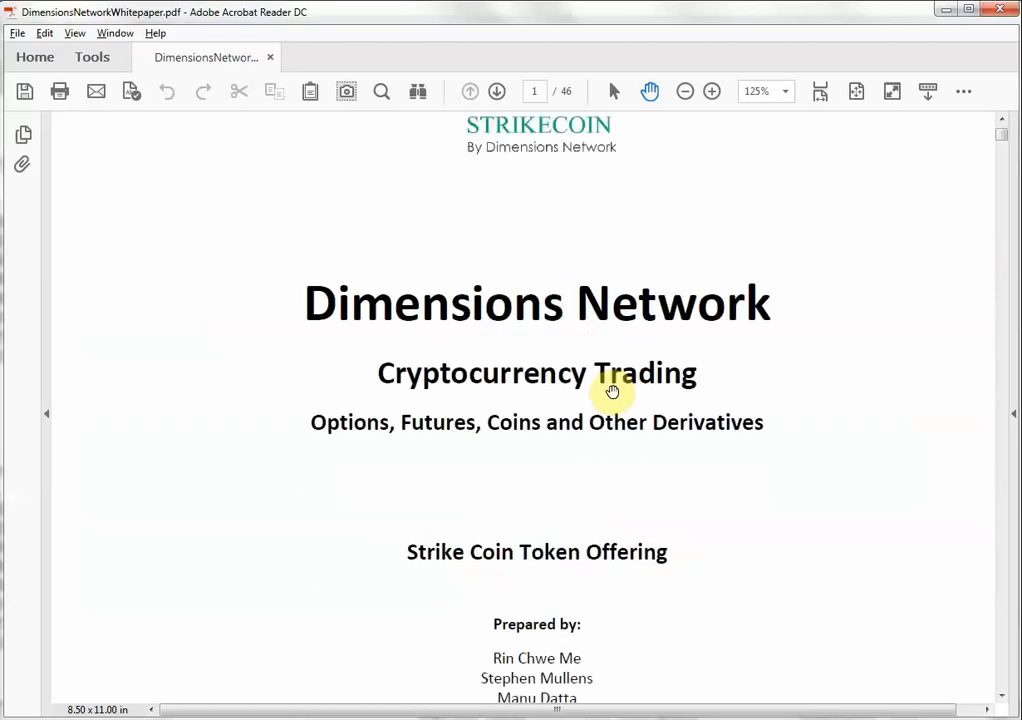
scroll(down, 3)
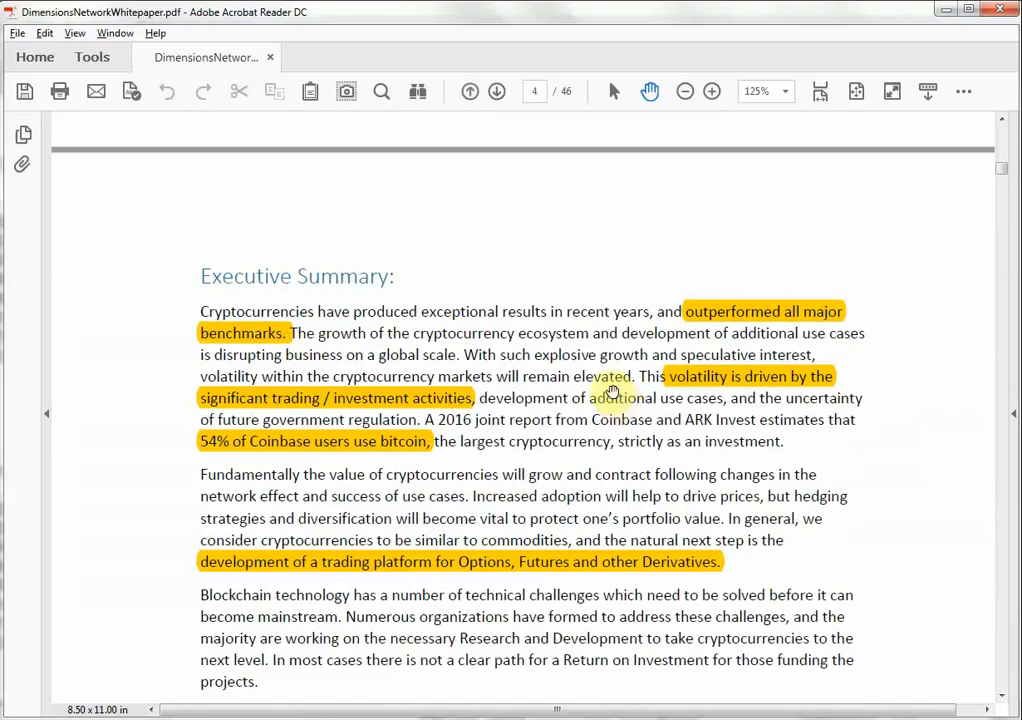
mouse_move(418, 398)
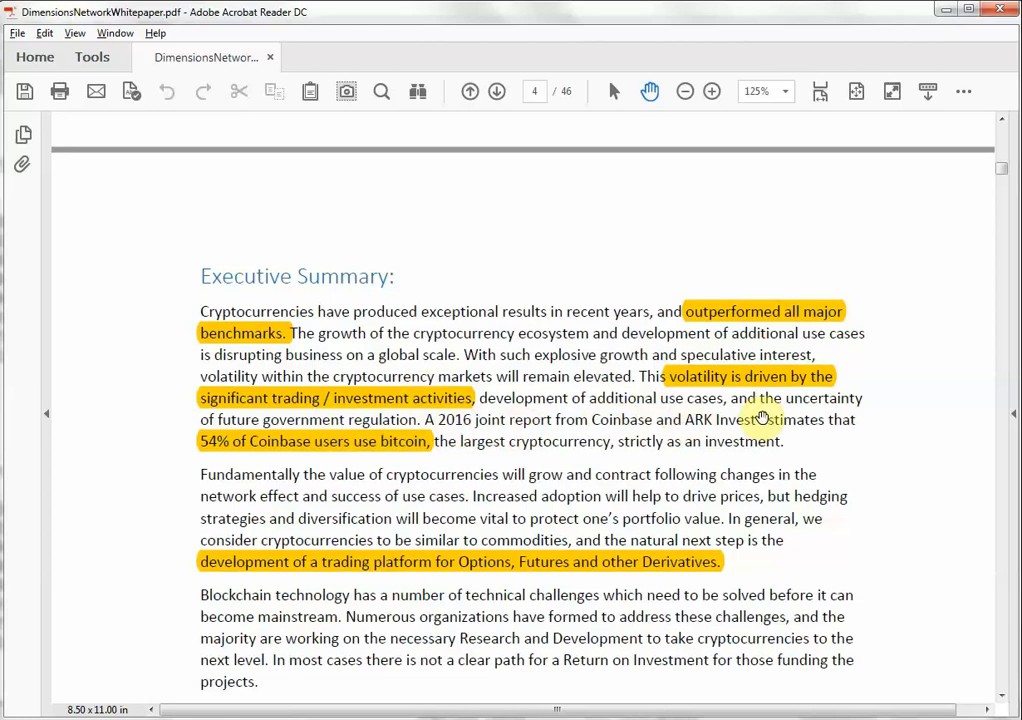
mouse_move(828, 419)
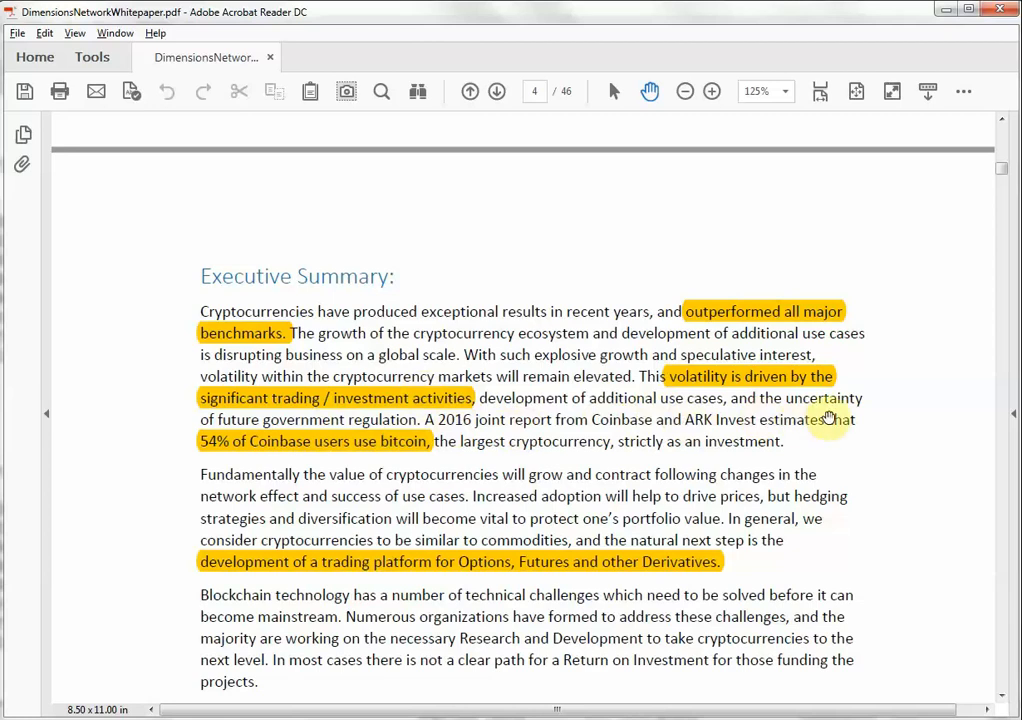
mouse_move(323, 453)
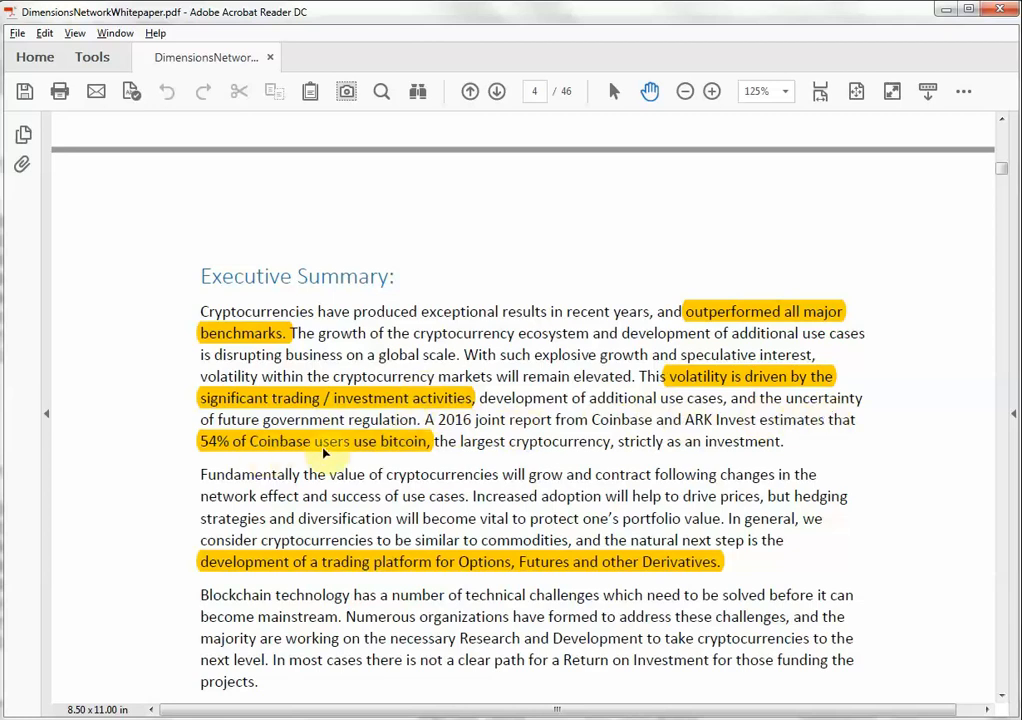
mouse_move(398, 446)
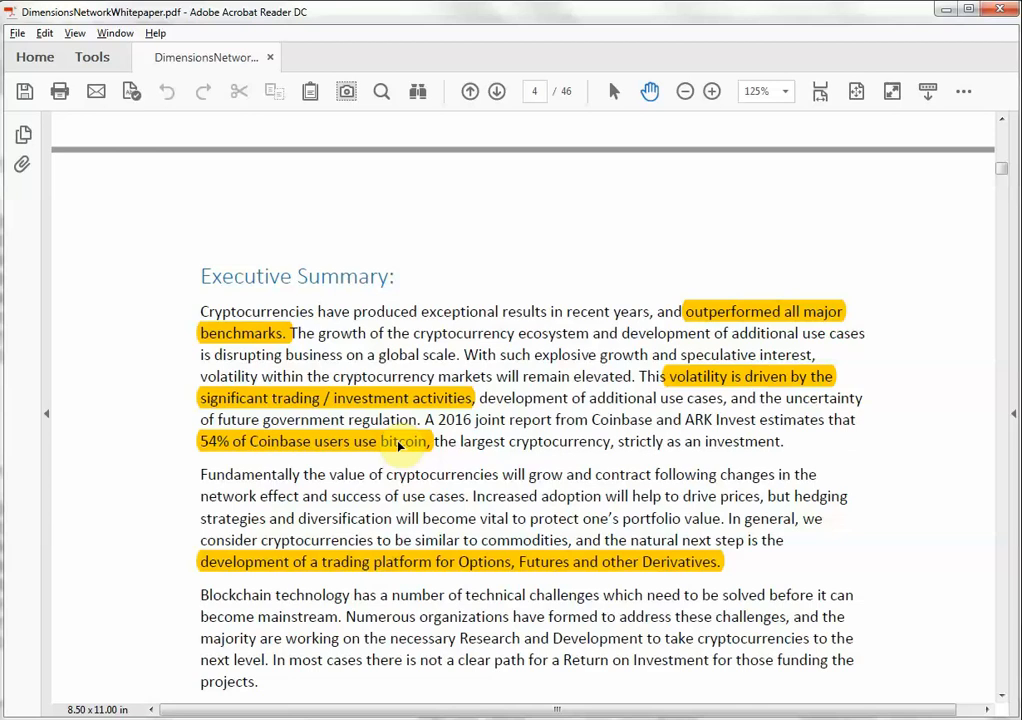
scroll(down, 3)
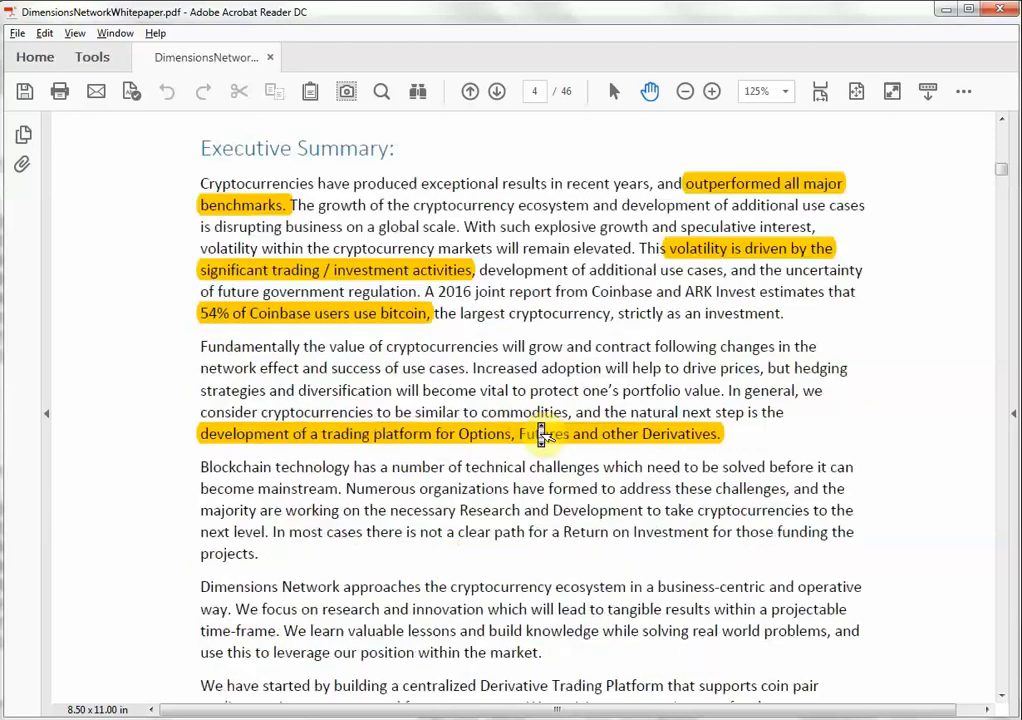
scroll(down, 3)
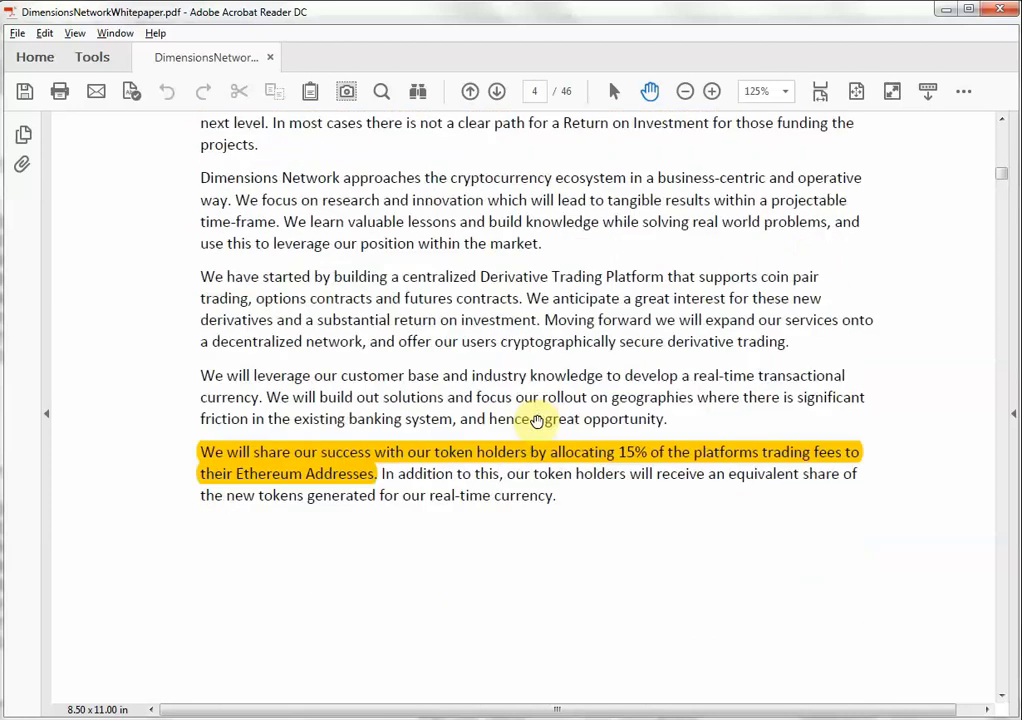
mouse_move(622, 472)
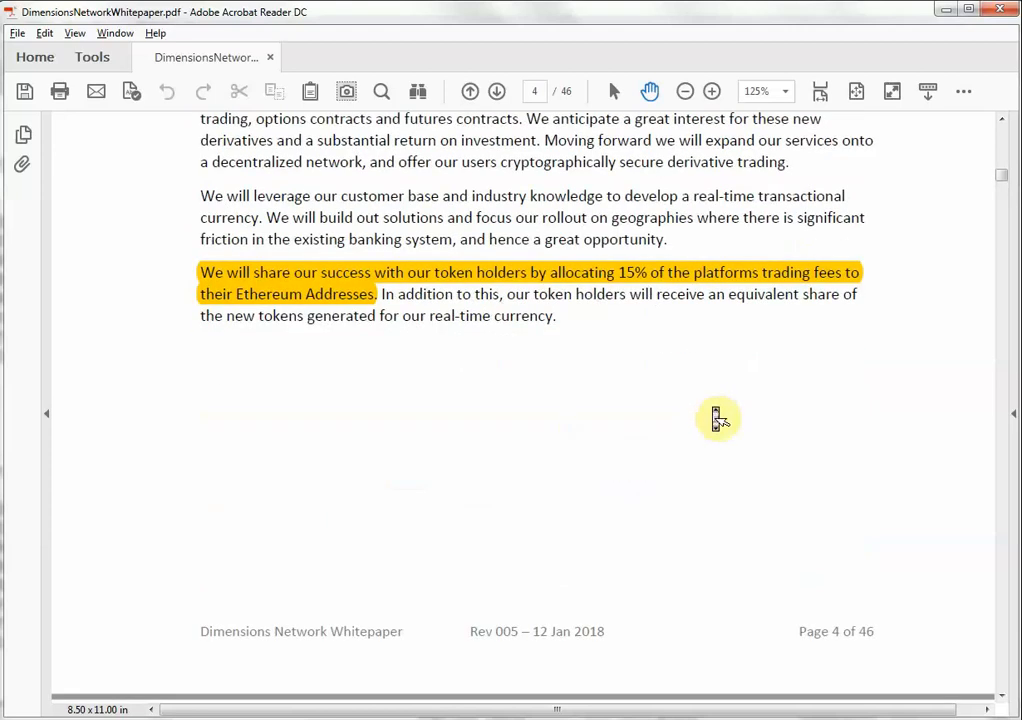
scroll(down, 3)
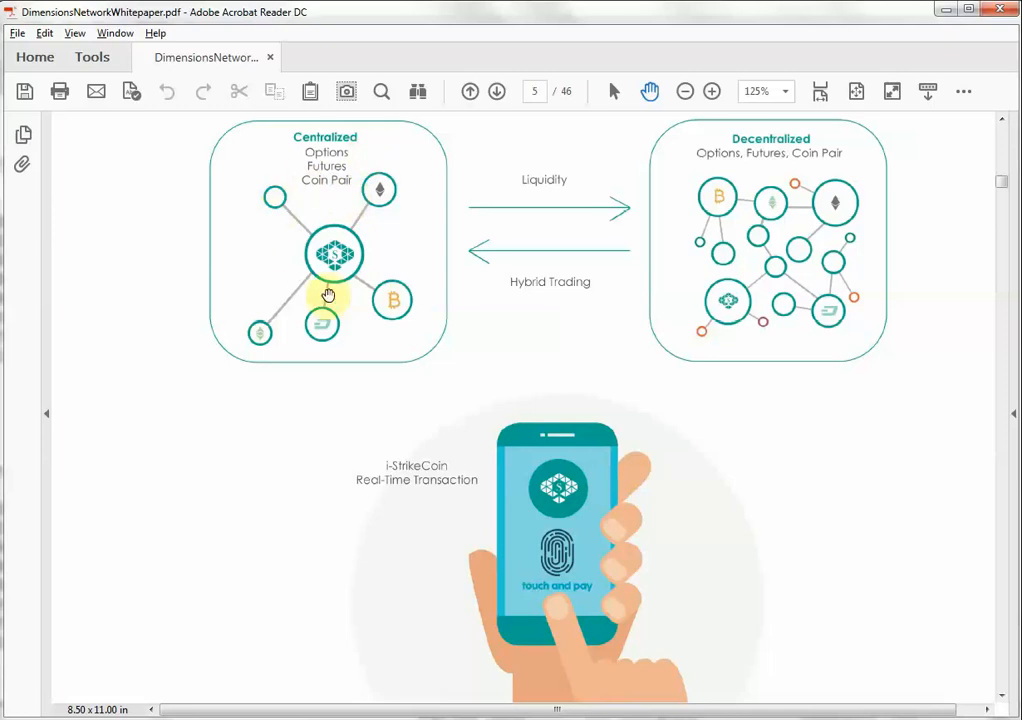
mouse_move(816, 341)
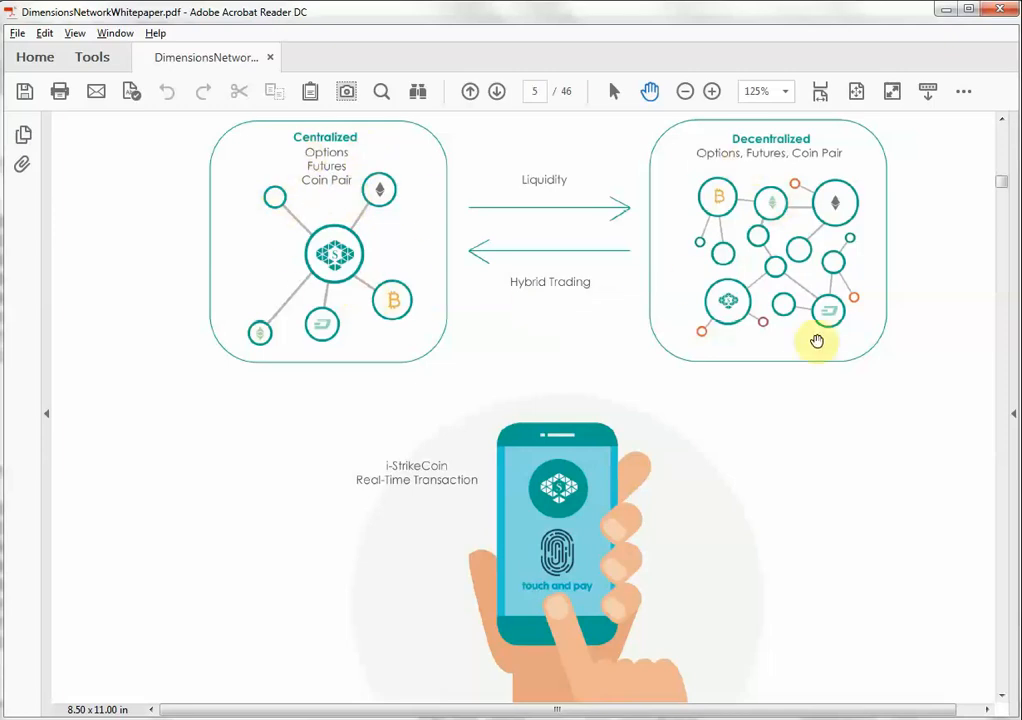
mouse_move(498, 283)
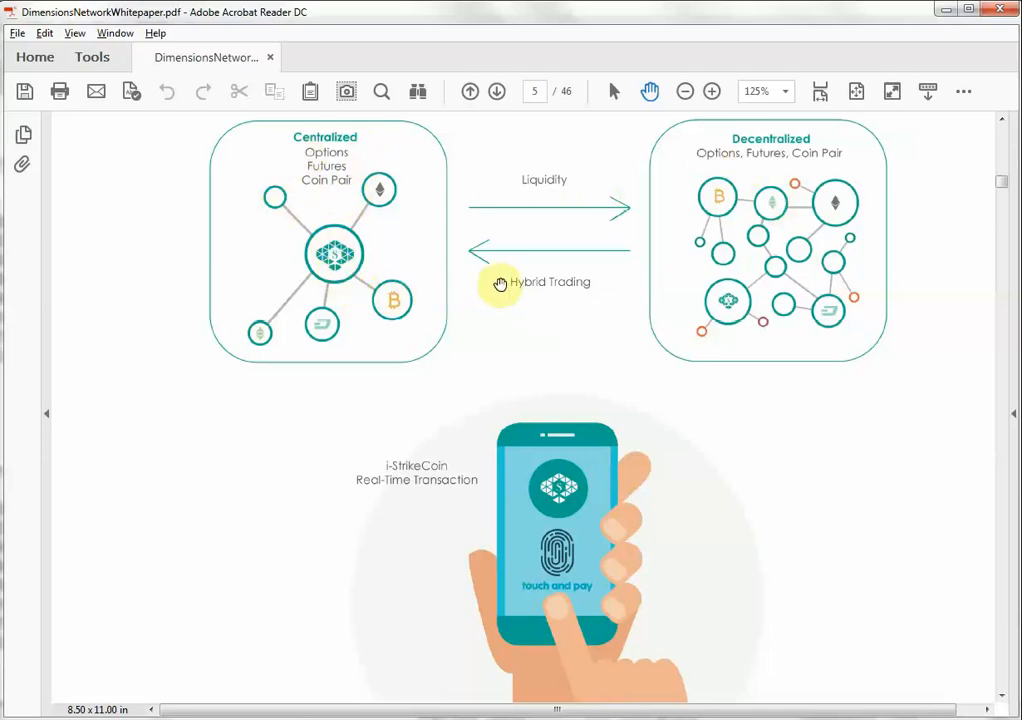
mouse_move(530, 295)
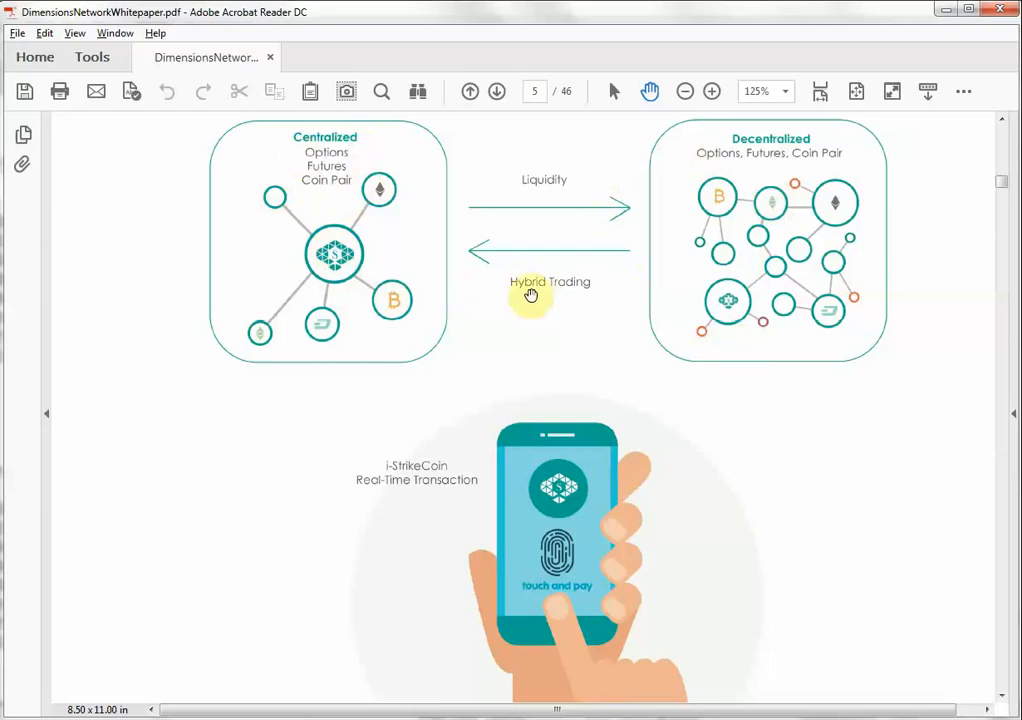
mouse_move(540, 183)
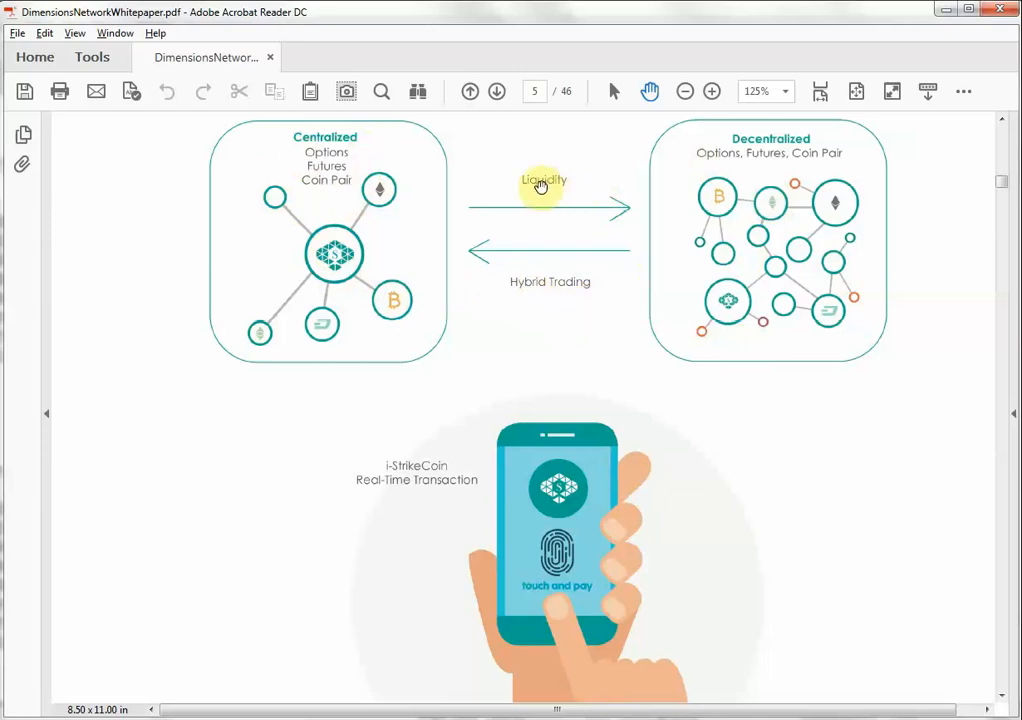
mouse_move(593, 185)
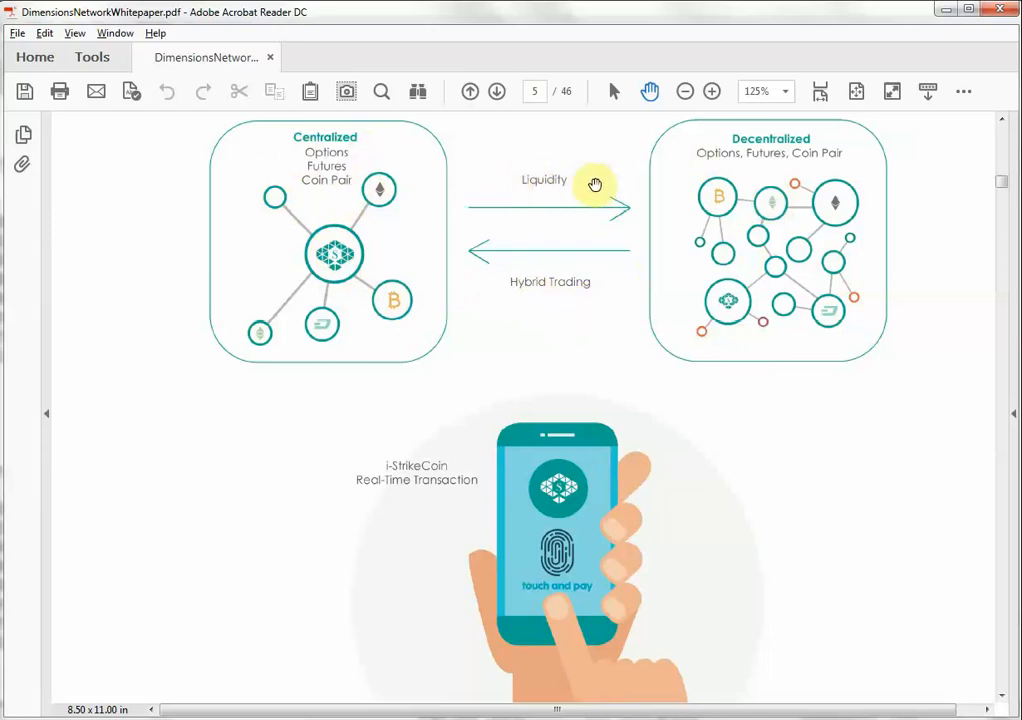
mouse_move(528, 195)
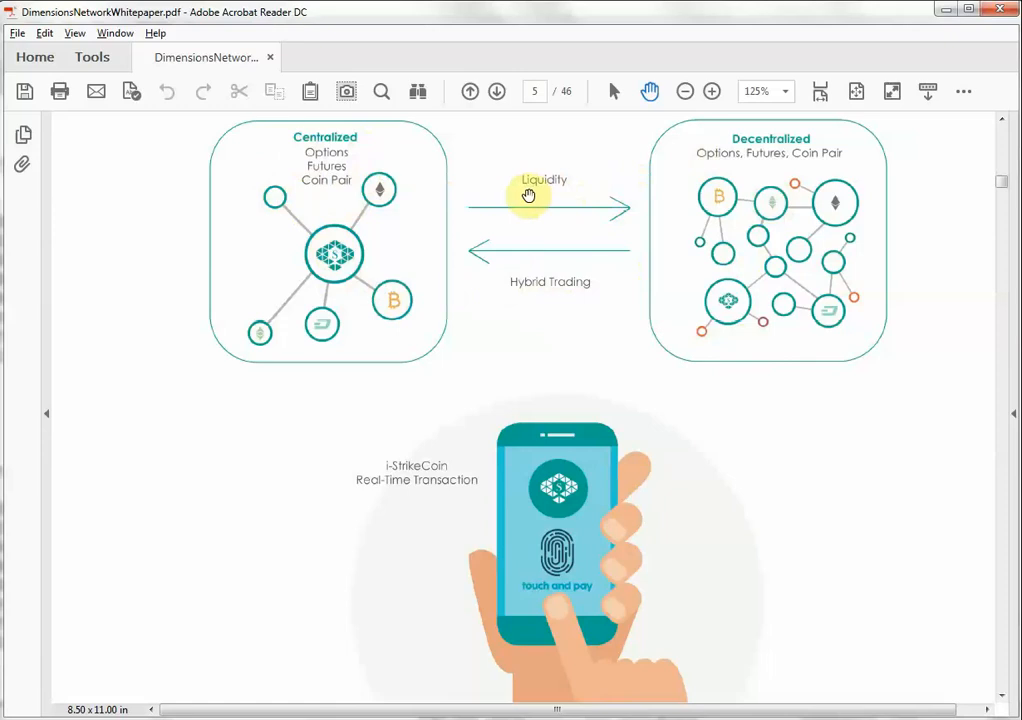
mouse_move(567, 514)
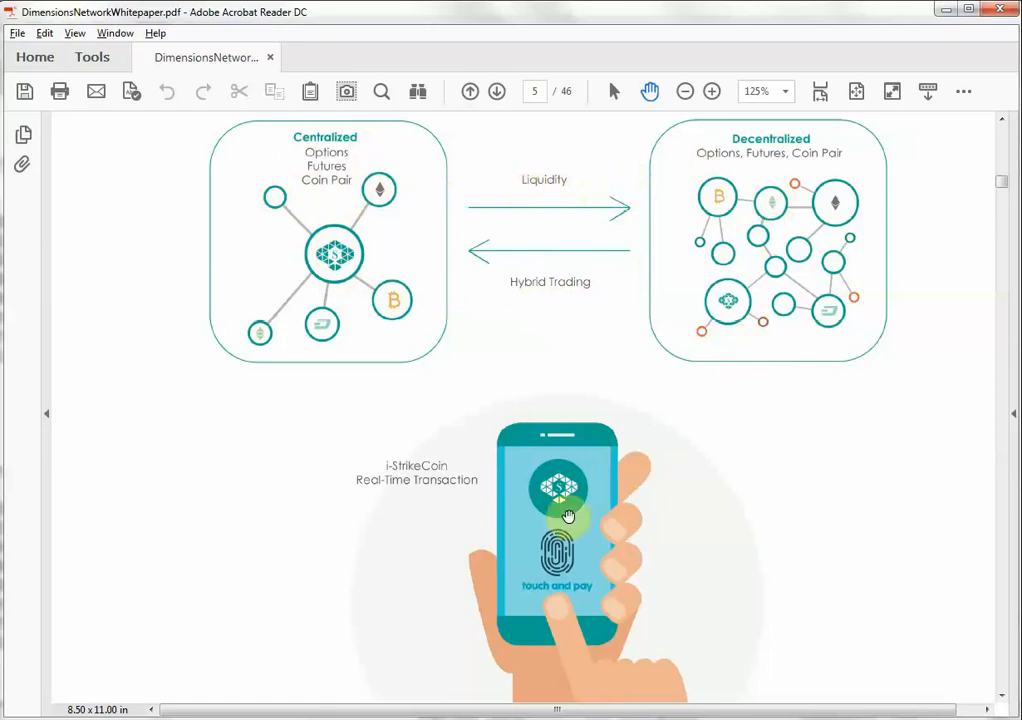
scroll(down, 3)
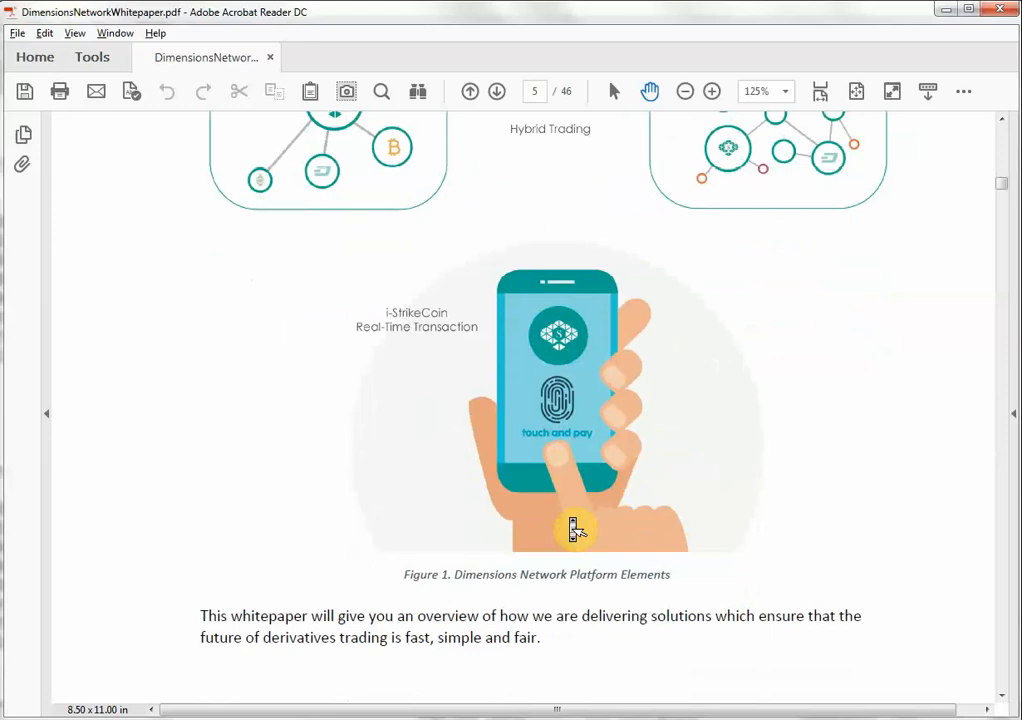
scroll(down, 3)
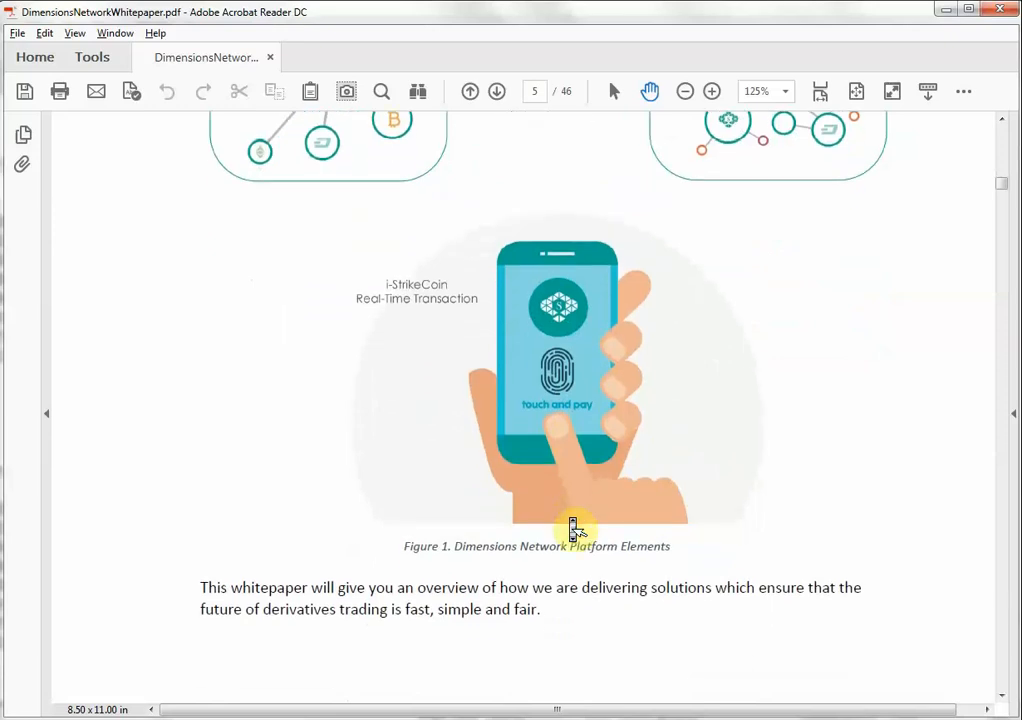
mouse_move(568, 515)
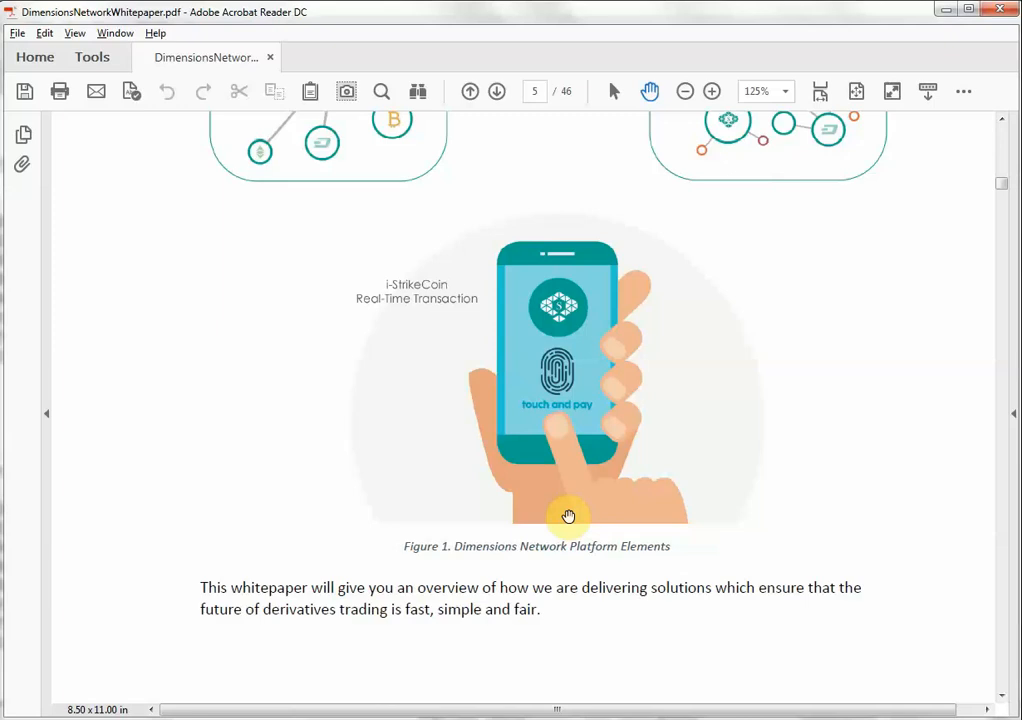
scroll(down, 3)
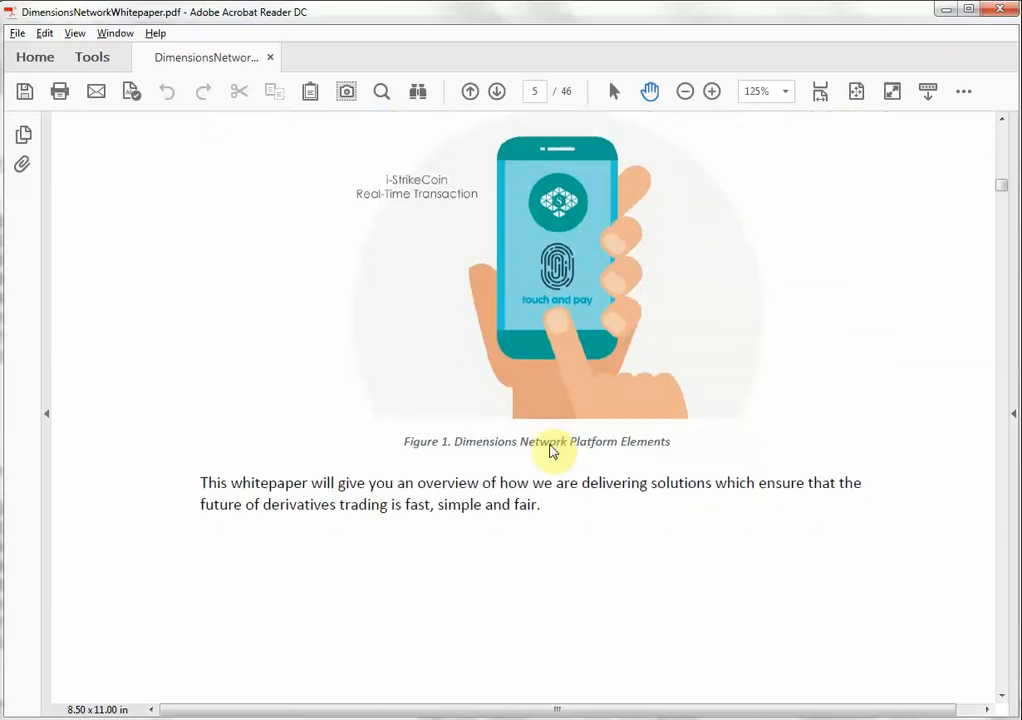
scroll(down, 3)
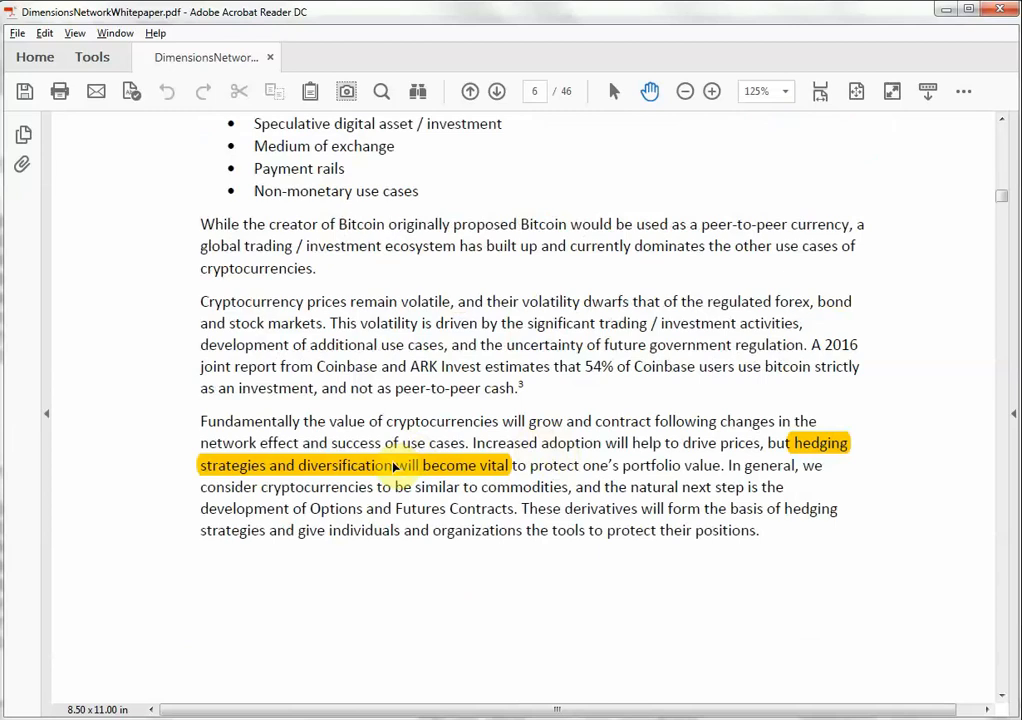
mouse_move(518, 450)
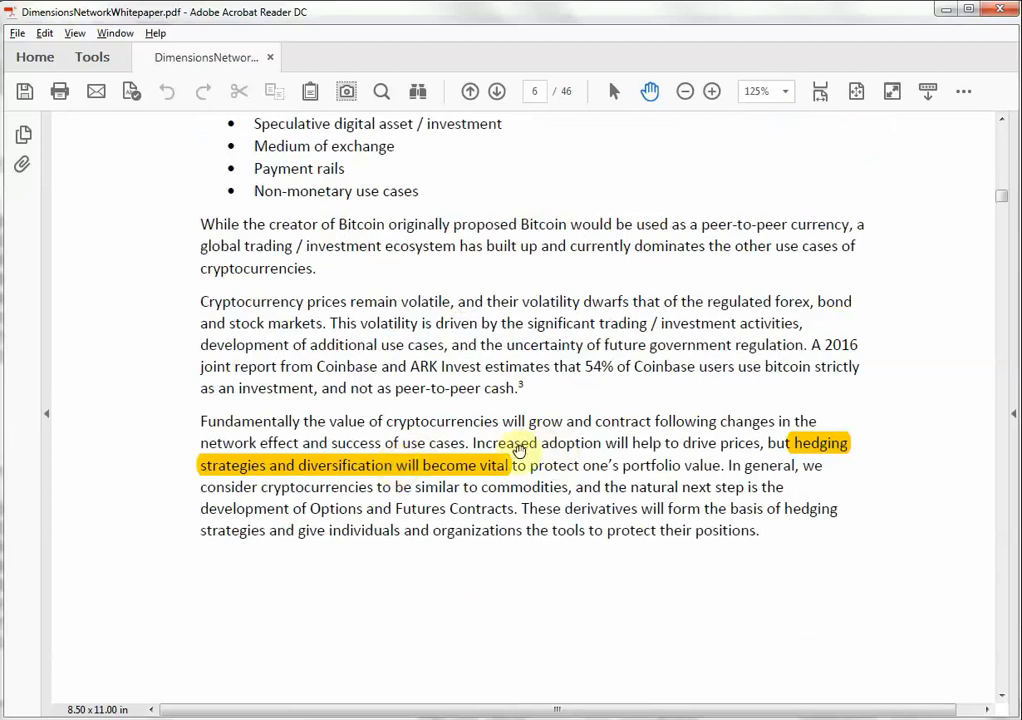
mouse_move(612, 445)
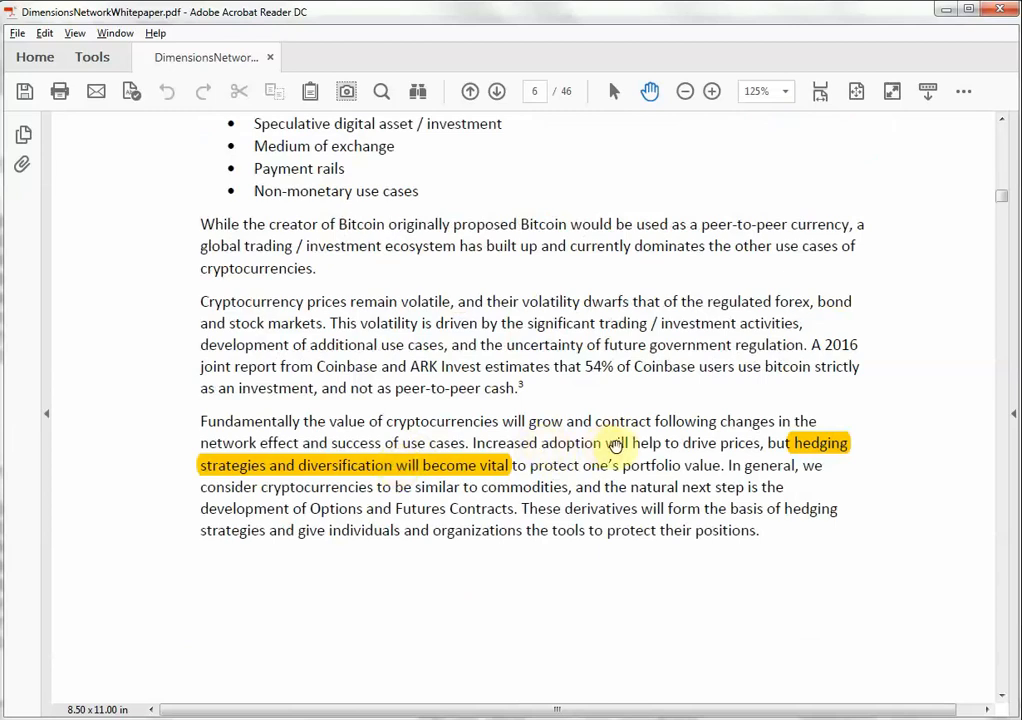
mouse_move(613, 446)
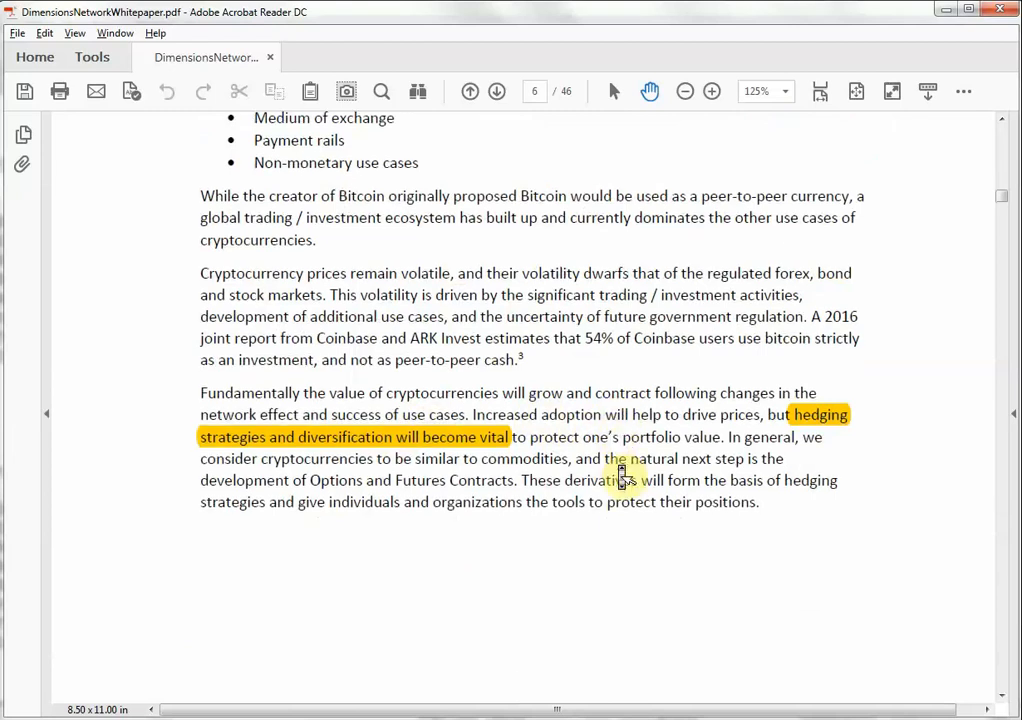
scroll(down, 3)
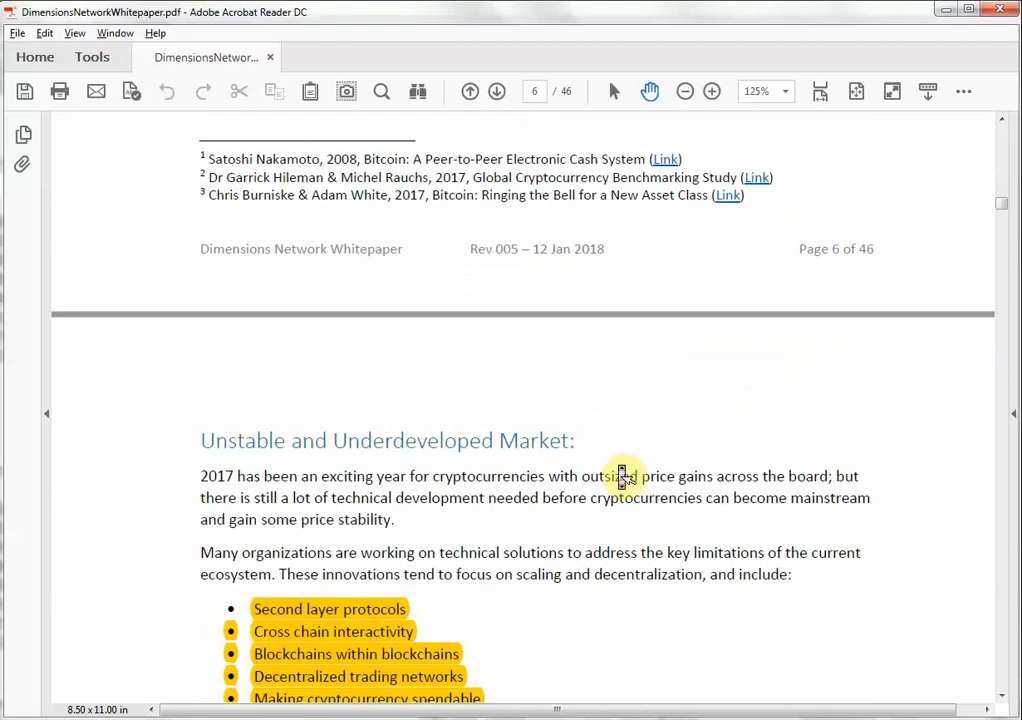
scroll(down, 3)
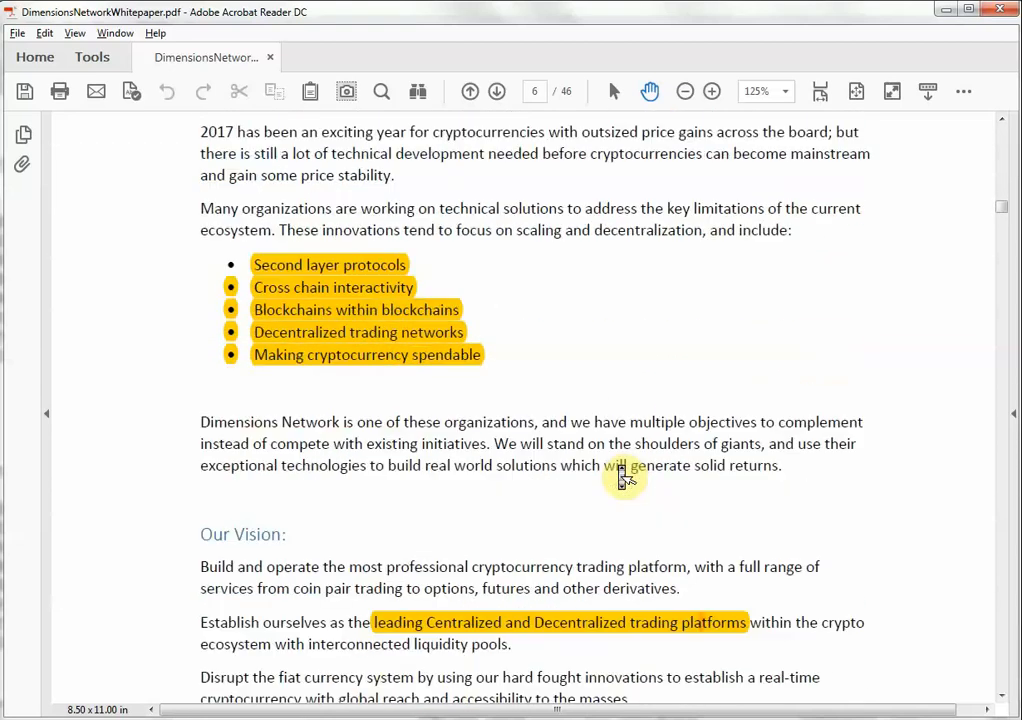
scroll(down, 3)
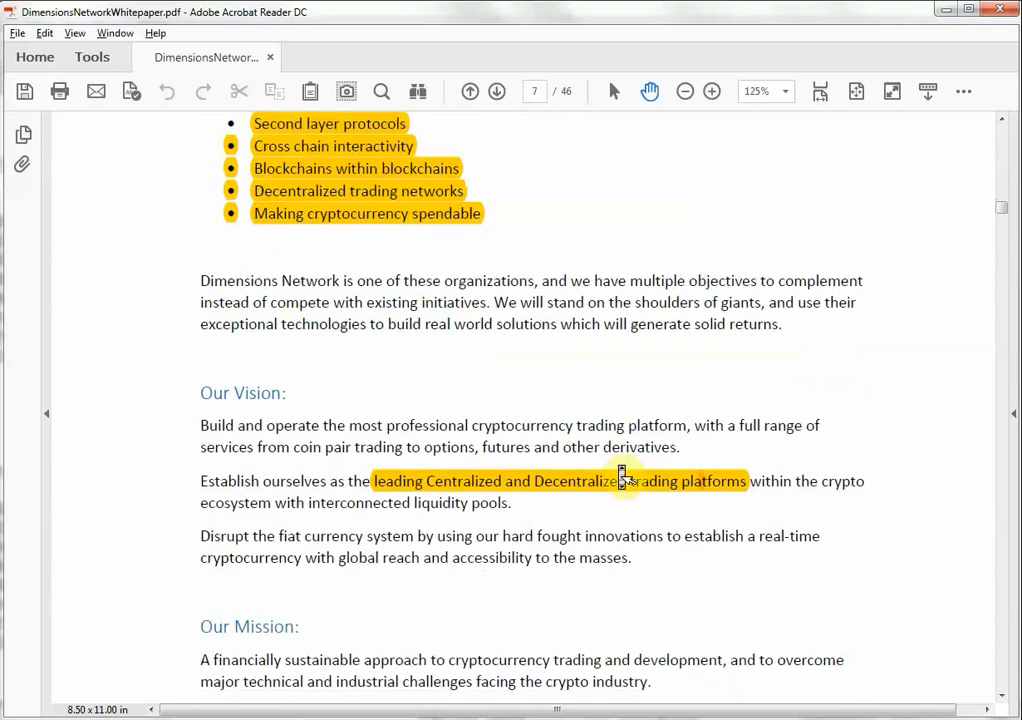
scroll(down, 3)
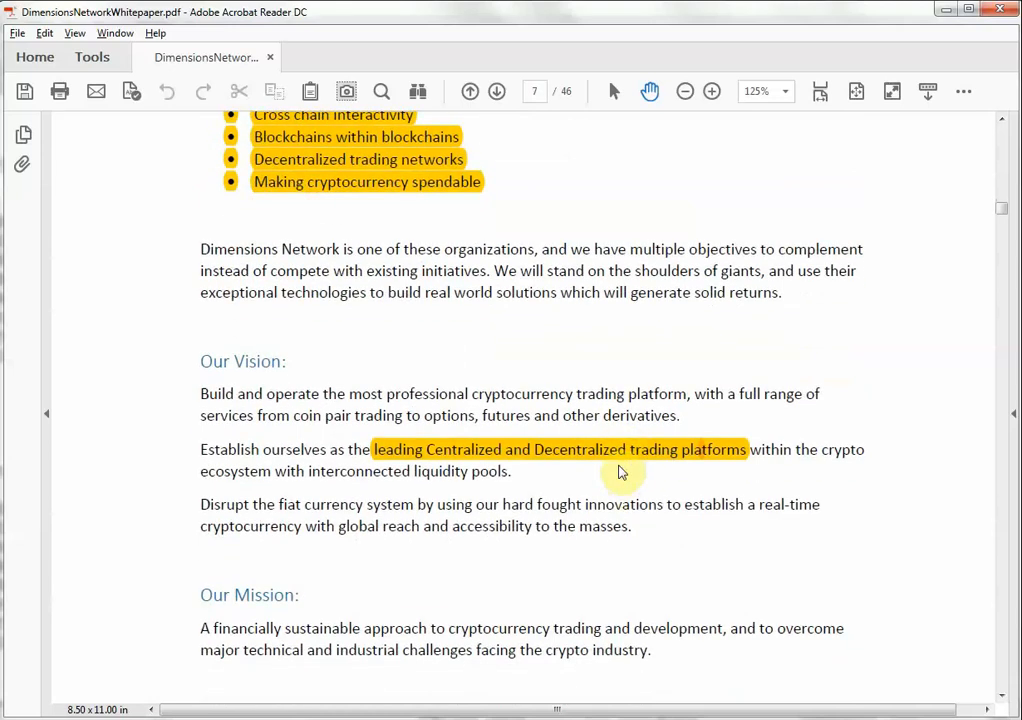
scroll(down, 3)
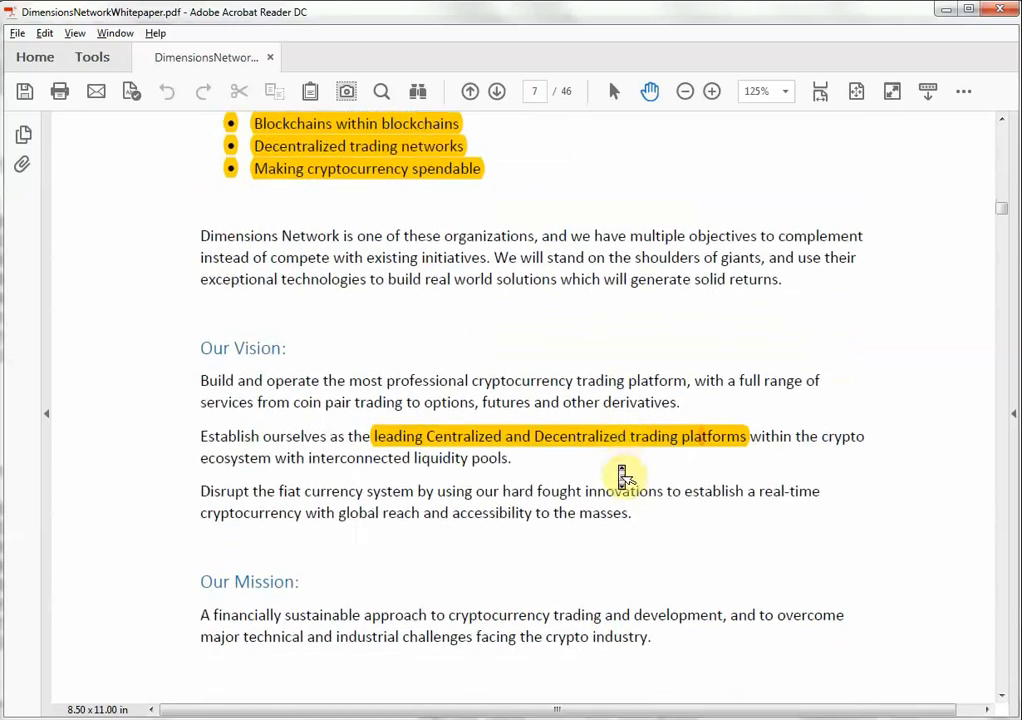
scroll(down, 3)
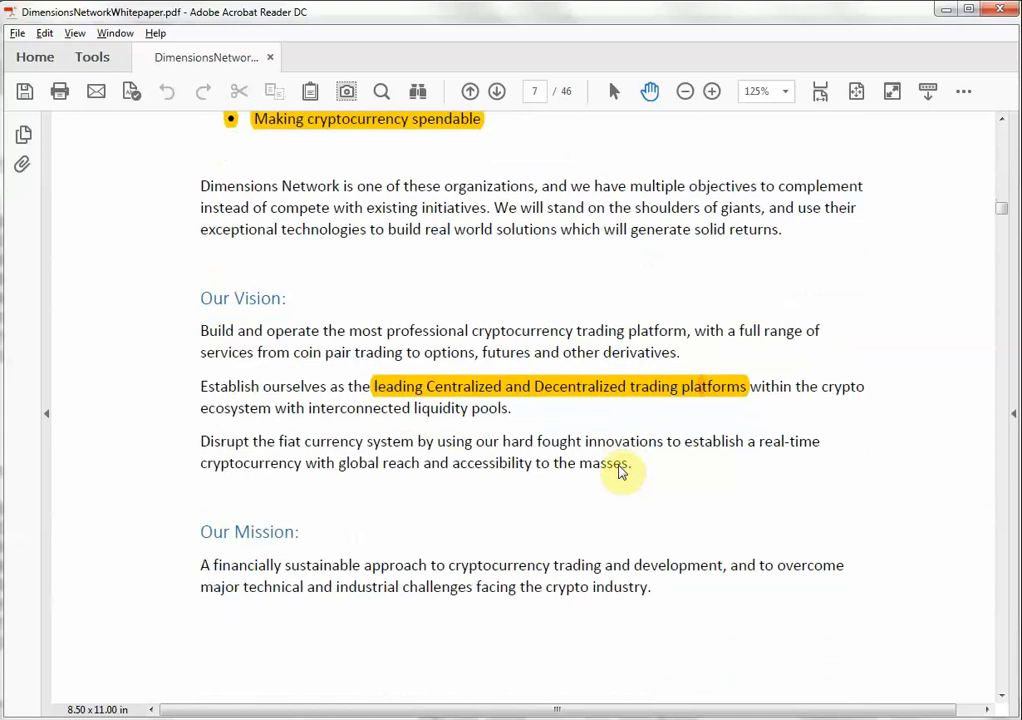
scroll(down, 3)
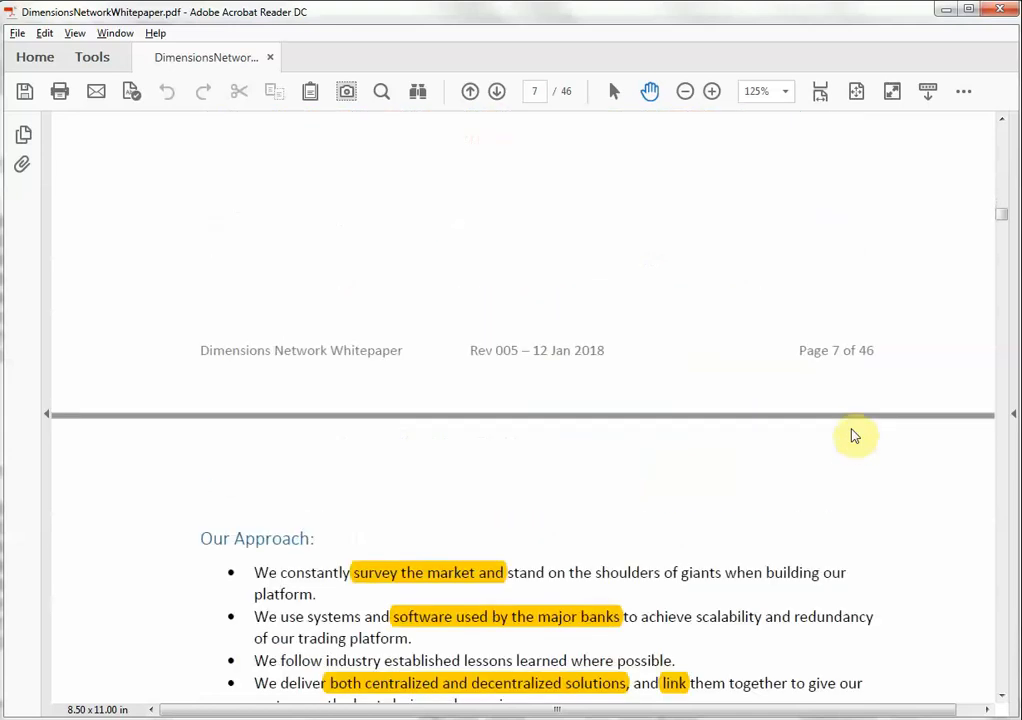
scroll(down, 3)
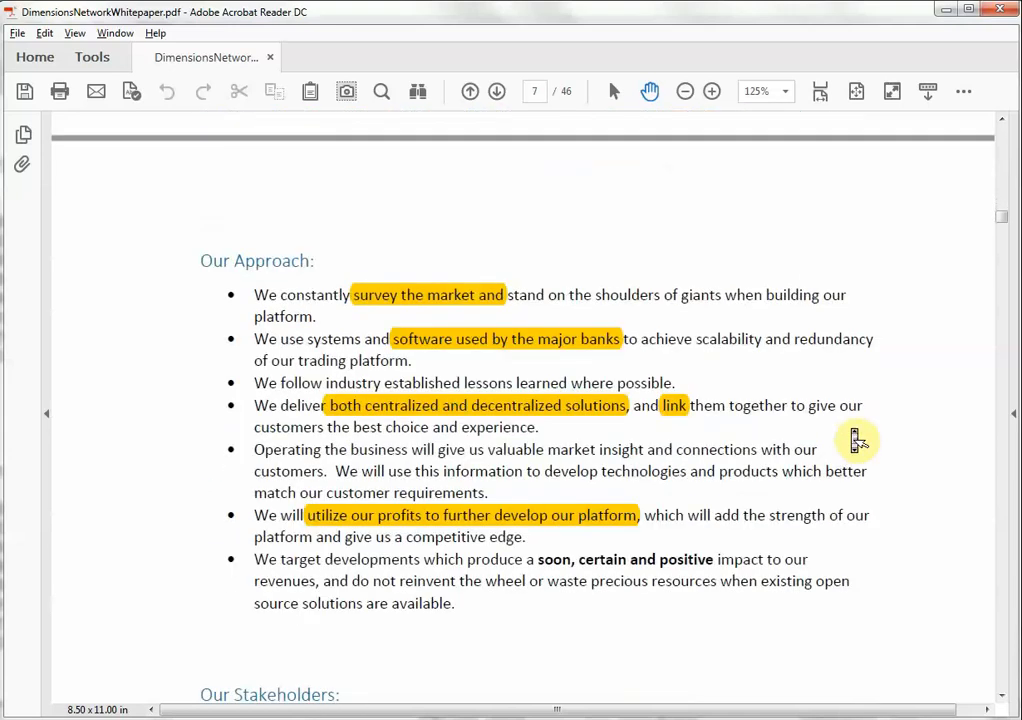
scroll(down, 3)
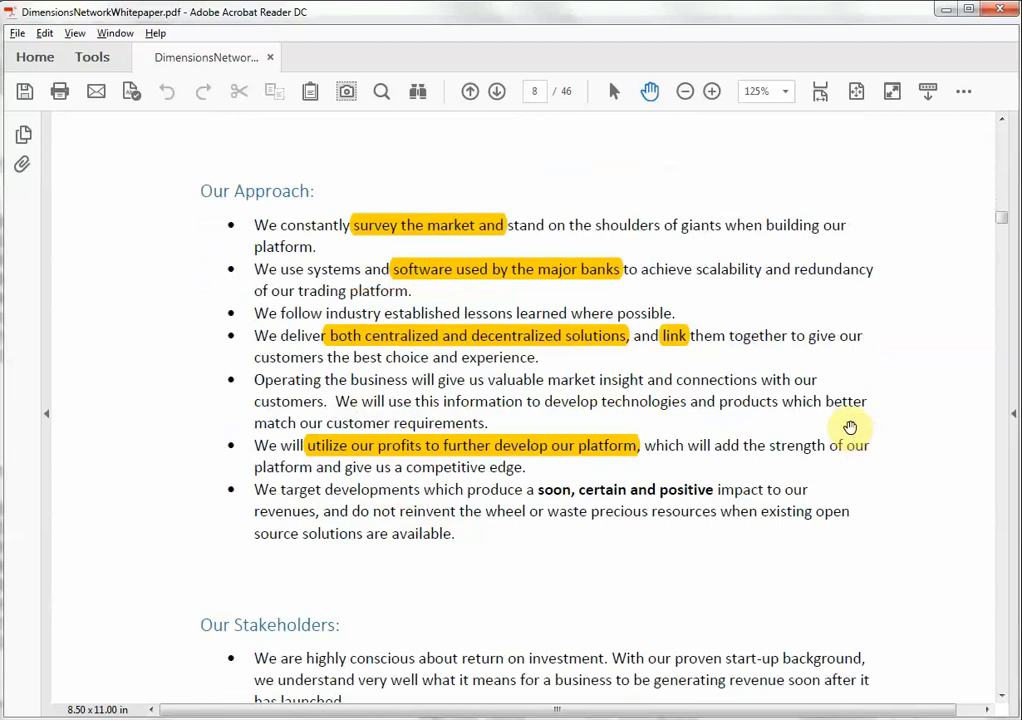
mouse_move(574, 269)
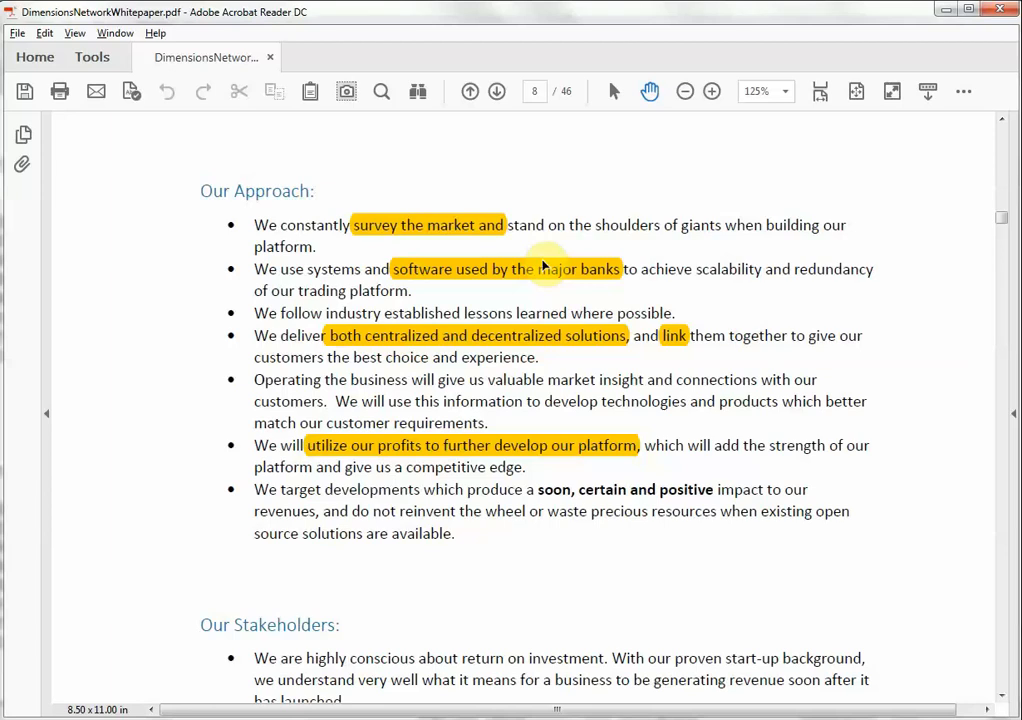
mouse_move(383, 348)
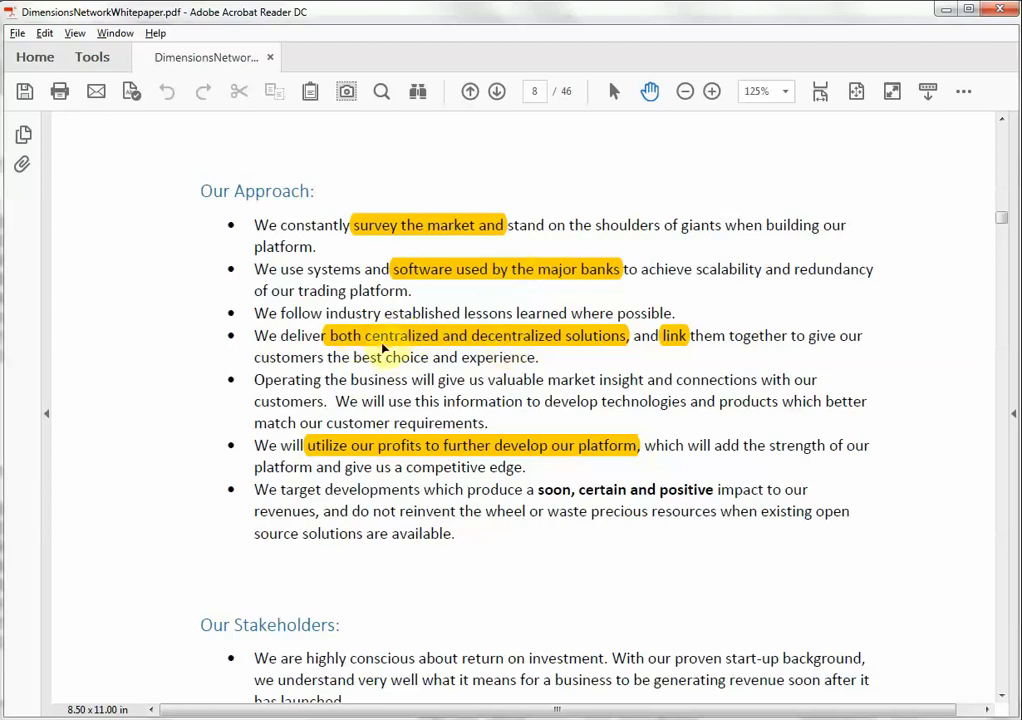
mouse_move(487, 348)
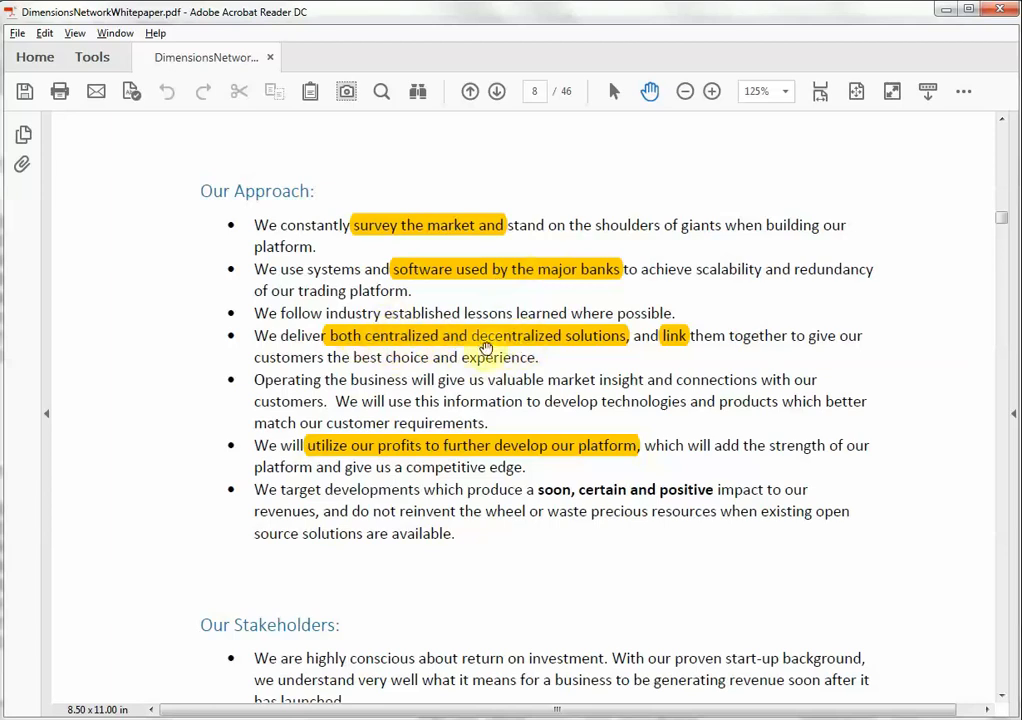
mouse_move(512, 462)
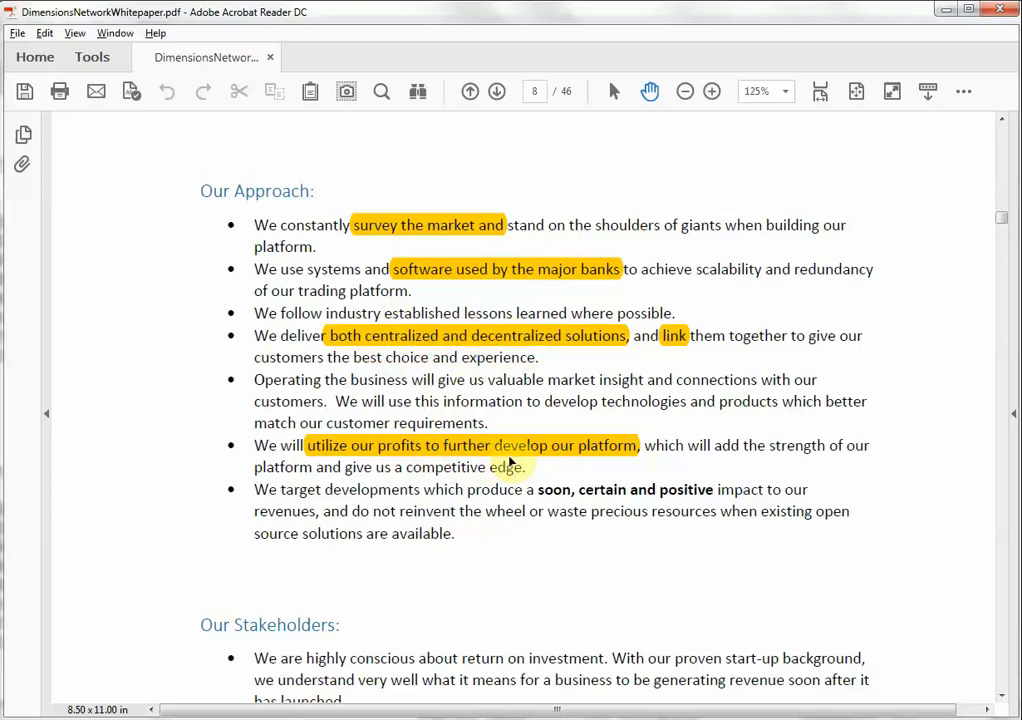
scroll(down, 3)
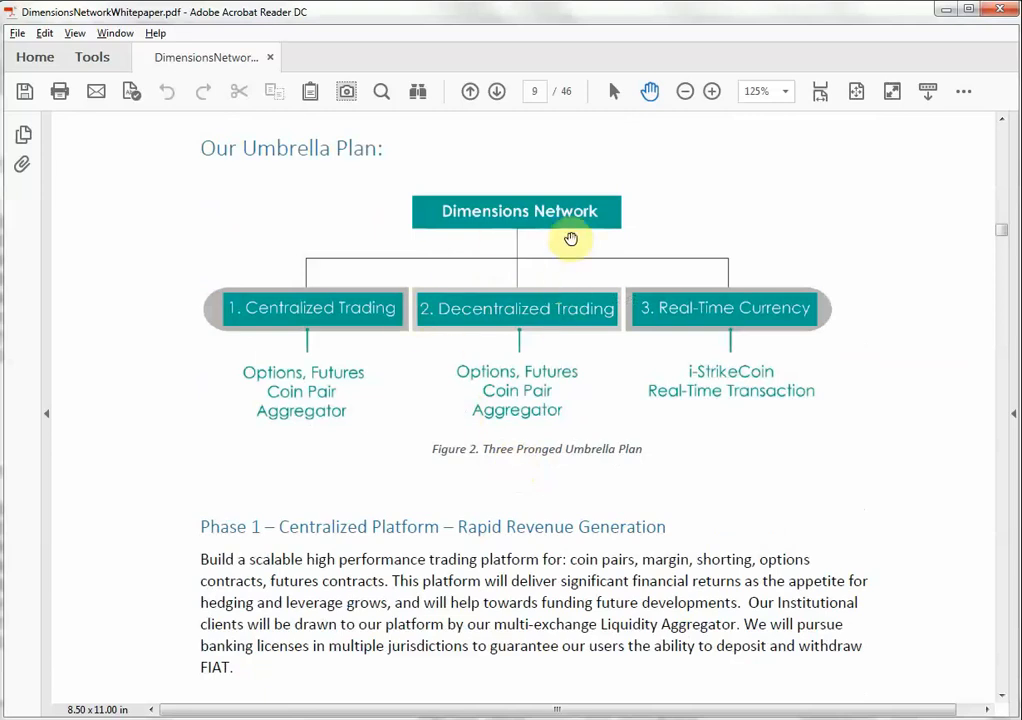
mouse_move(555, 253)
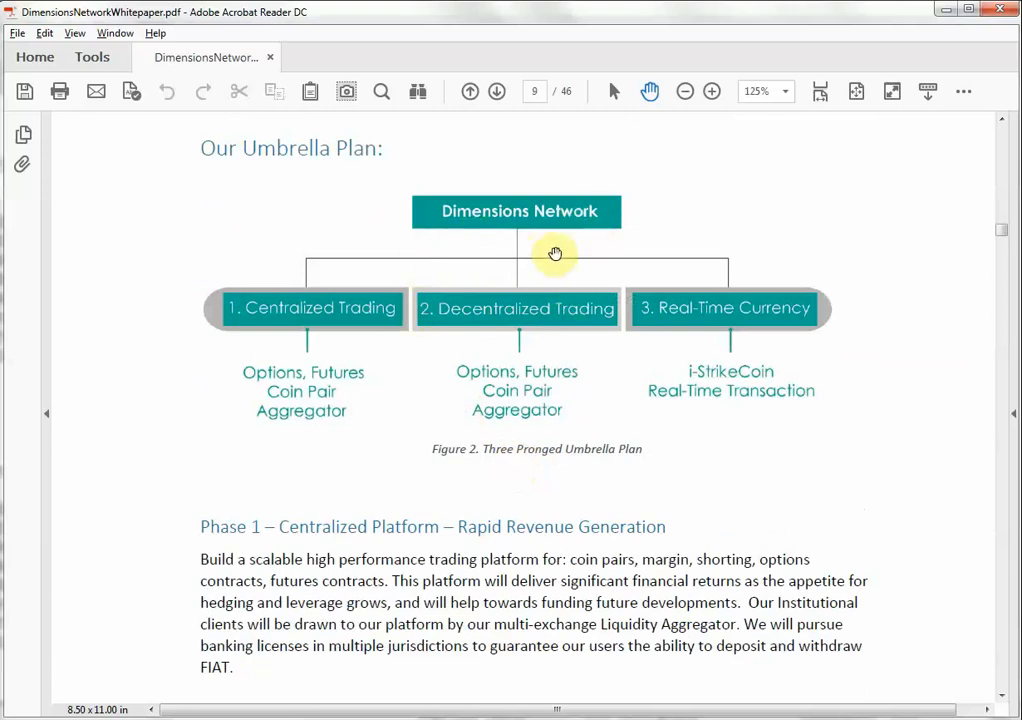
mouse_move(313, 318)
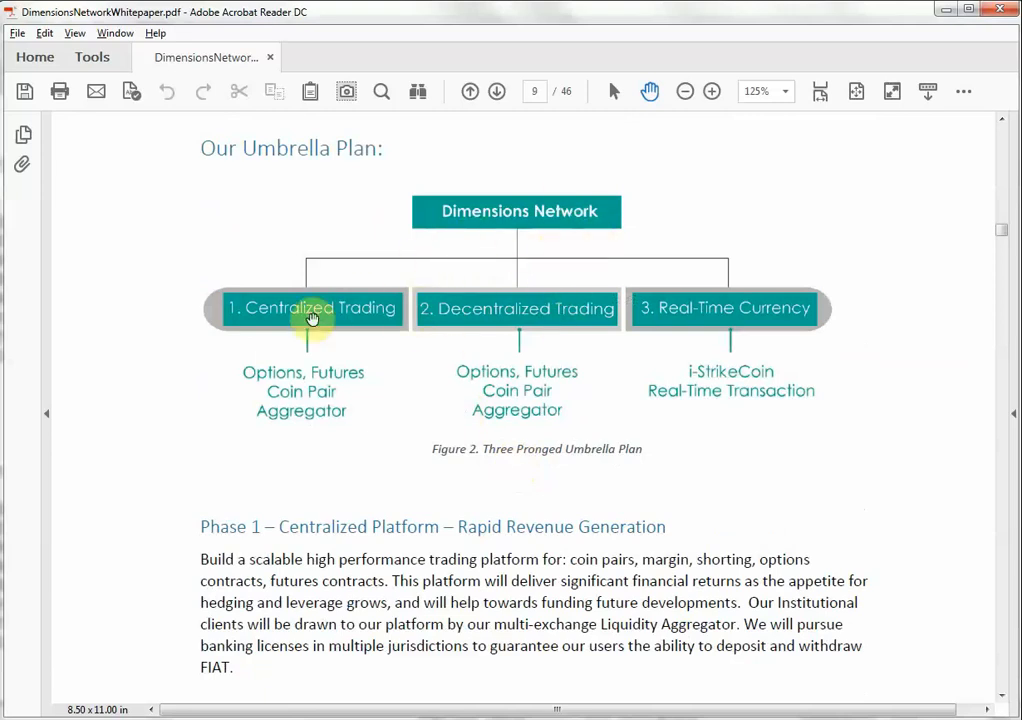
mouse_move(760, 298)
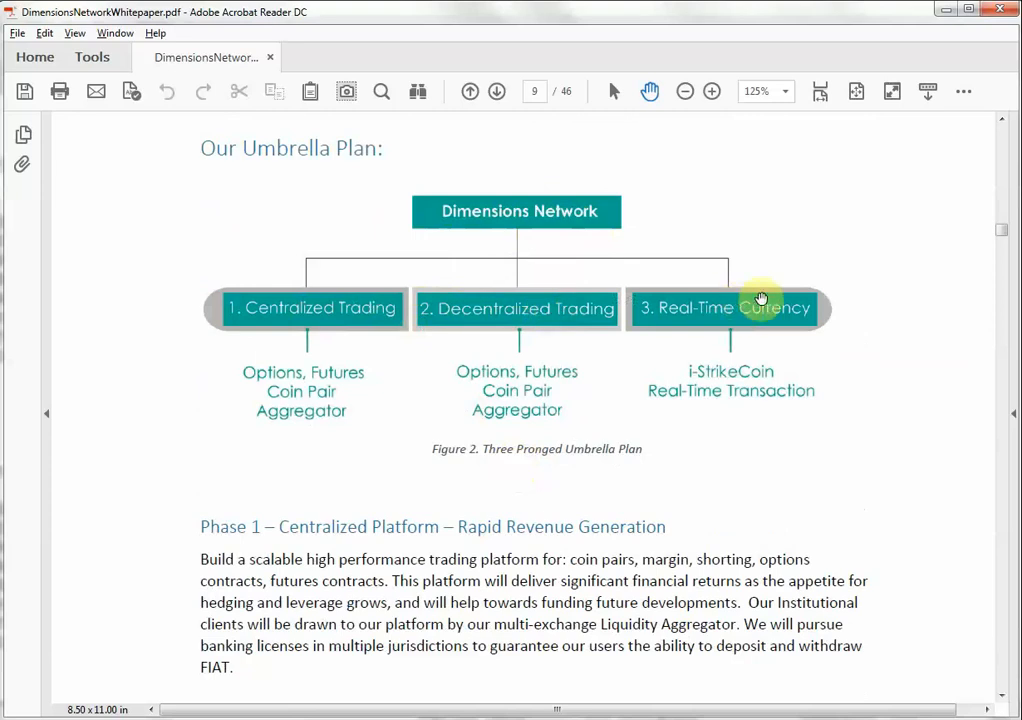
mouse_move(525, 351)
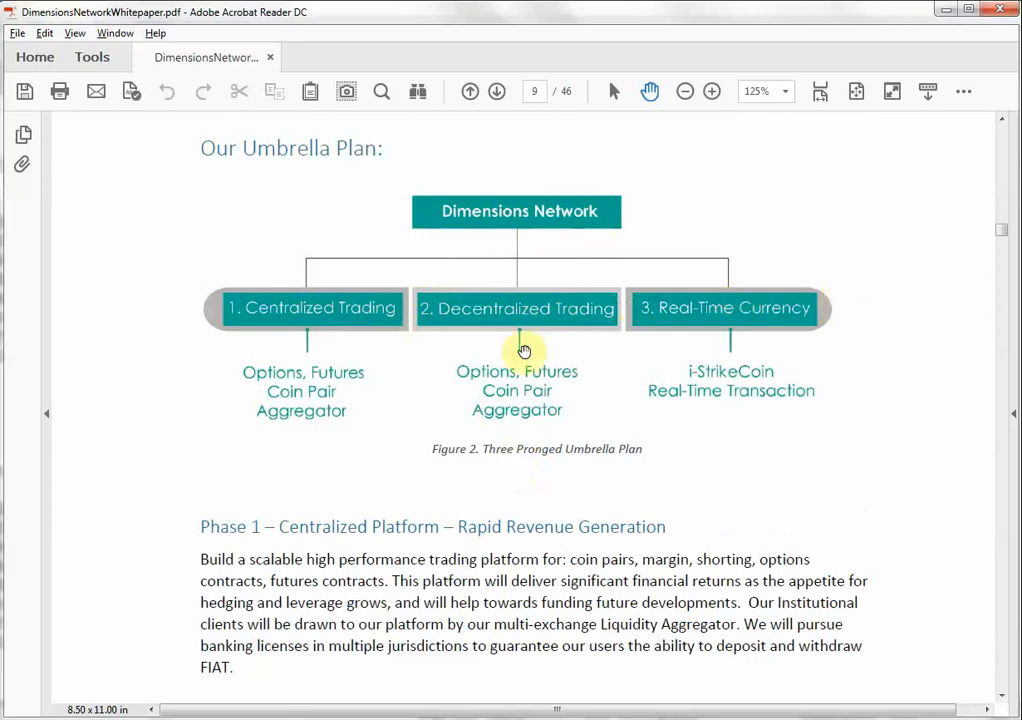
scroll(down, 3)
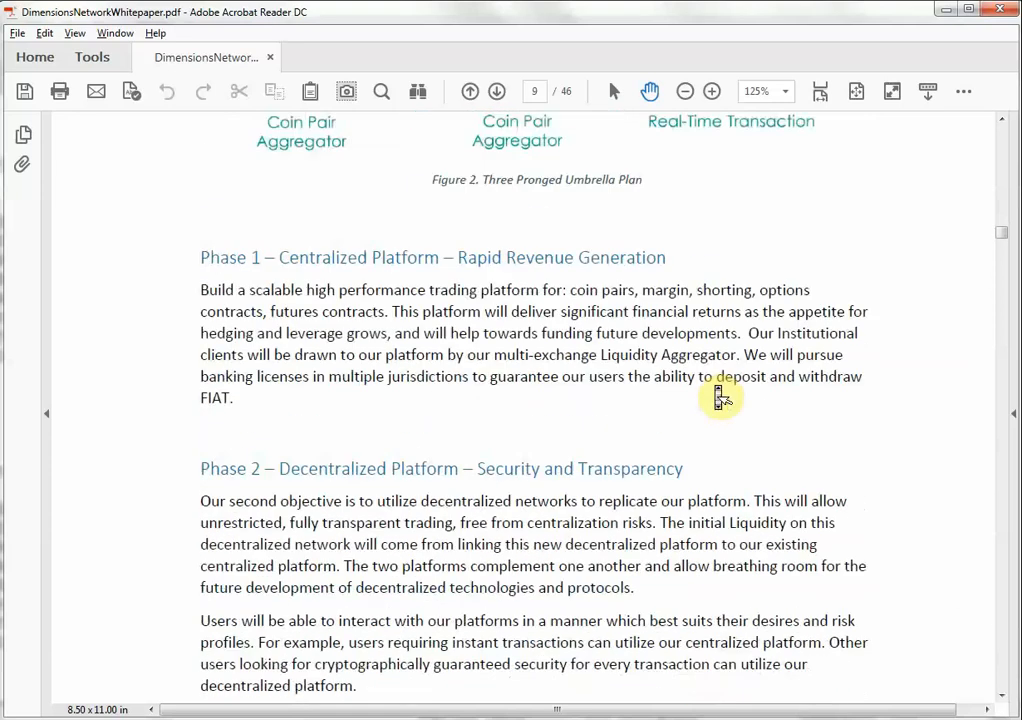
scroll(down, 3)
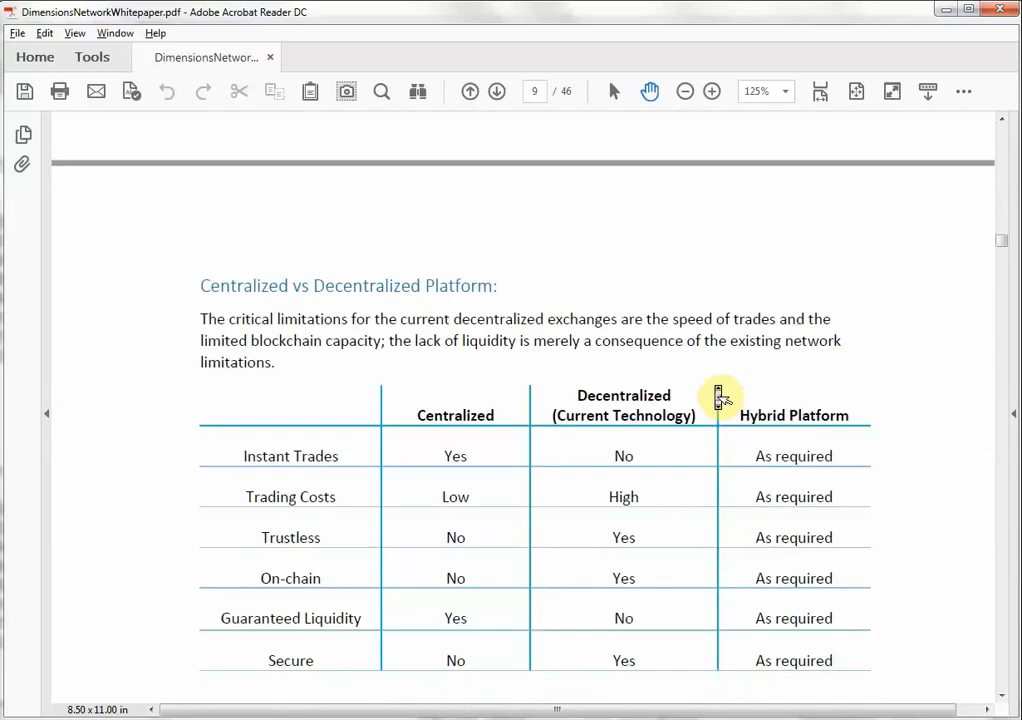
scroll(down, 3)
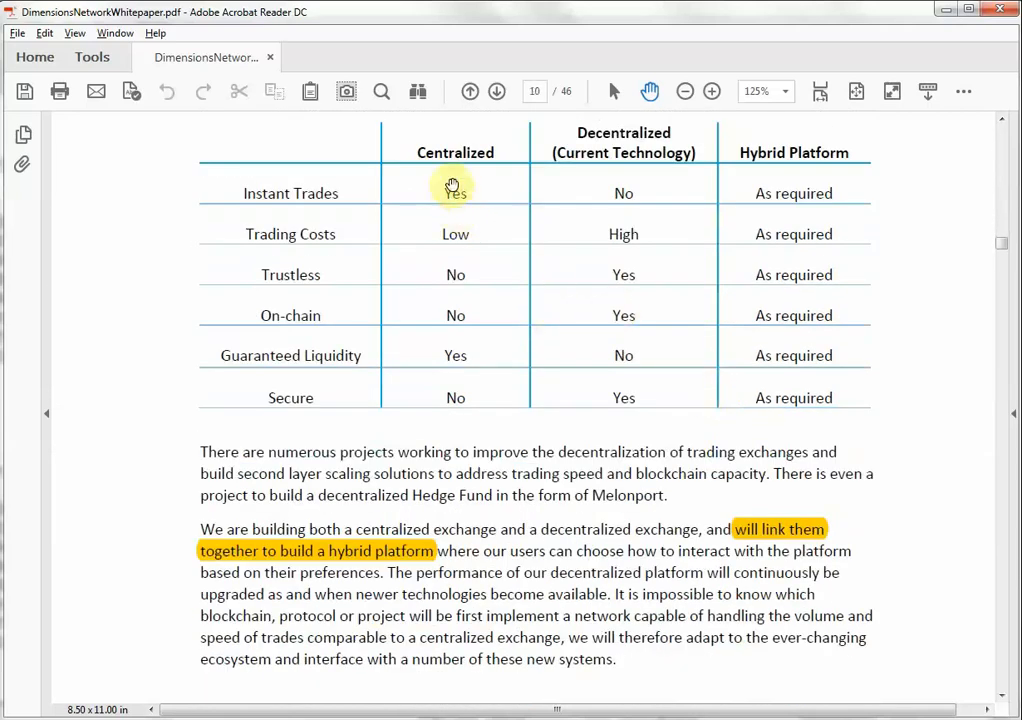
mouse_move(462, 222)
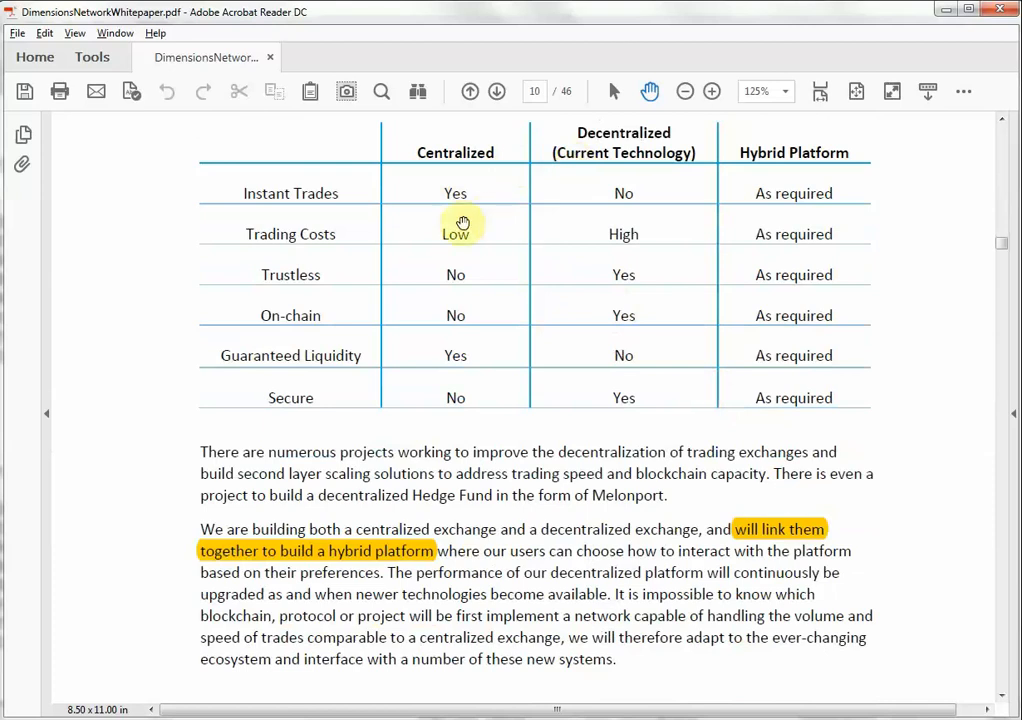
mouse_move(311, 361)
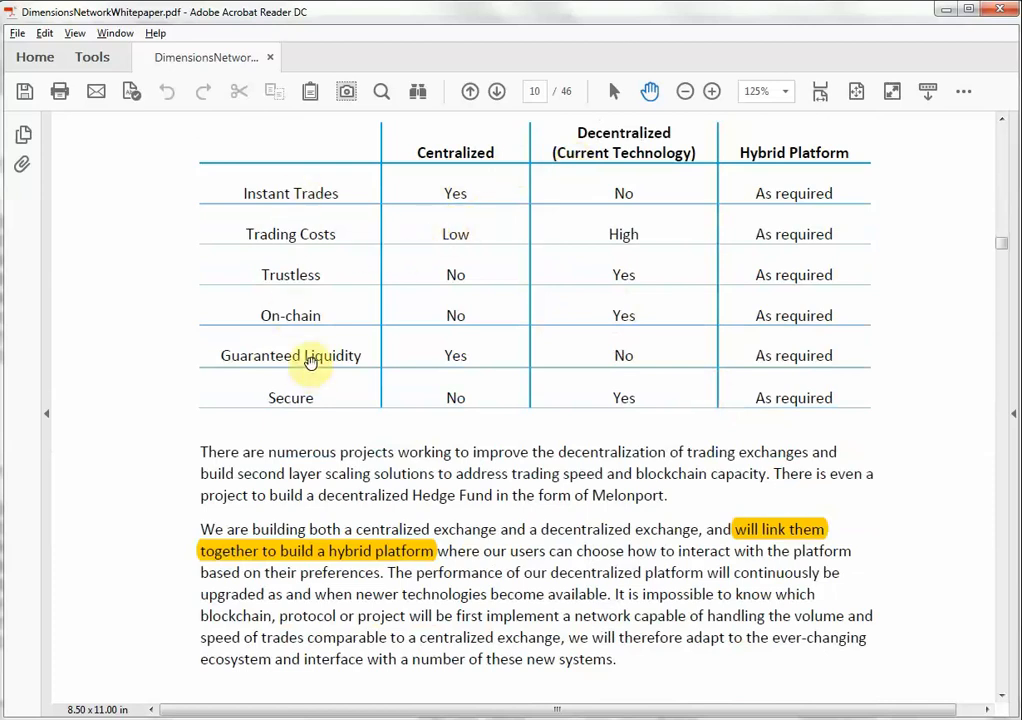
mouse_move(351, 285)
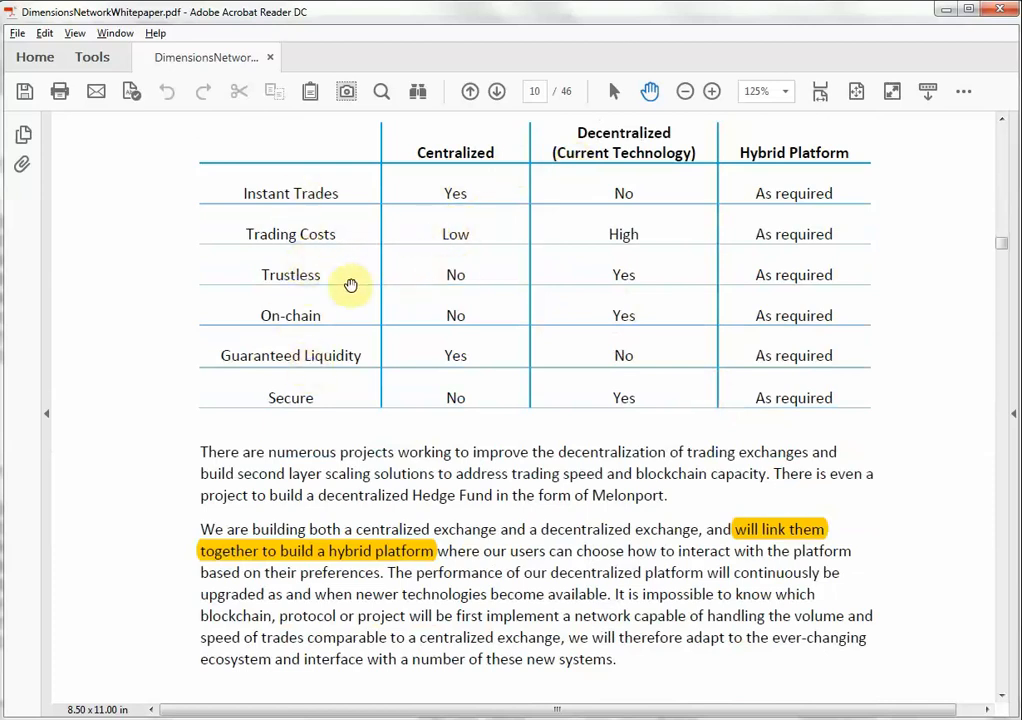
mouse_move(635, 308)
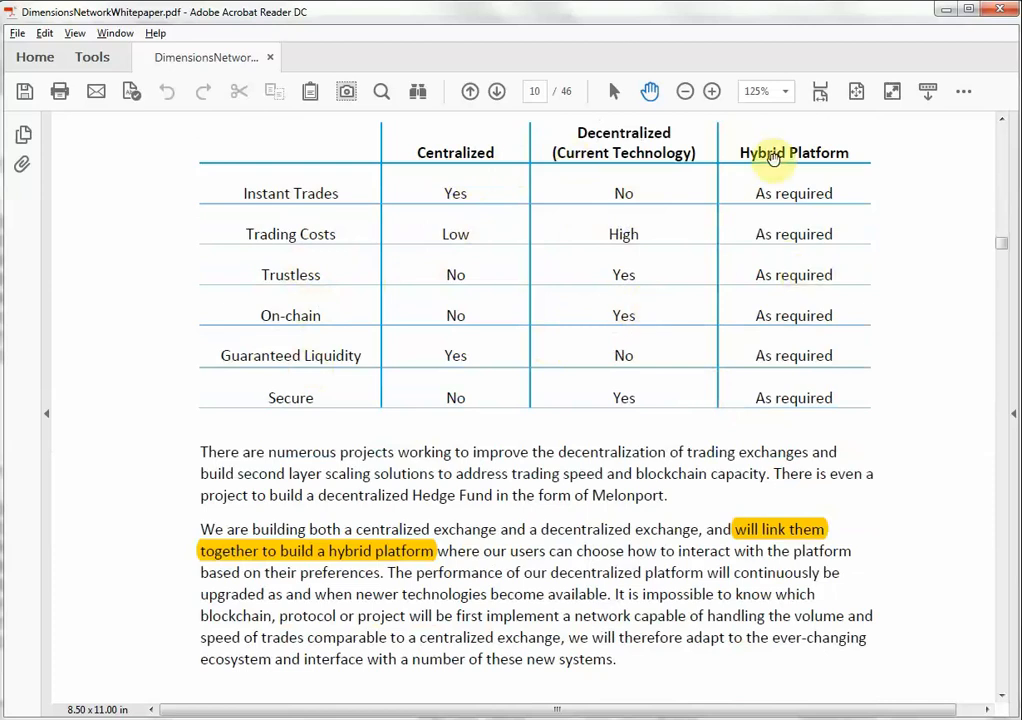
mouse_move(783, 384)
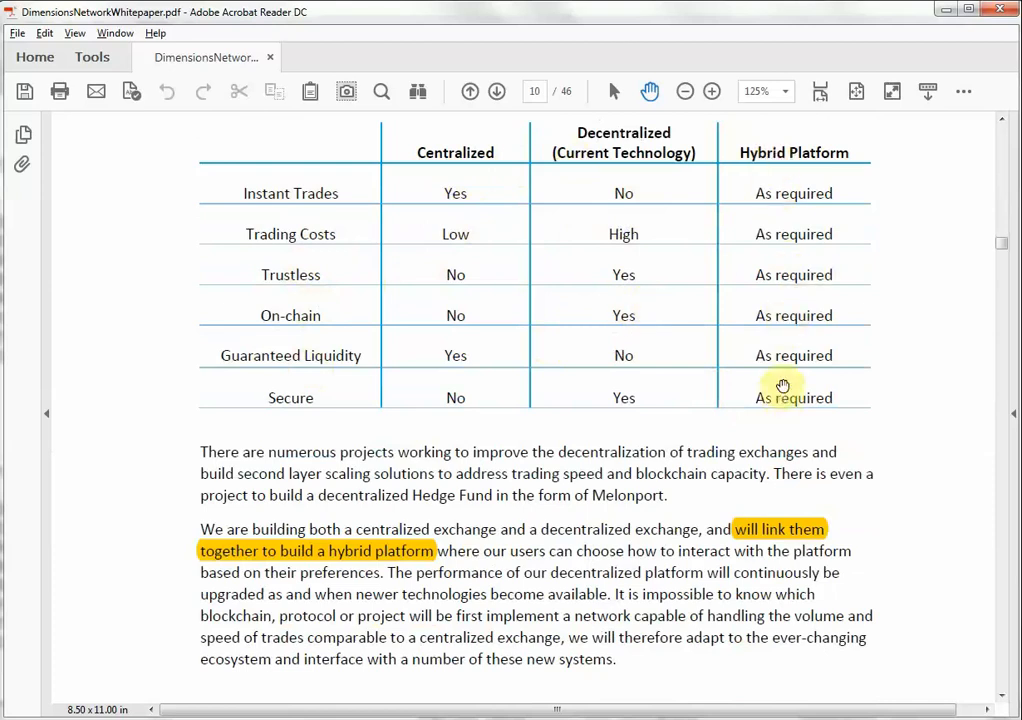
mouse_move(780, 233)
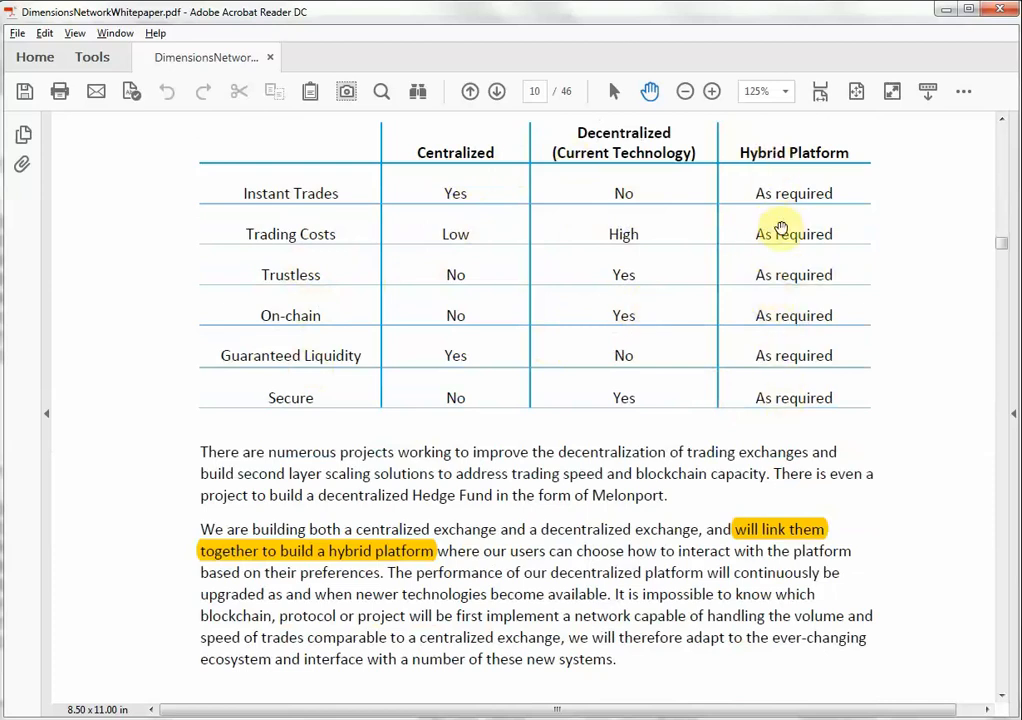
mouse_move(785, 257)
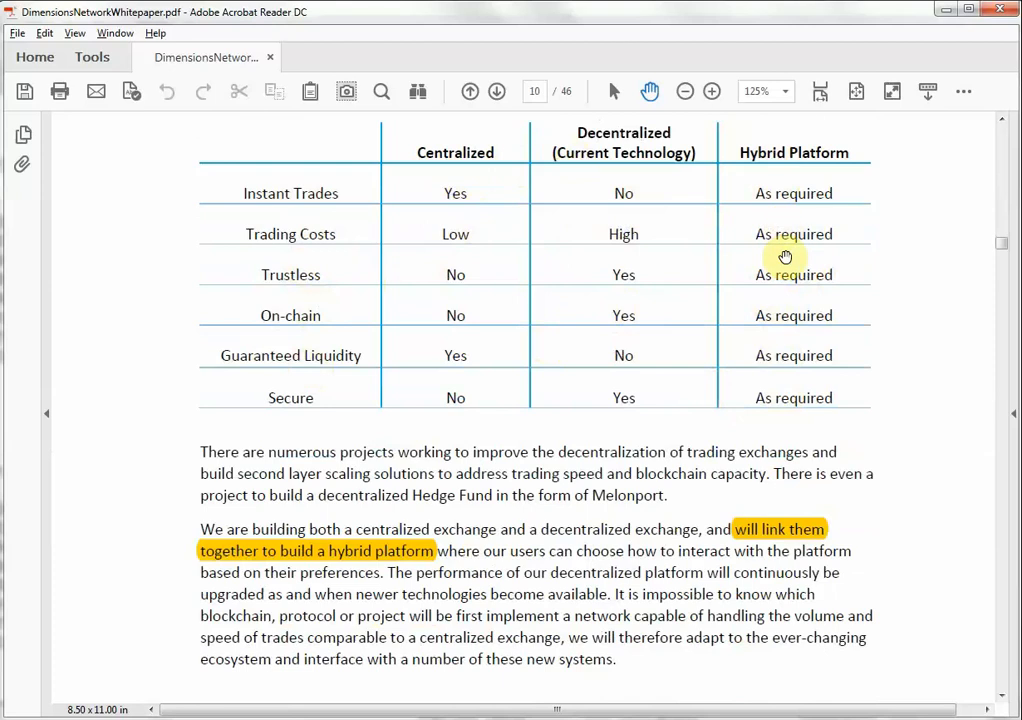
mouse_move(752, 334)
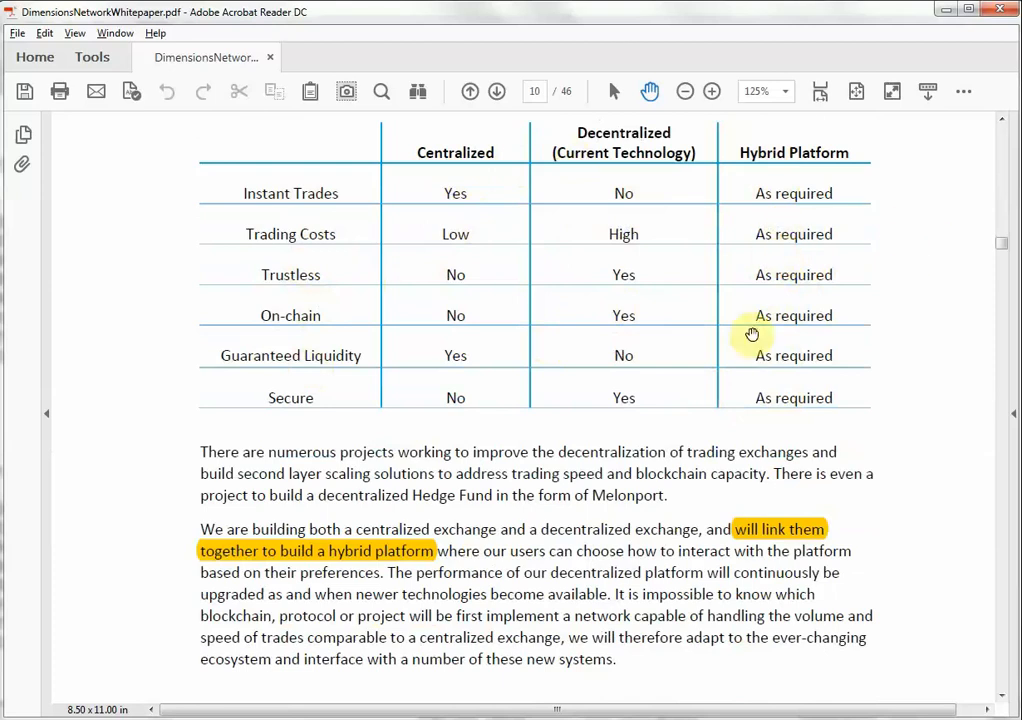
scroll(down, 3)
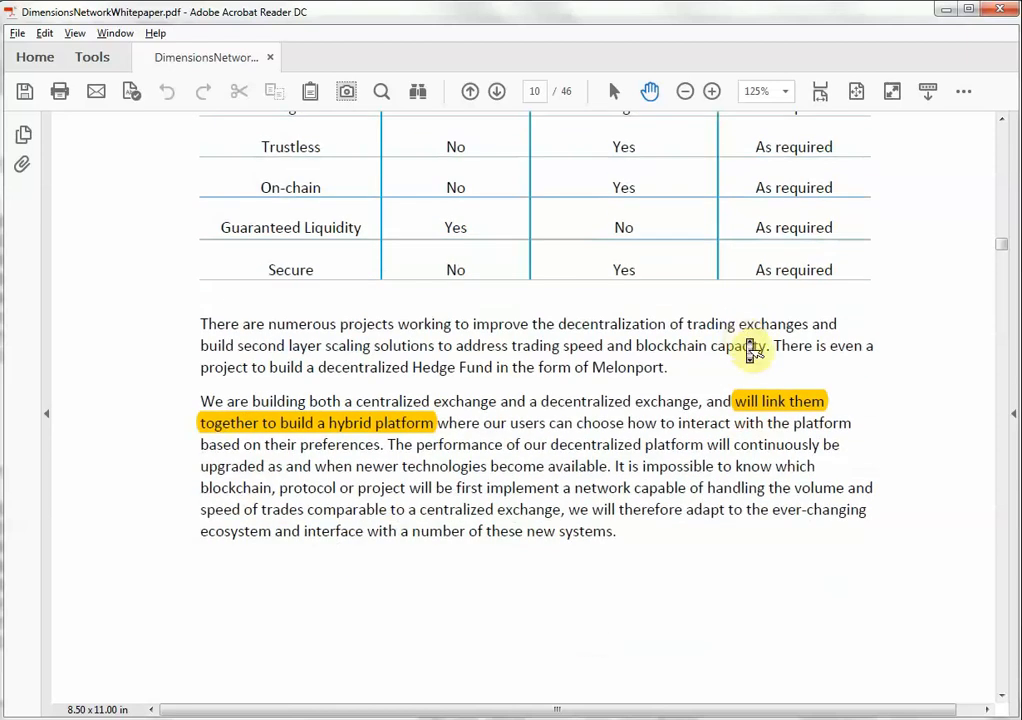
scroll(down, 3)
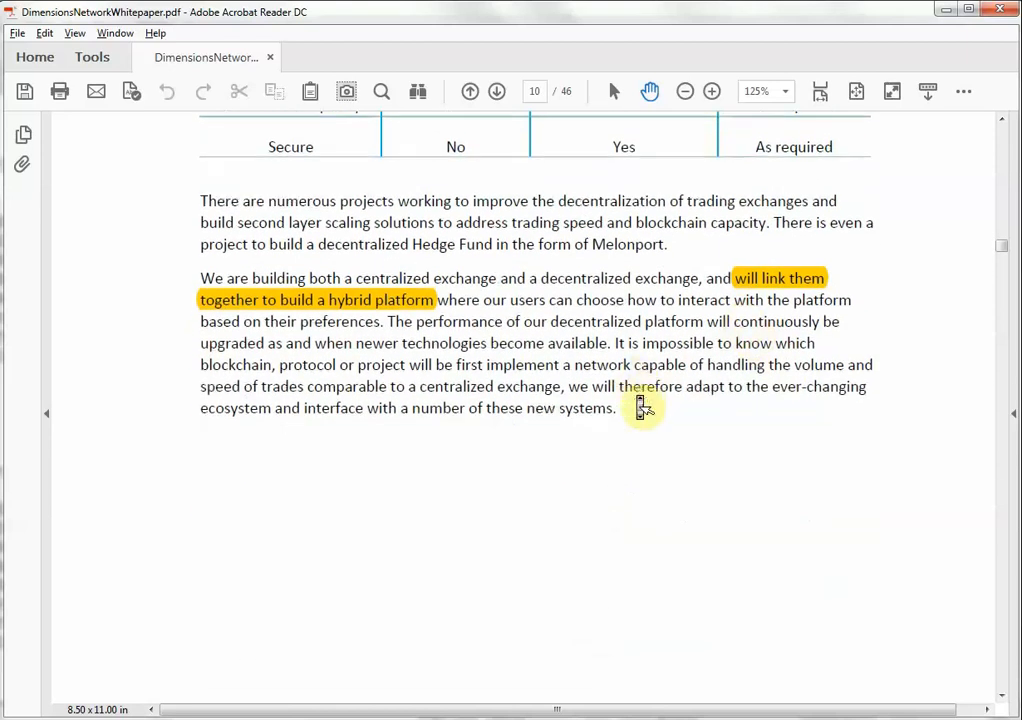
scroll(down, 3)
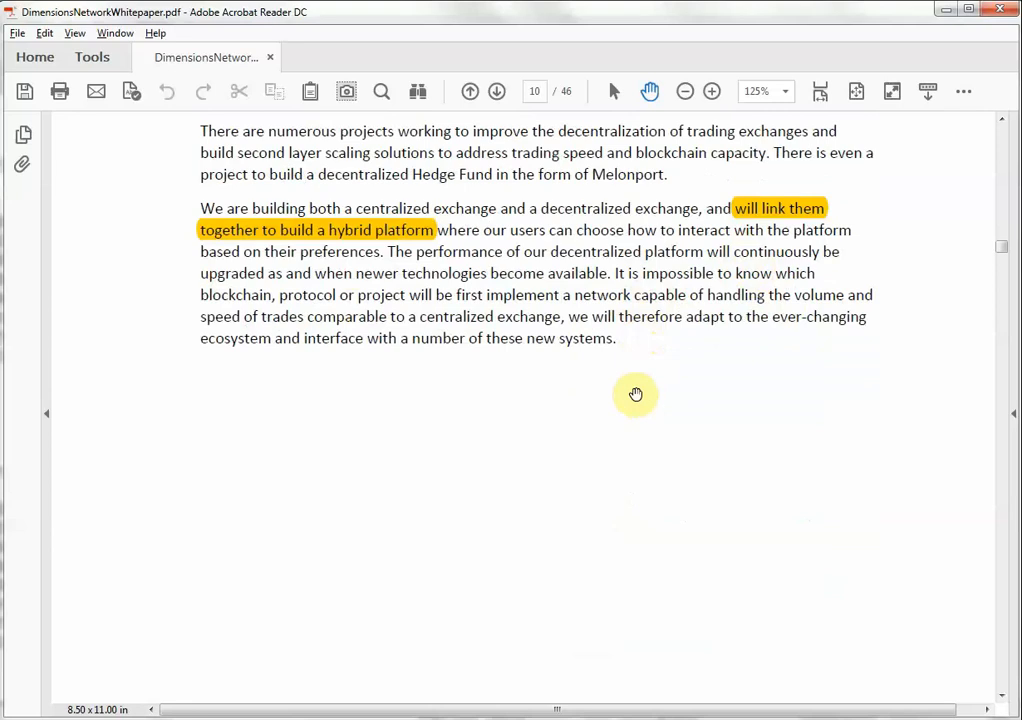
scroll(down, 3)
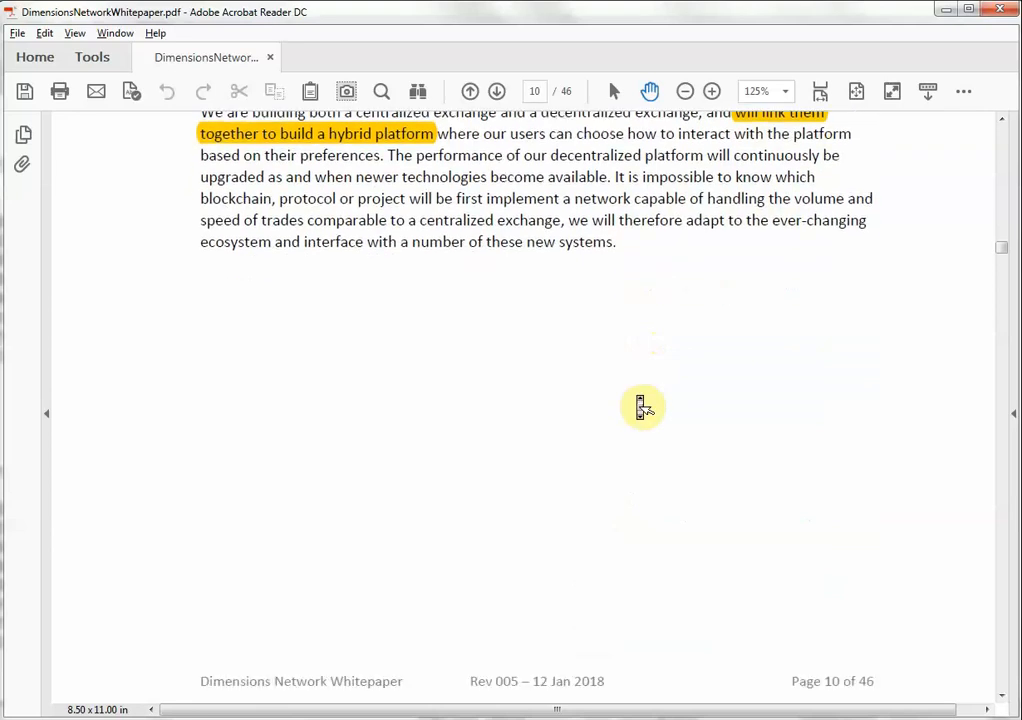
scroll(down, 3)
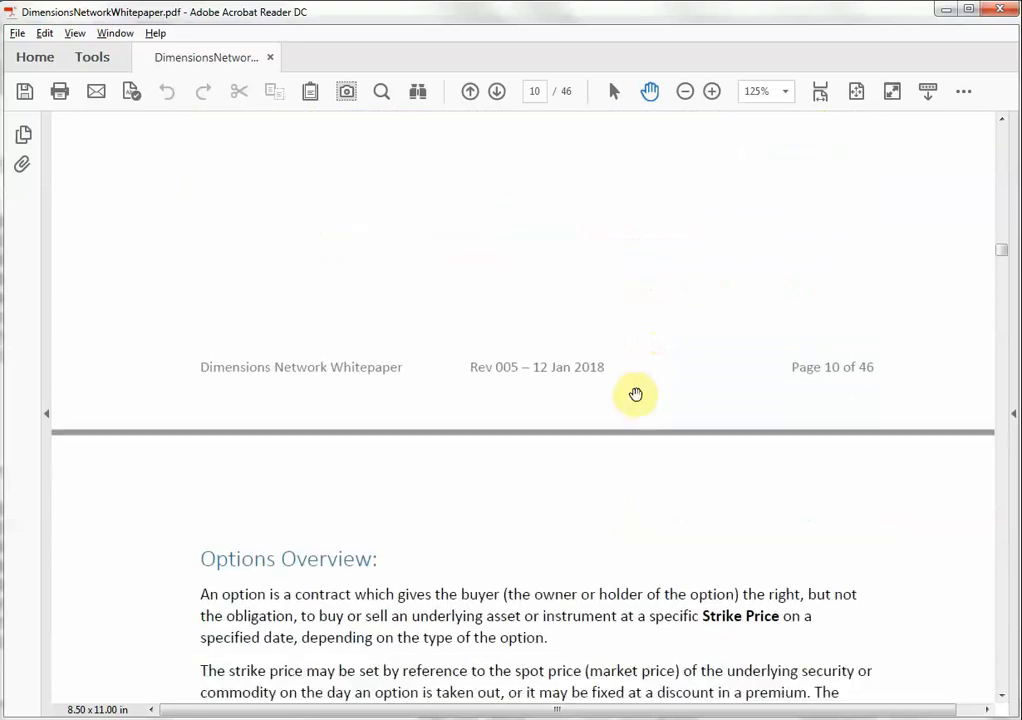
scroll(down, 3)
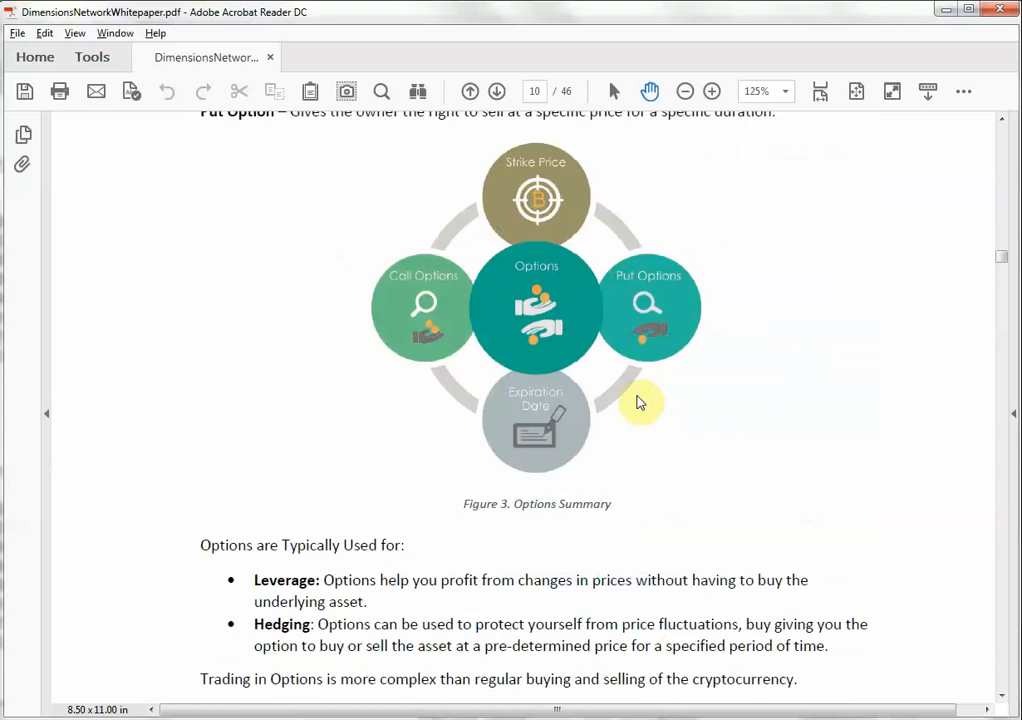
scroll(down, 3)
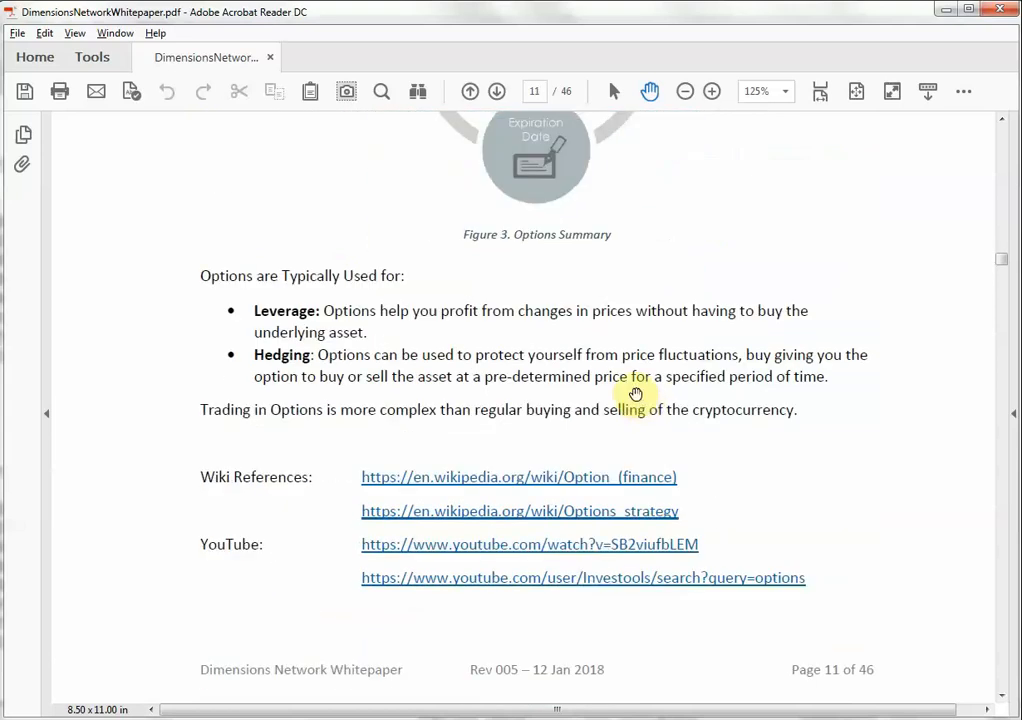
scroll(down, 3)
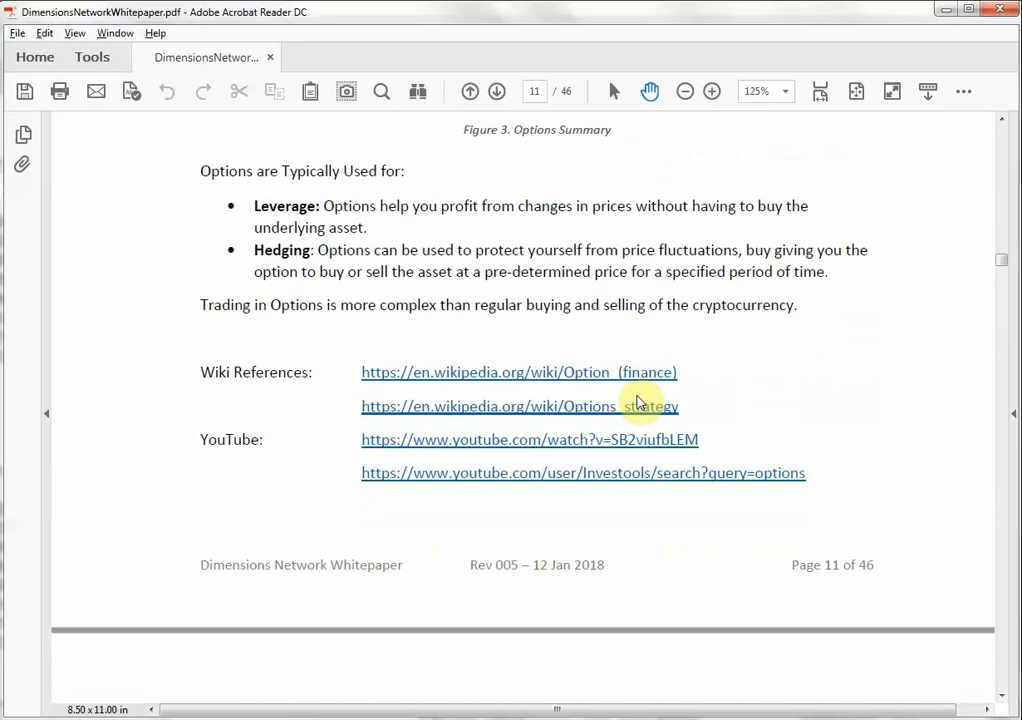
scroll(down, 3)
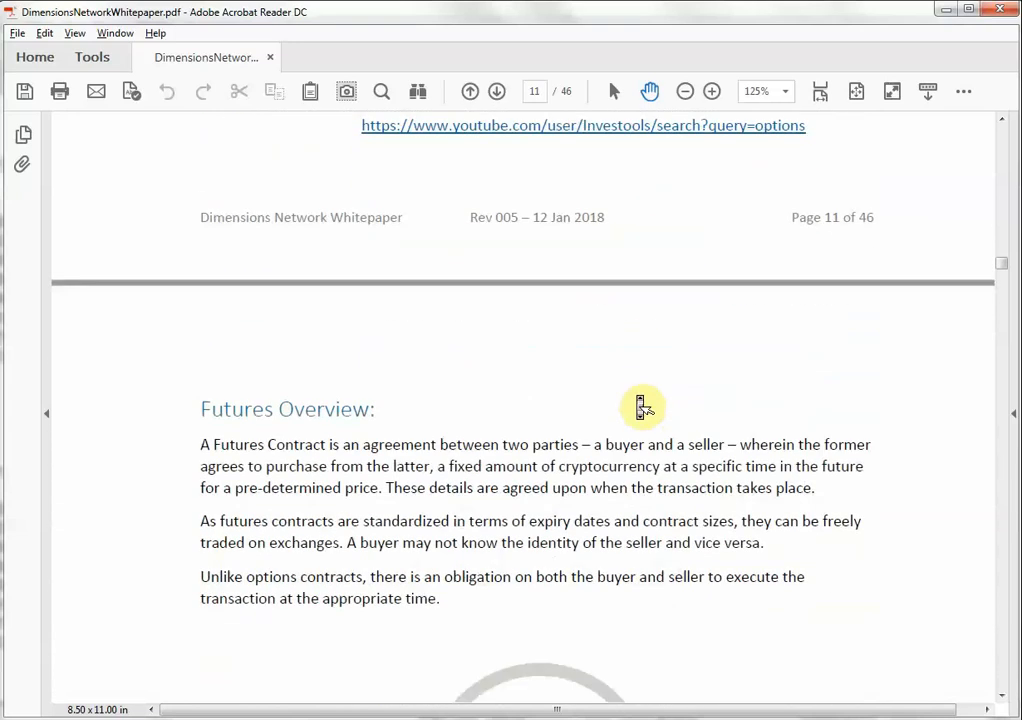
scroll(down, 3)
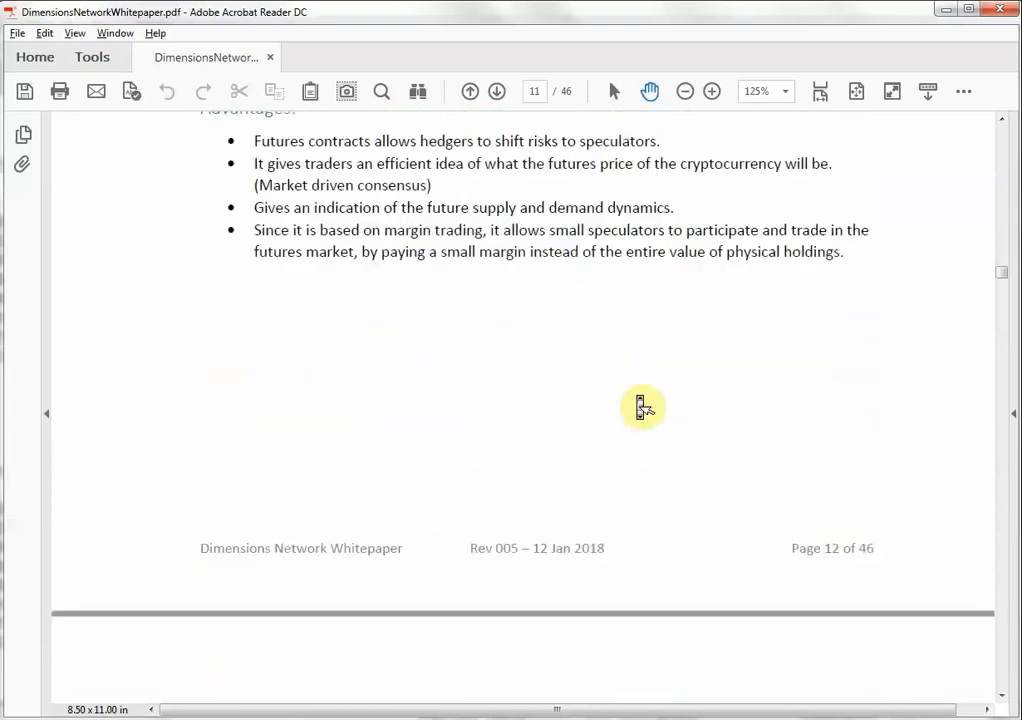
scroll(down, 3)
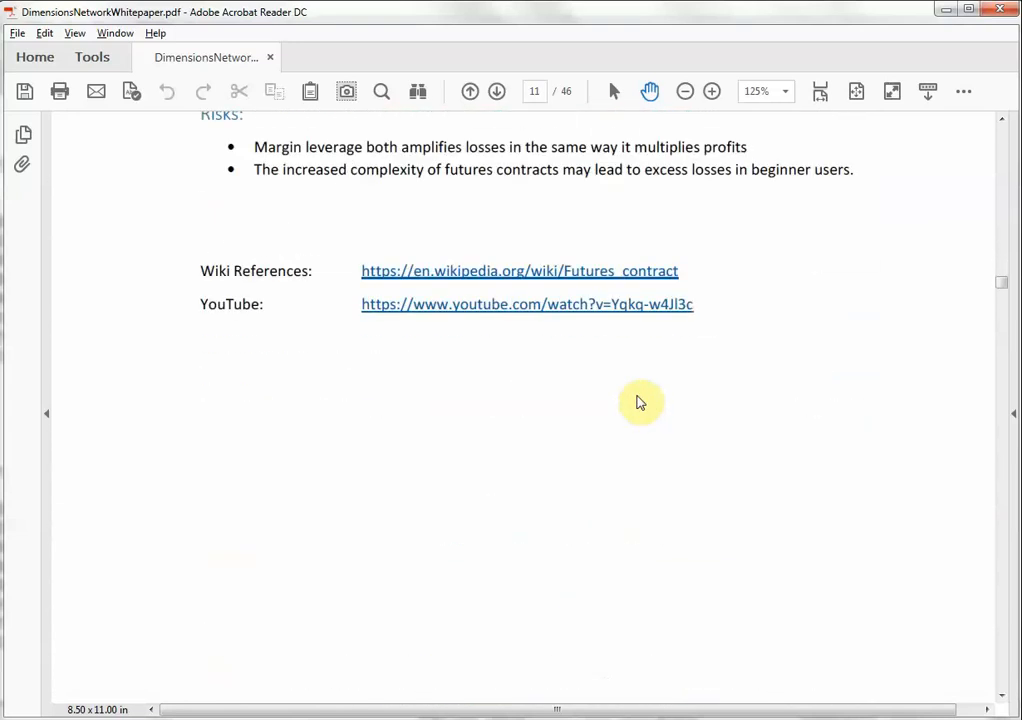
scroll(down, 3)
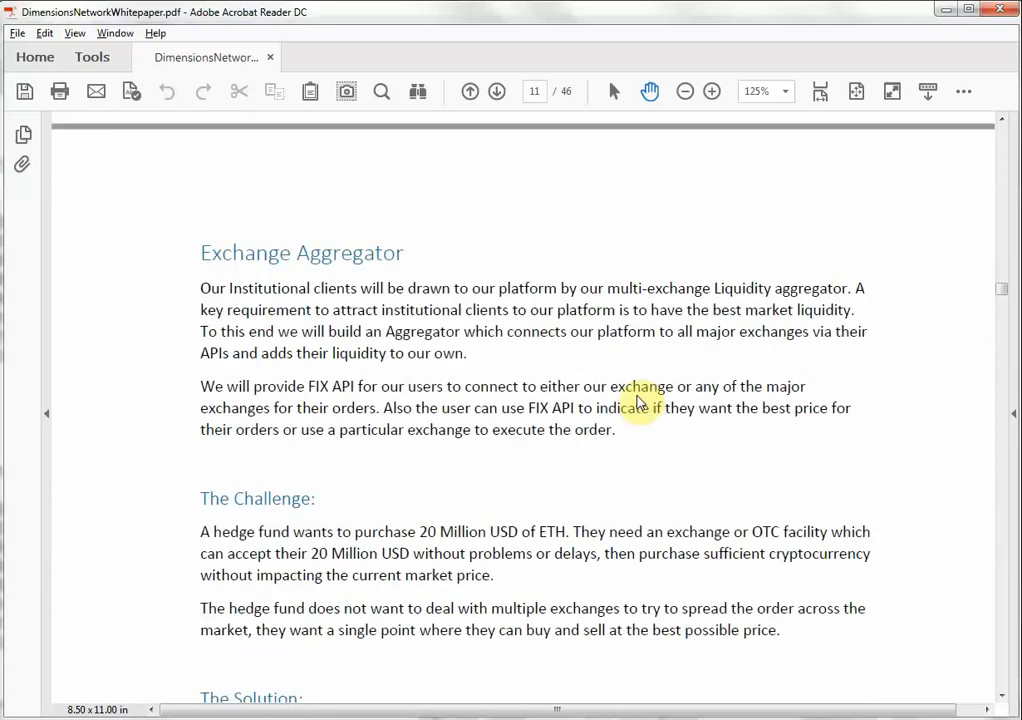
scroll(down, 3)
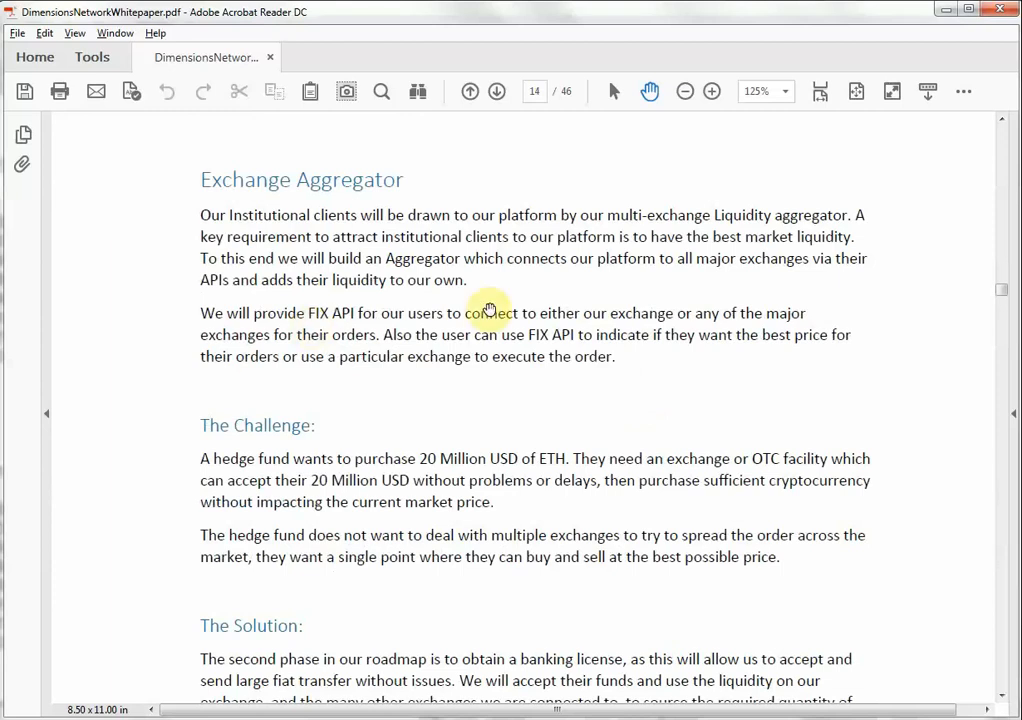
mouse_move(597, 318)
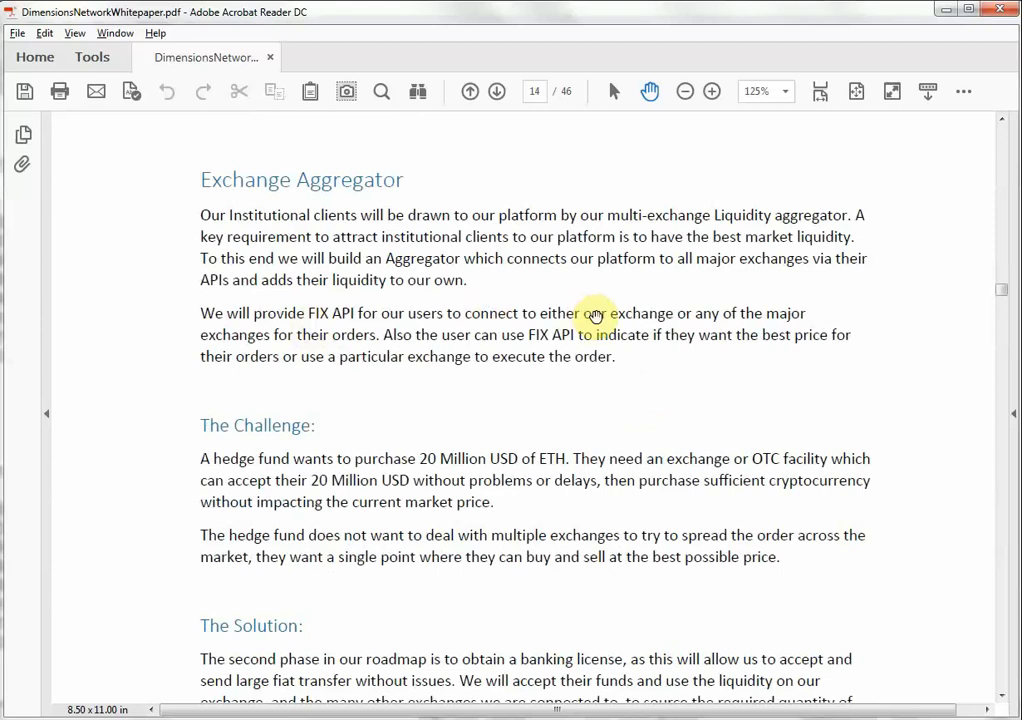
scroll(down, 3)
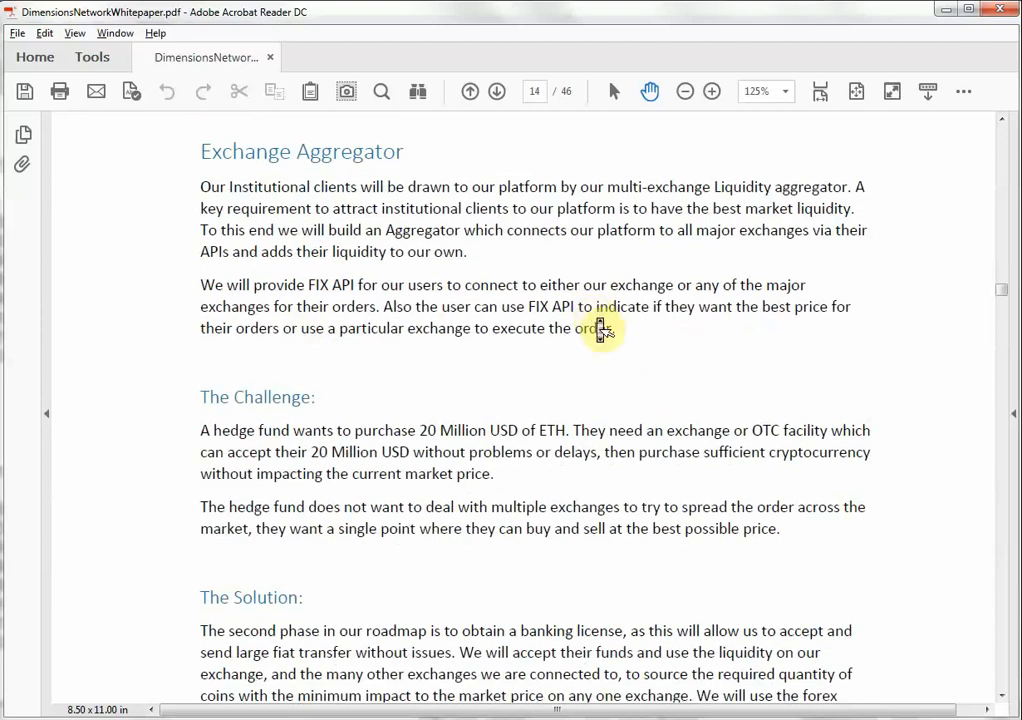
scroll(down, 3)
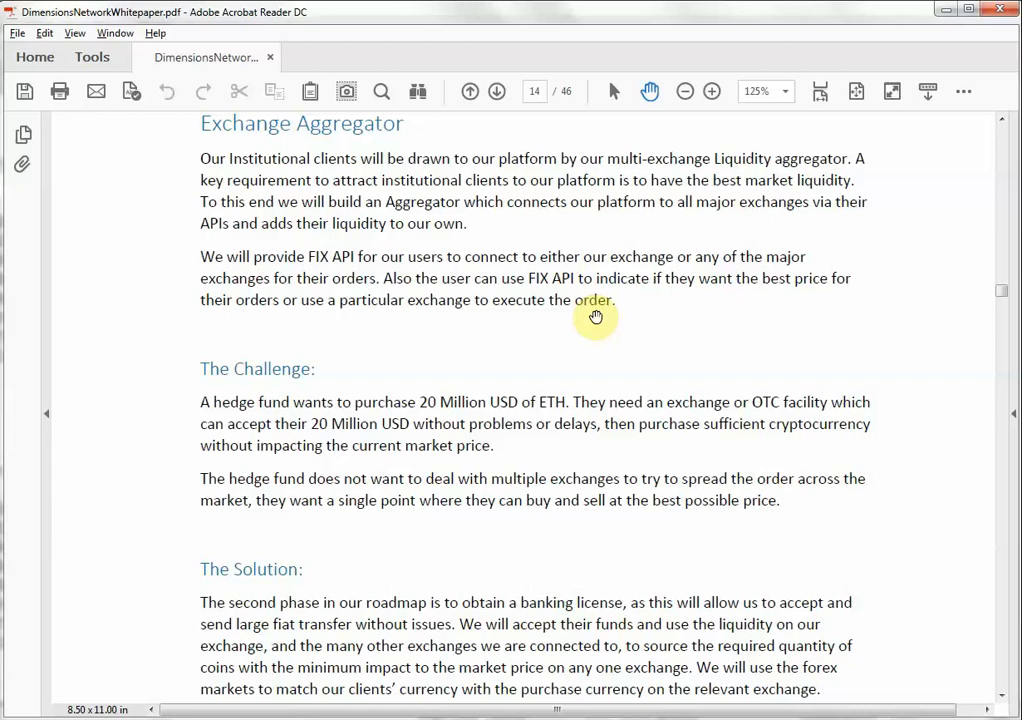
scroll(down, 3)
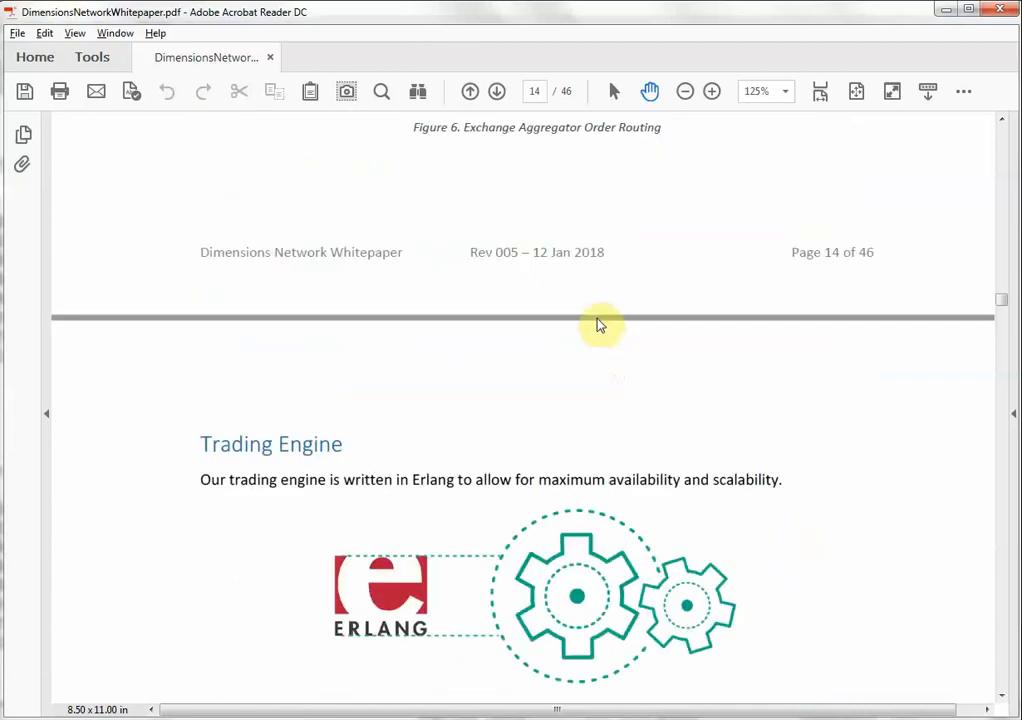
scroll(down, 3)
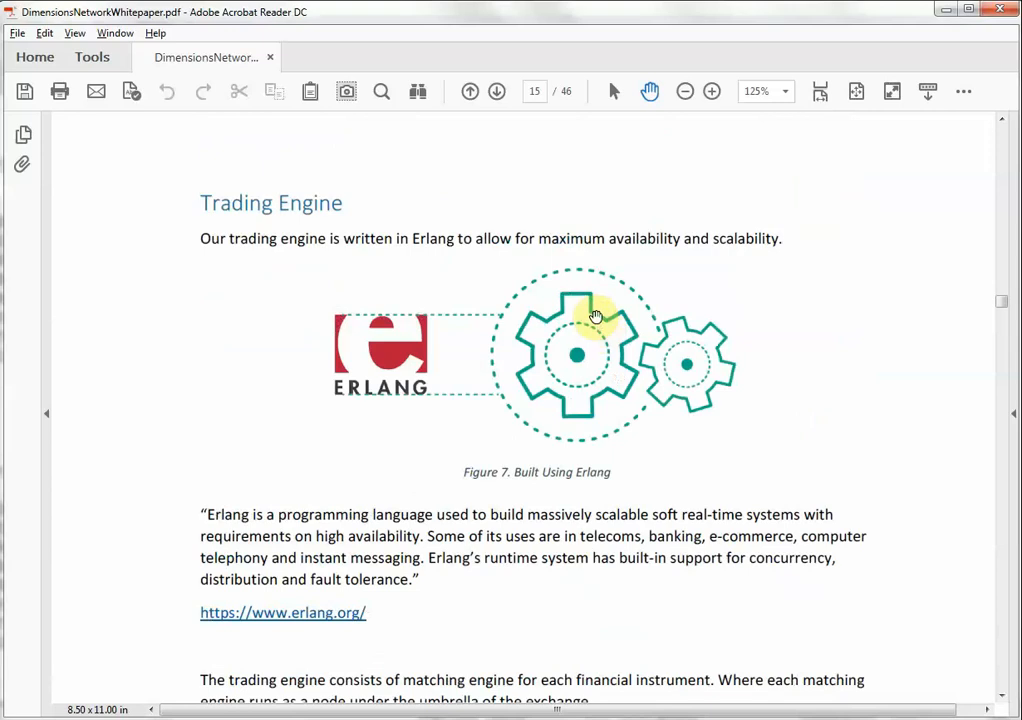
mouse_move(507, 298)
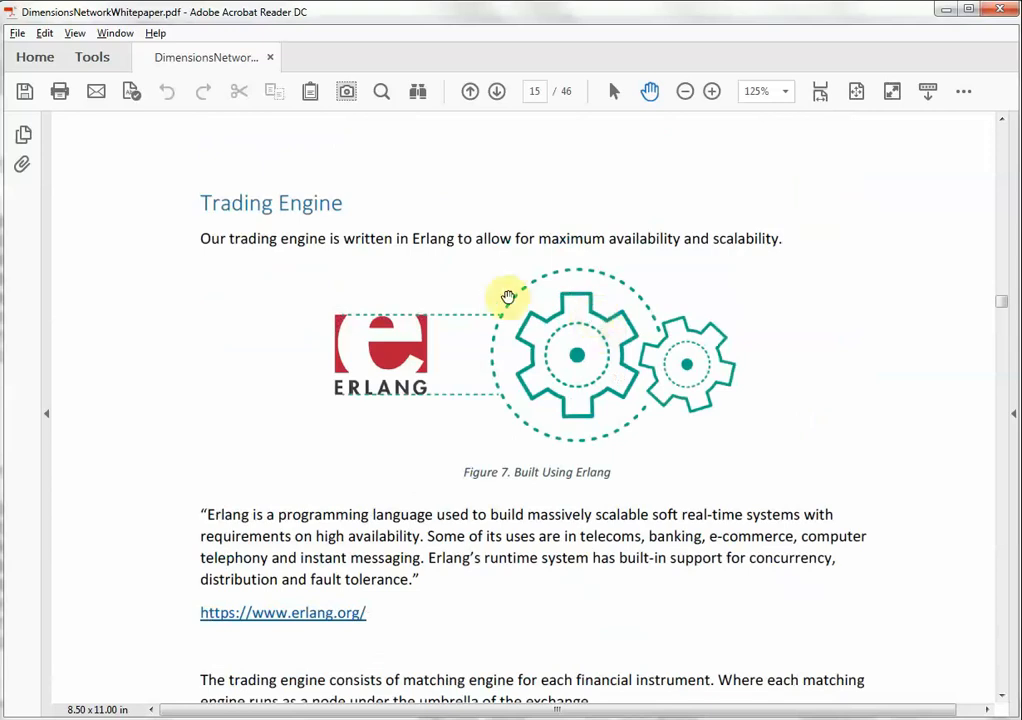
mouse_move(613, 246)
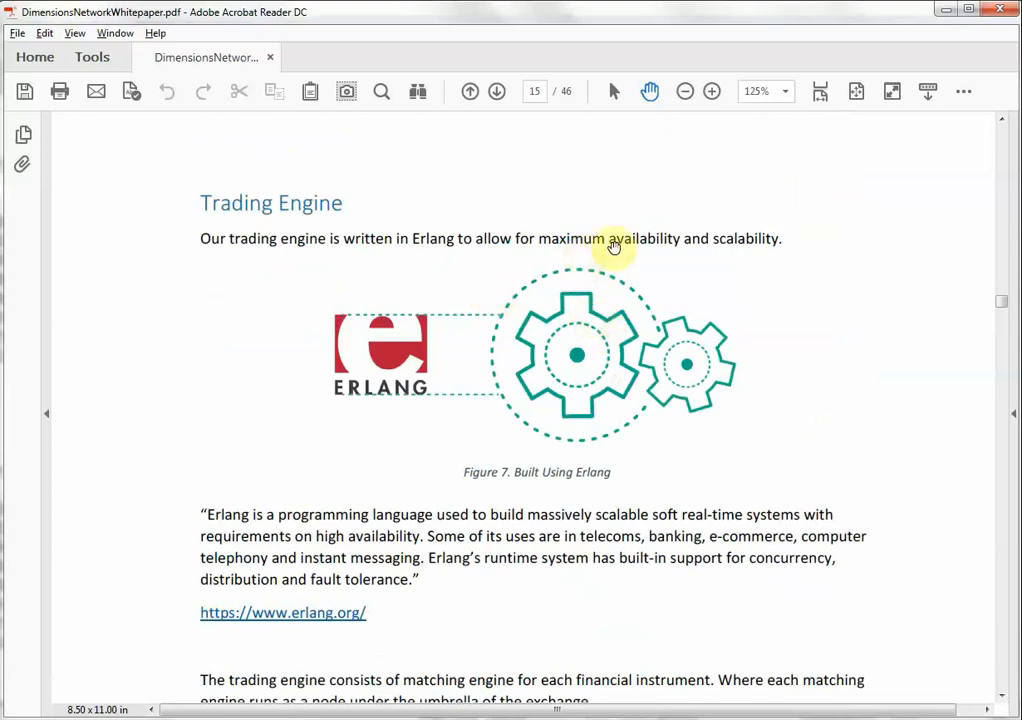
mouse_move(762, 245)
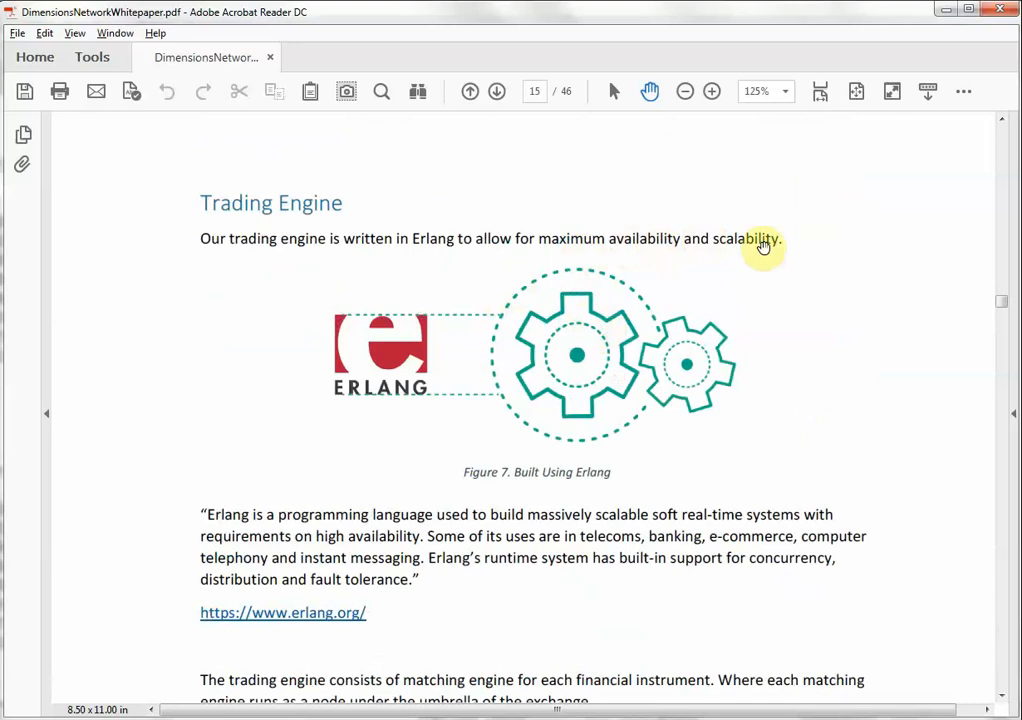
mouse_move(686, 303)
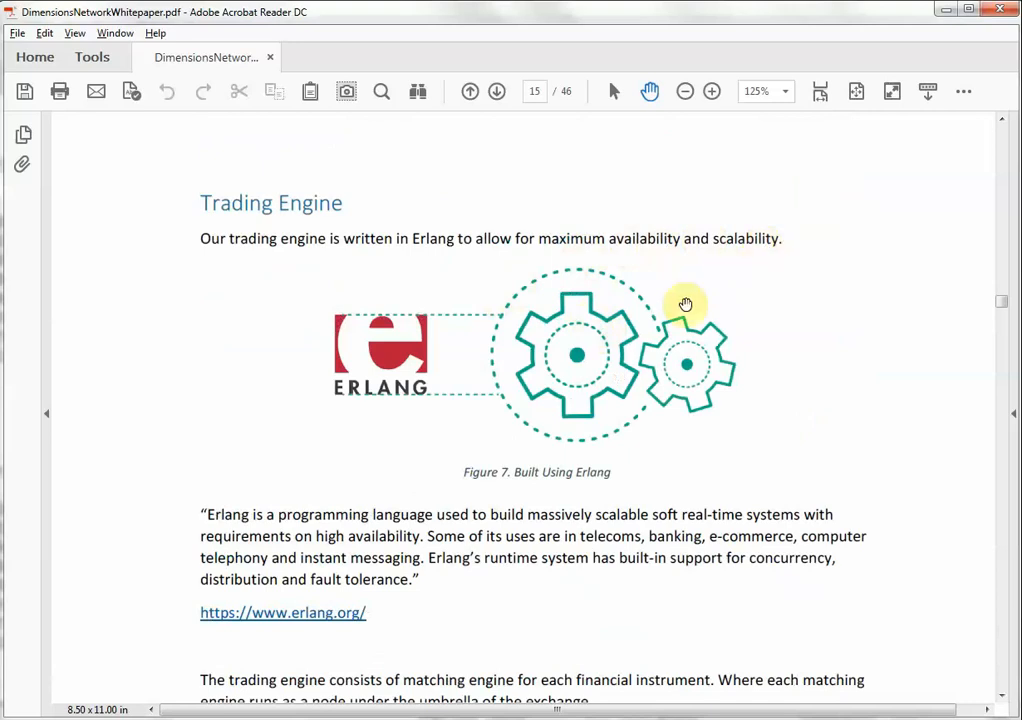
mouse_move(675, 320)
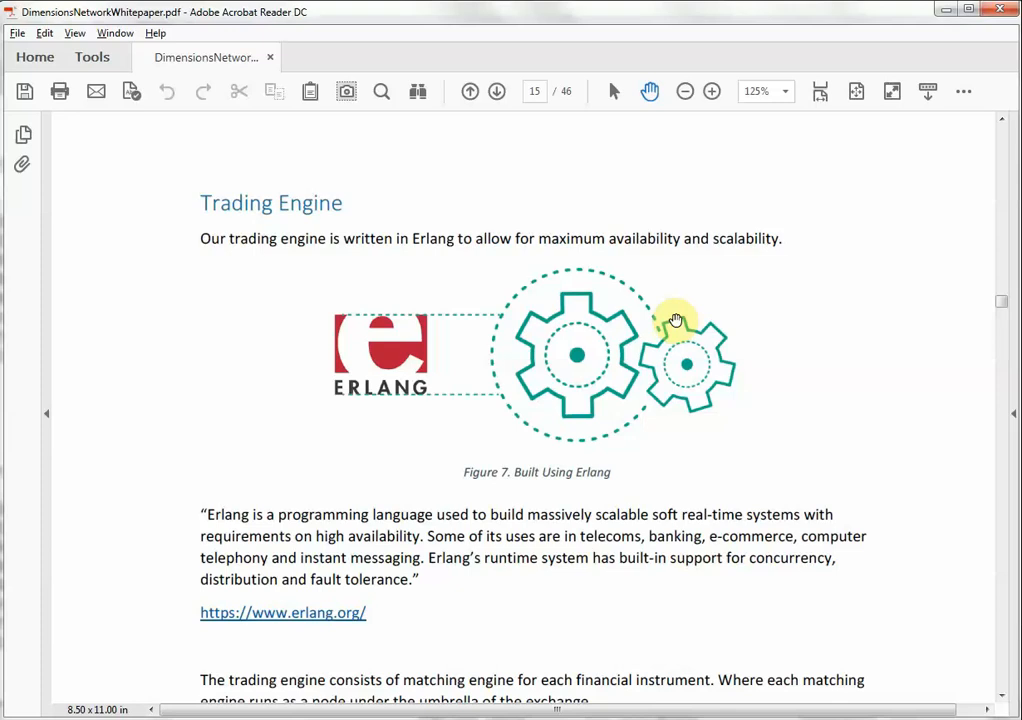
scroll(down, 3)
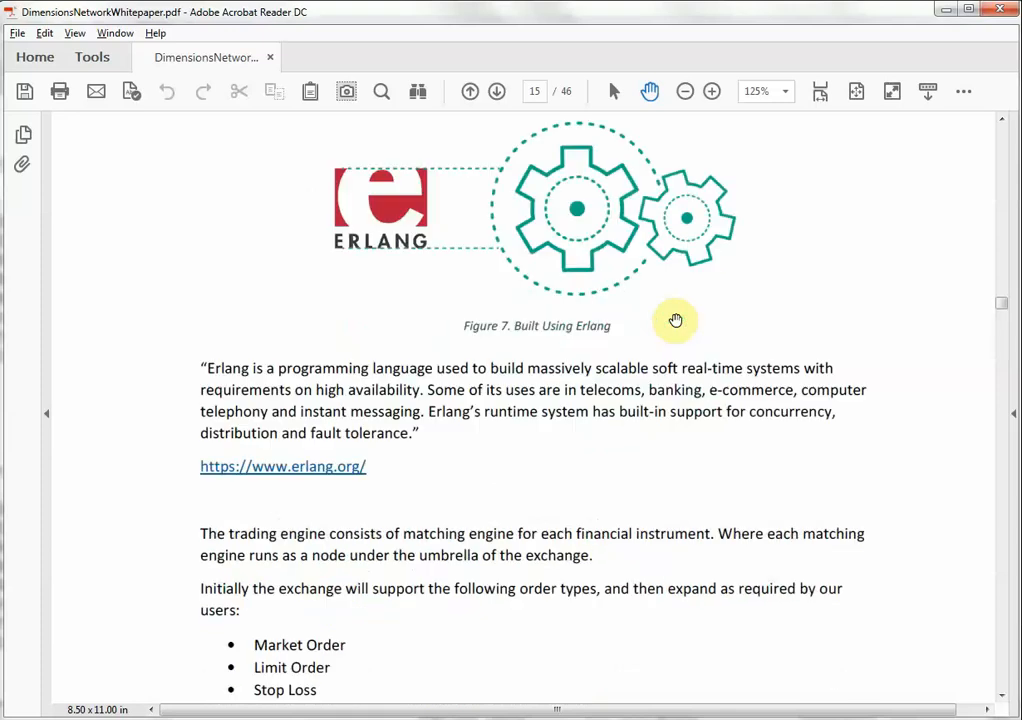
scroll(down, 3)
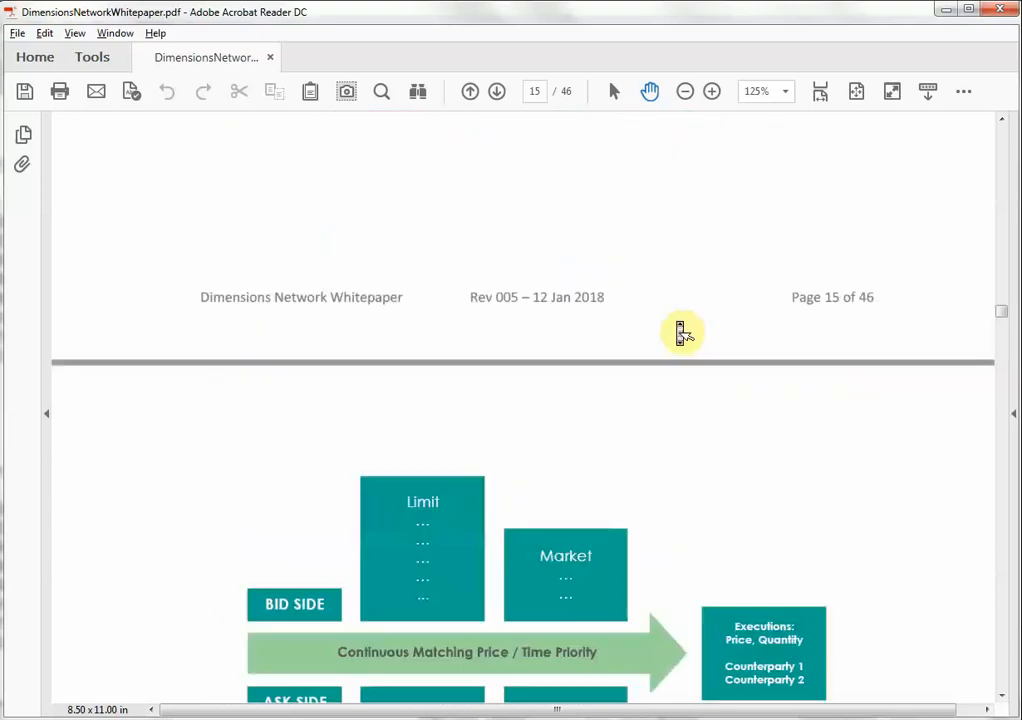
scroll(down, 3)
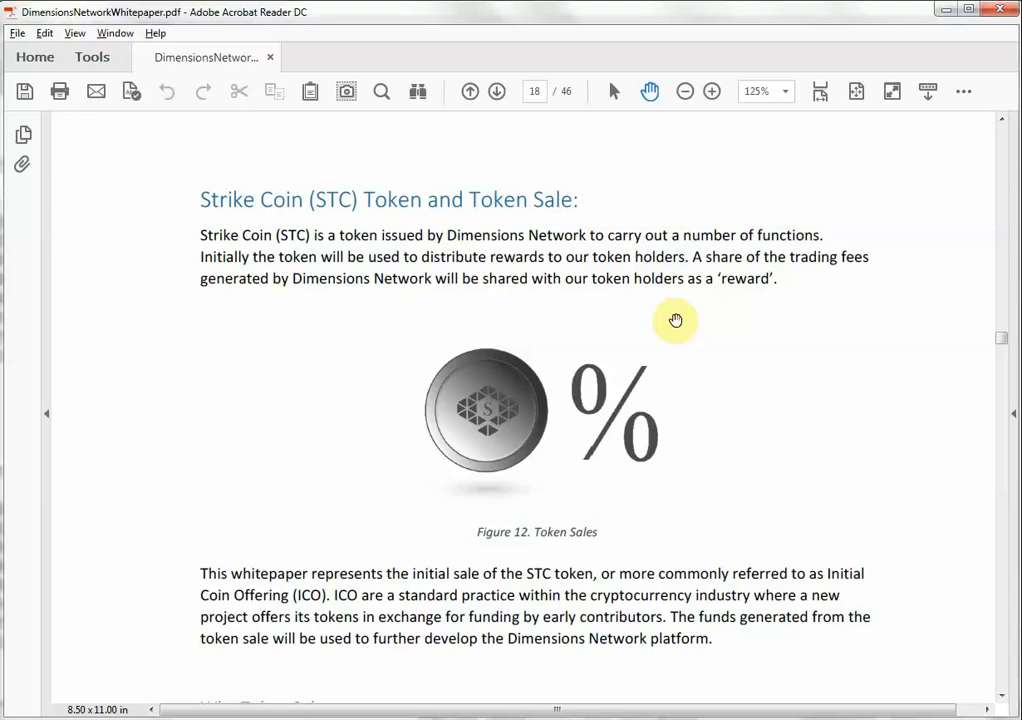
scroll(down, 3)
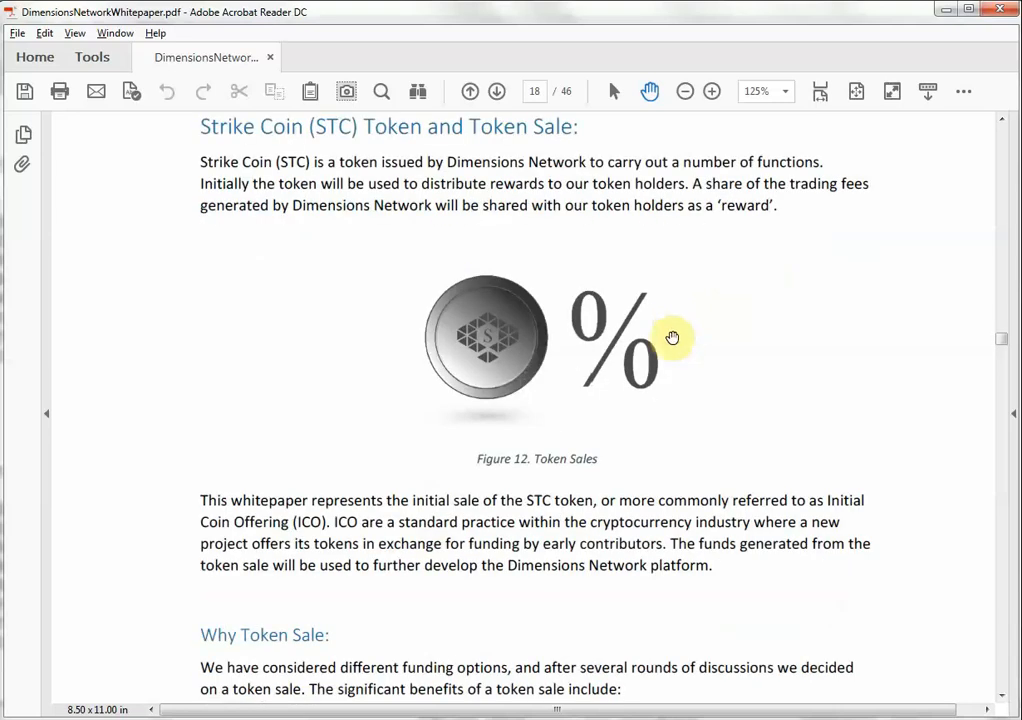
scroll(down, 3)
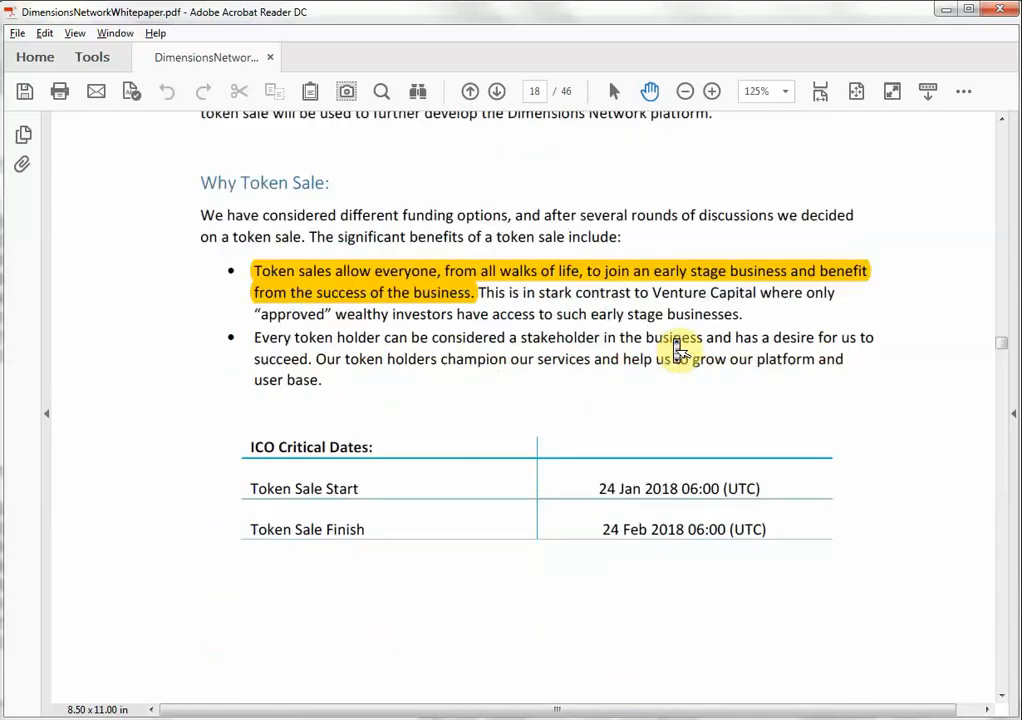
scroll(down, 3)
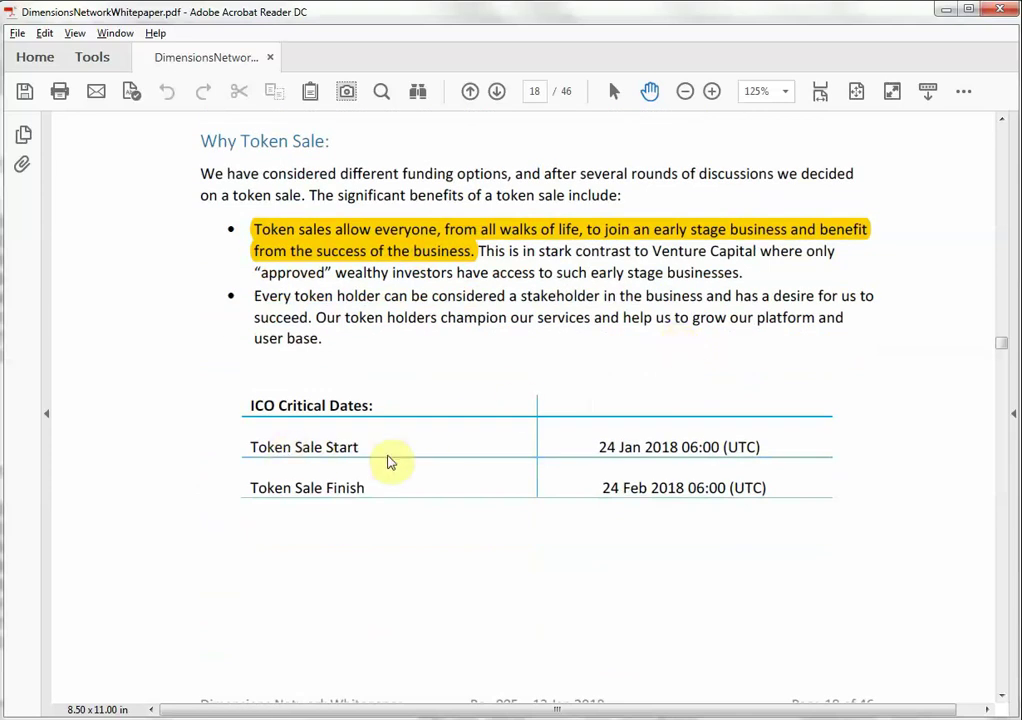
mouse_move(632, 462)
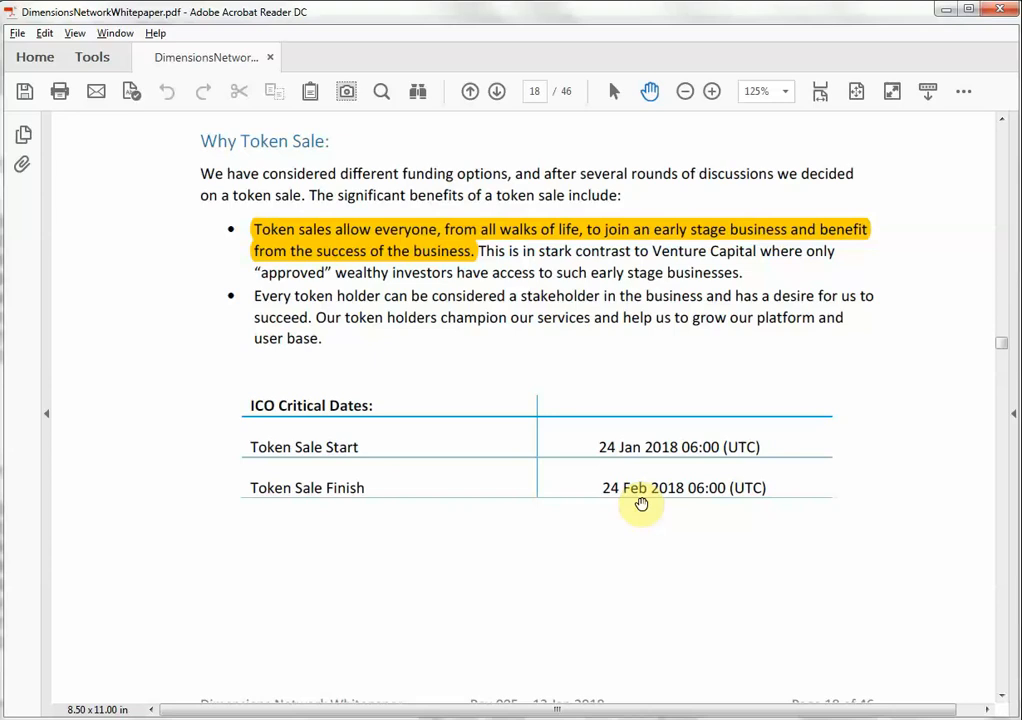
scroll(down, 3)
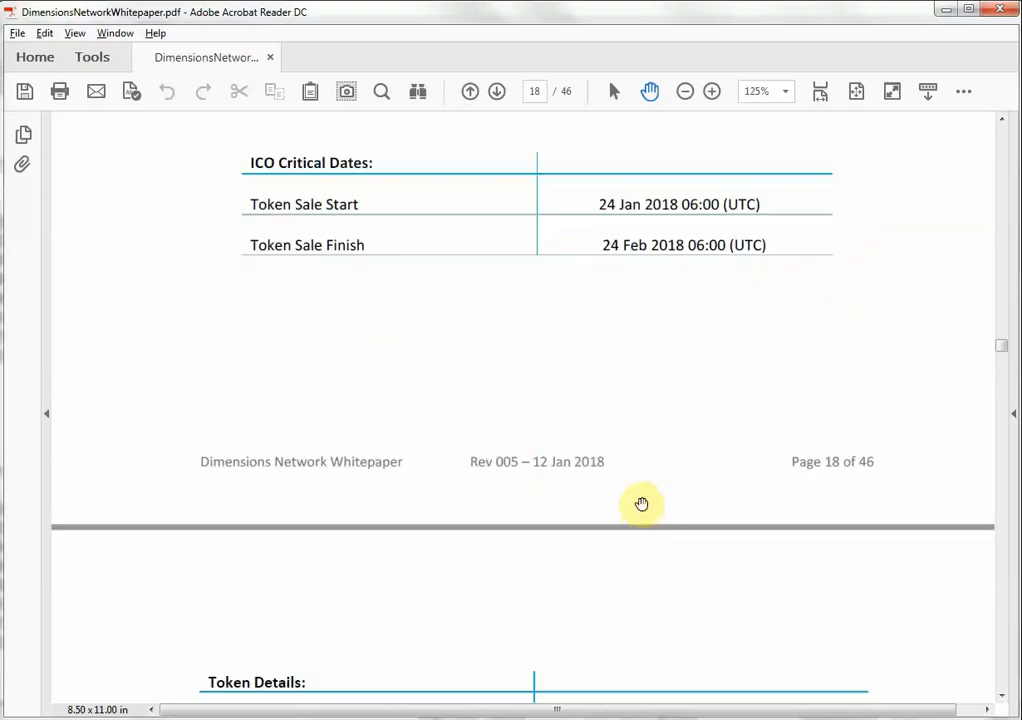
scroll(down, 3)
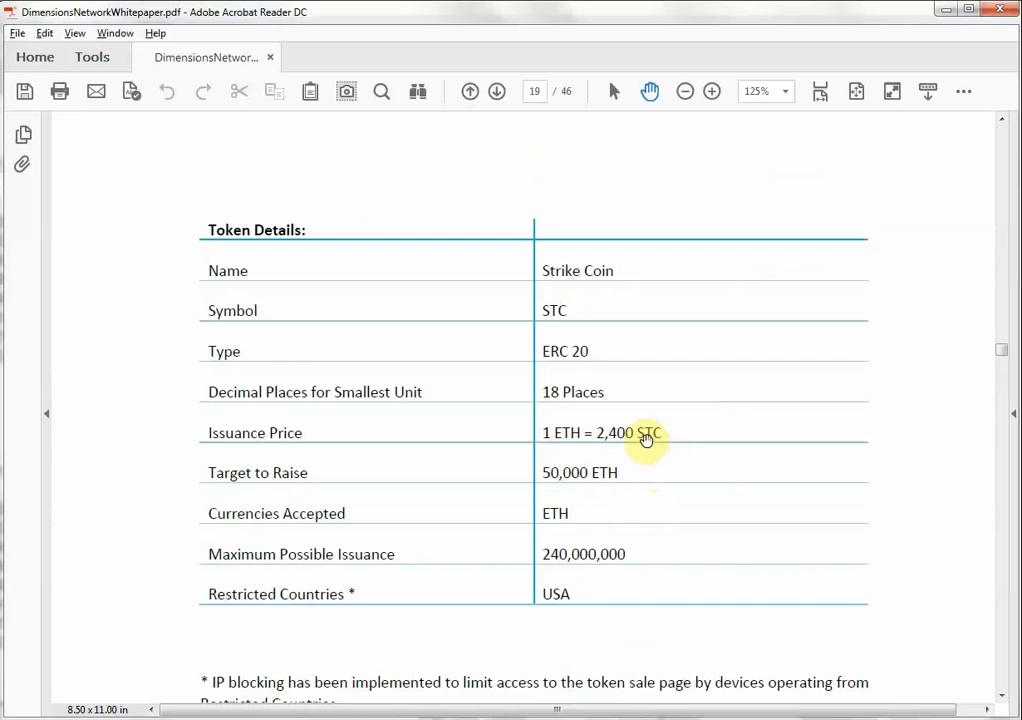
mouse_move(683, 439)
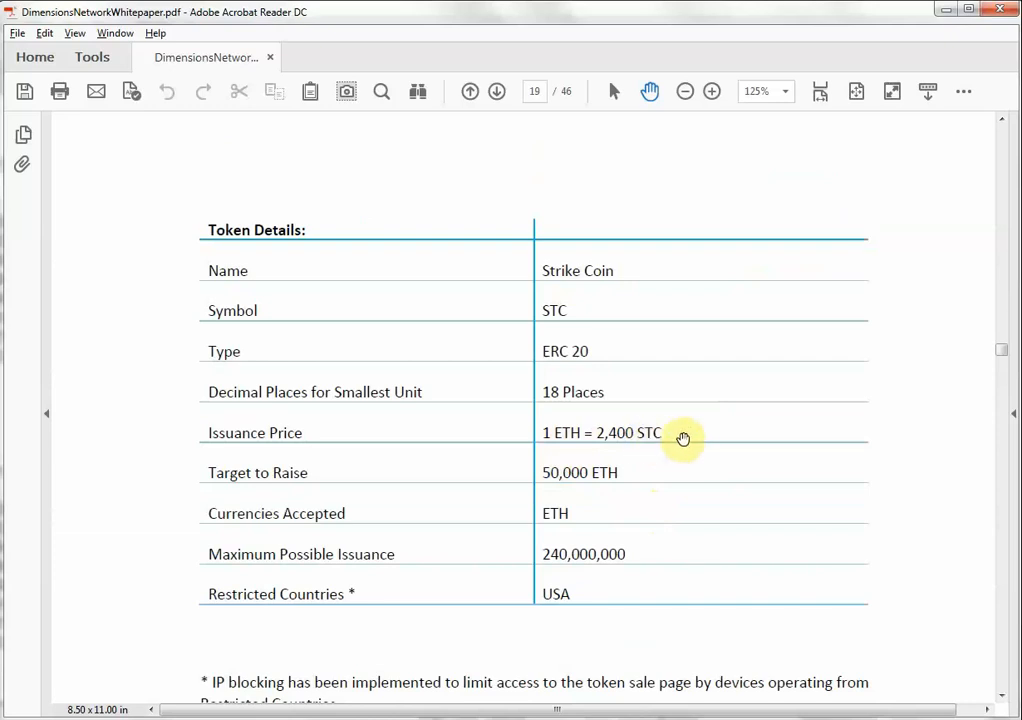
scroll(down, 3)
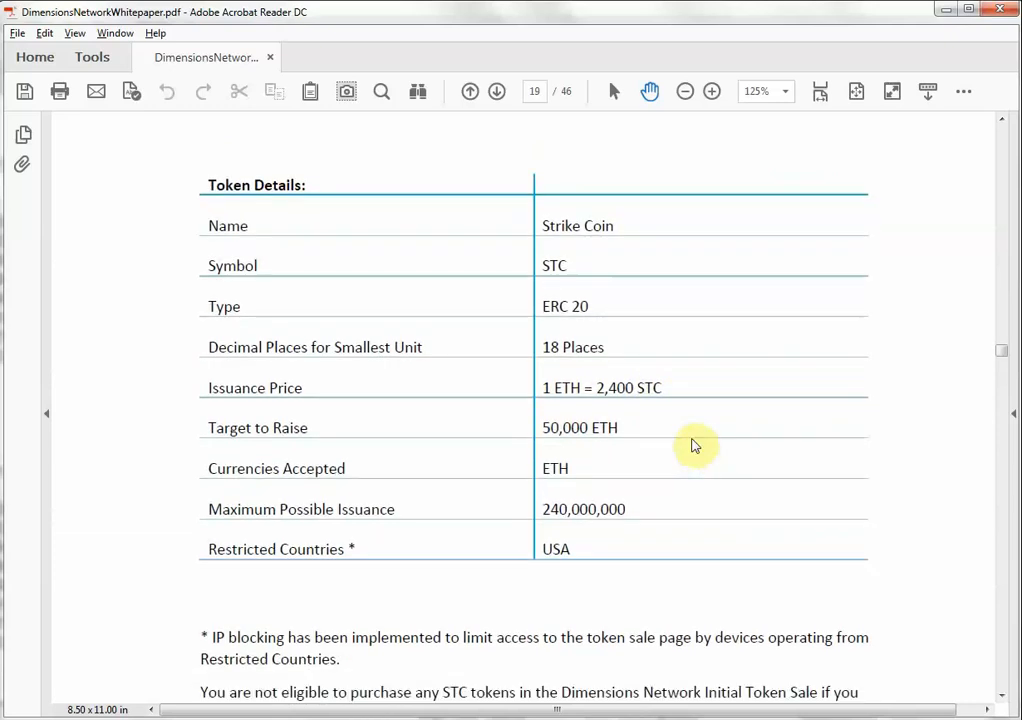
scroll(down, 3)
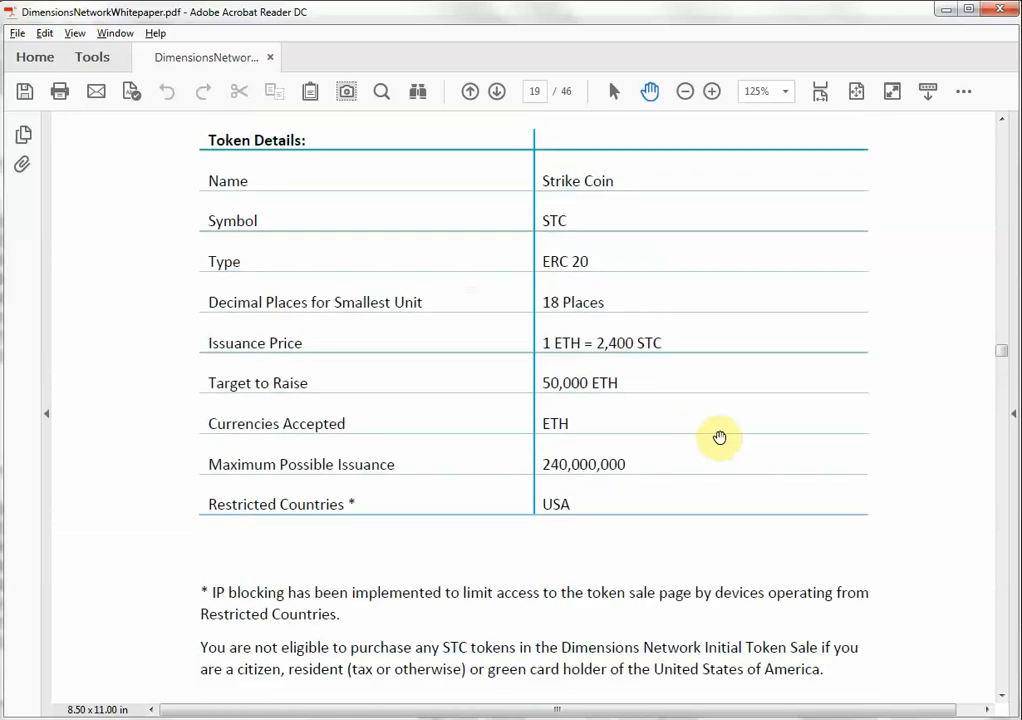
scroll(down, 3)
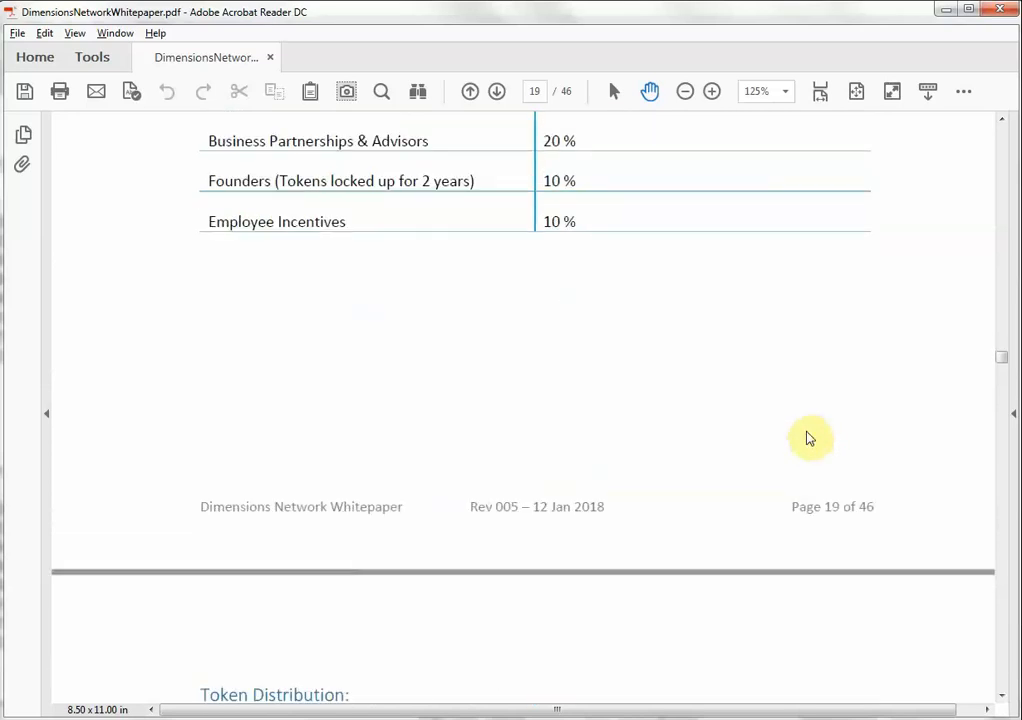
scroll(down, 3)
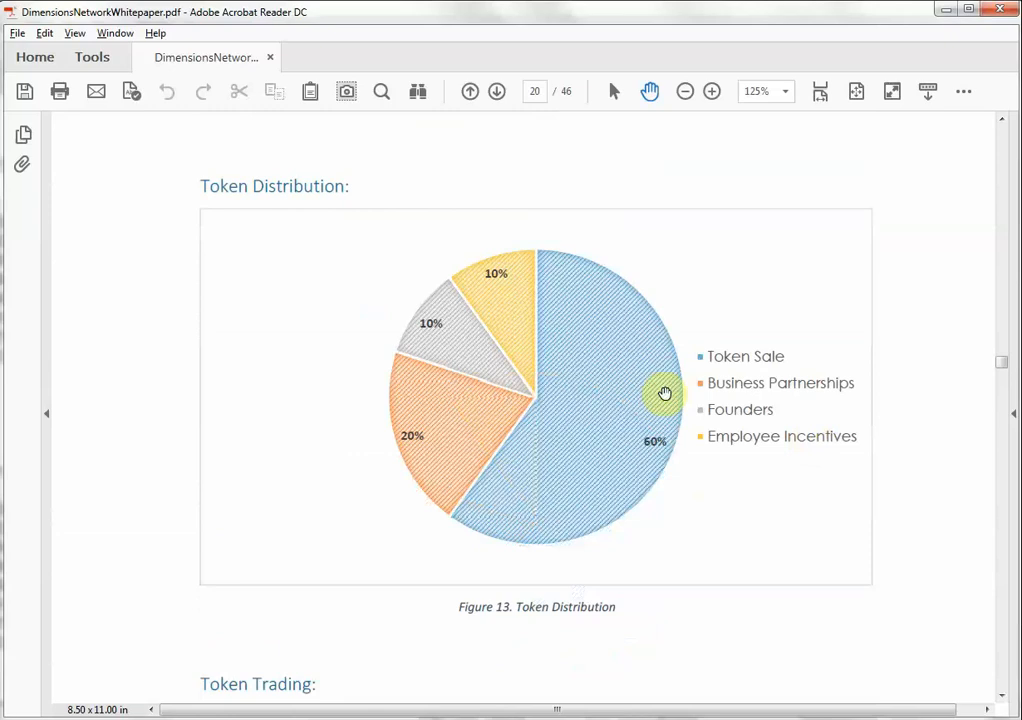
mouse_move(623, 418)
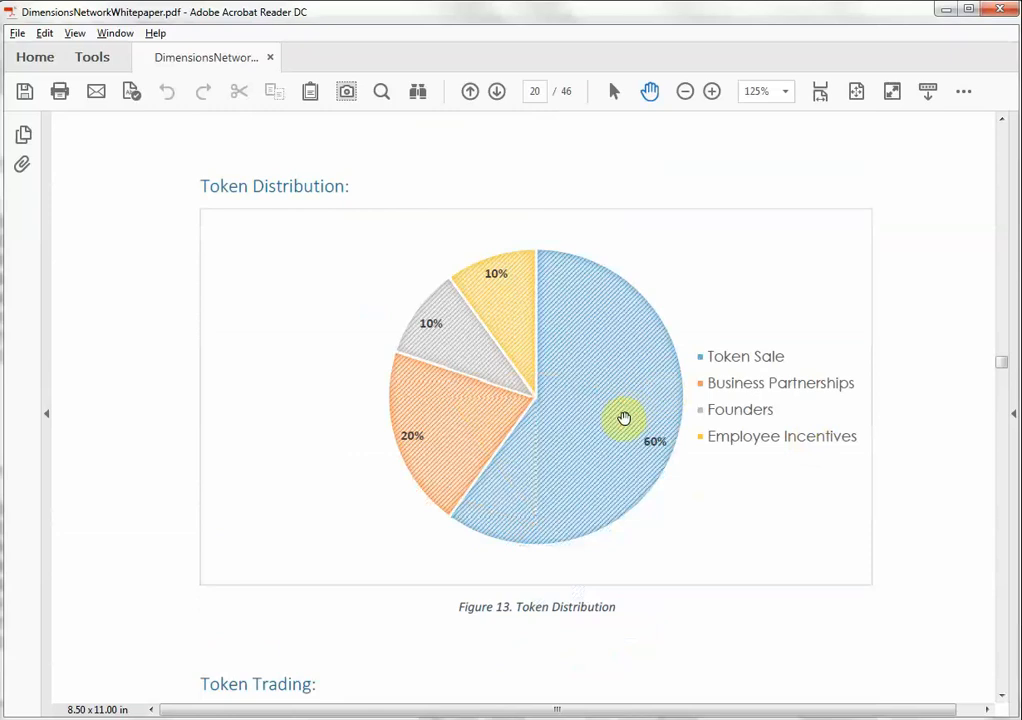
mouse_move(619, 409)
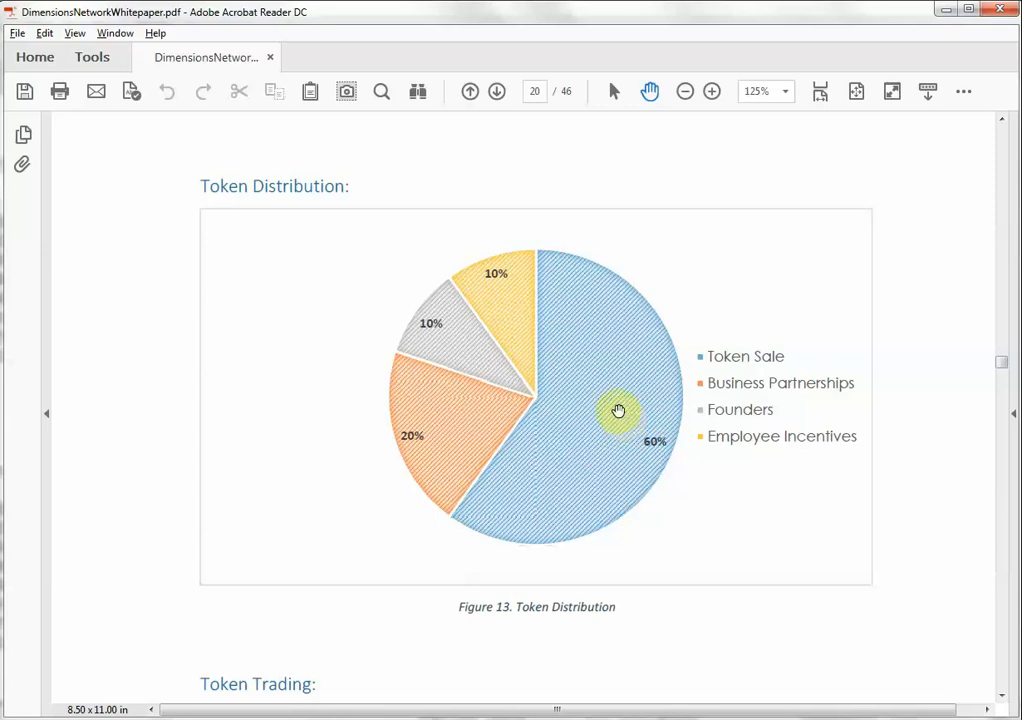
mouse_move(441, 438)
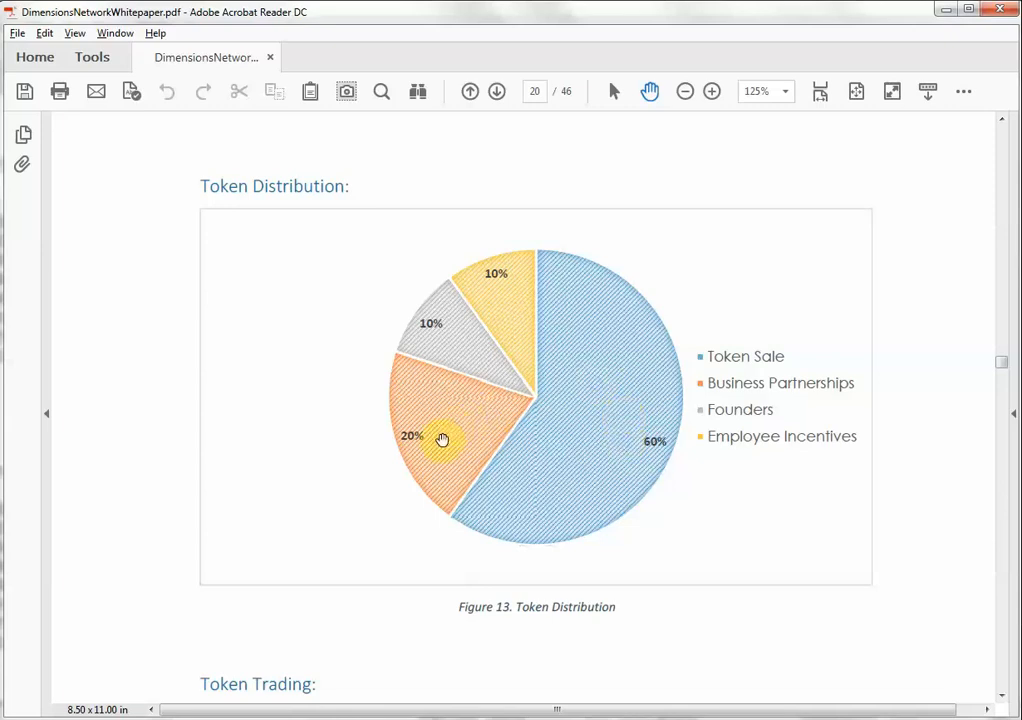
mouse_move(438, 378)
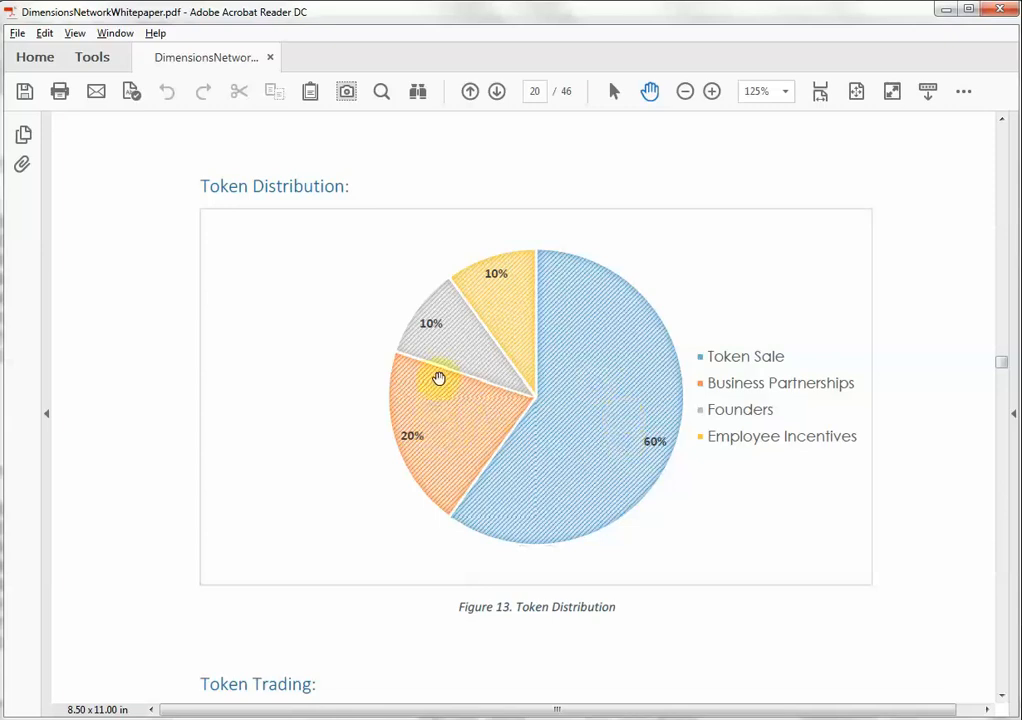
mouse_move(455, 353)
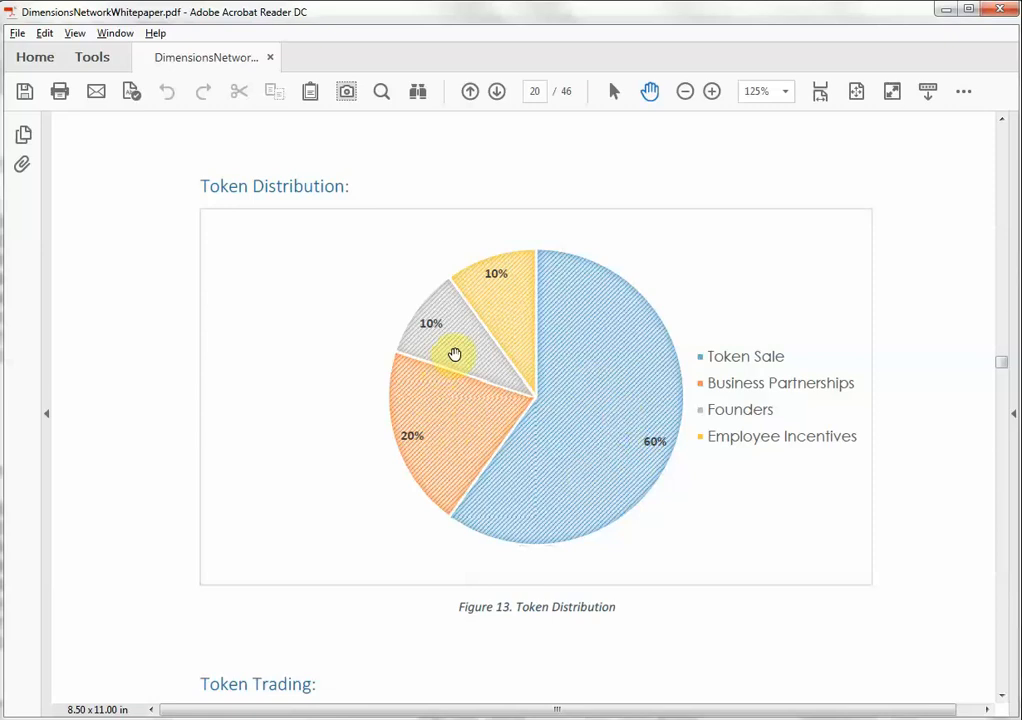
mouse_move(477, 337)
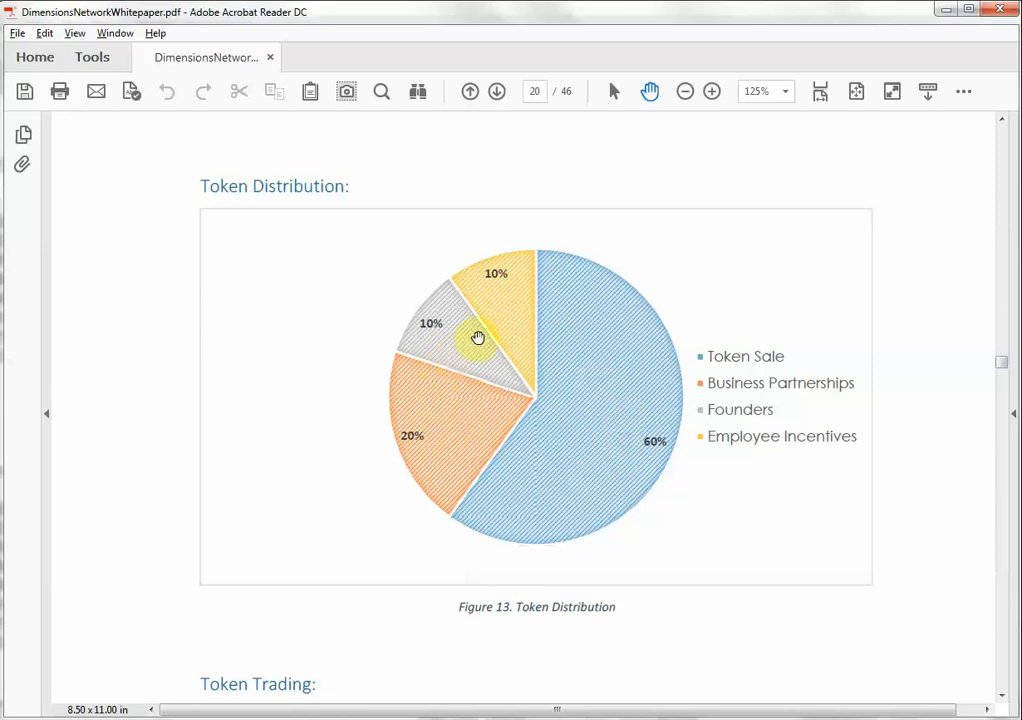
scroll(down, 3)
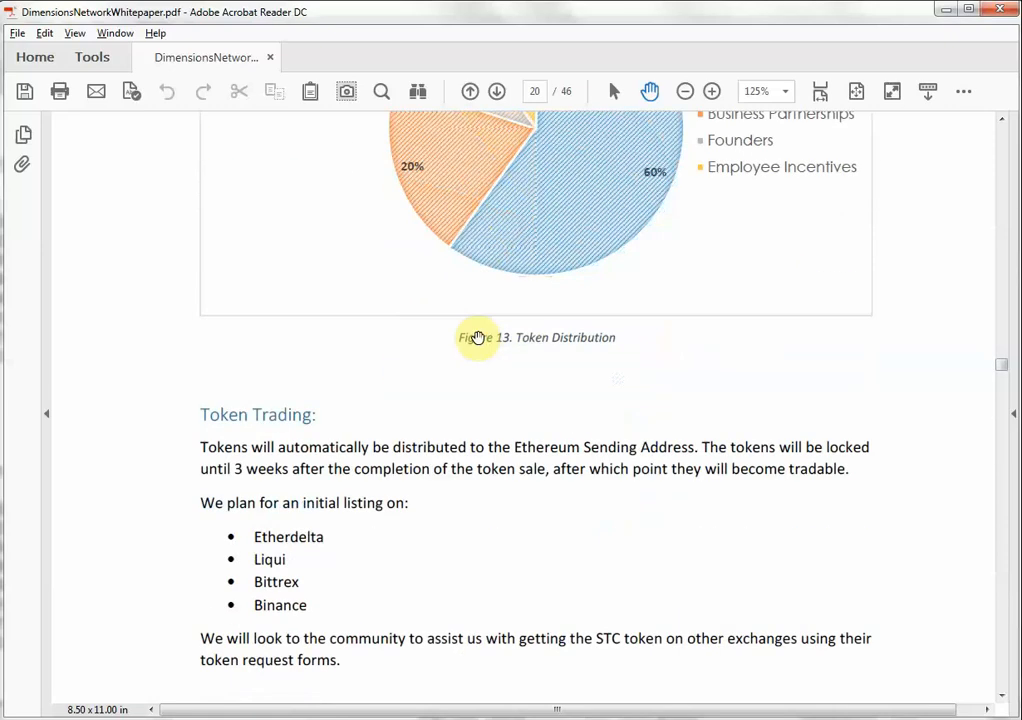
scroll(down, 3)
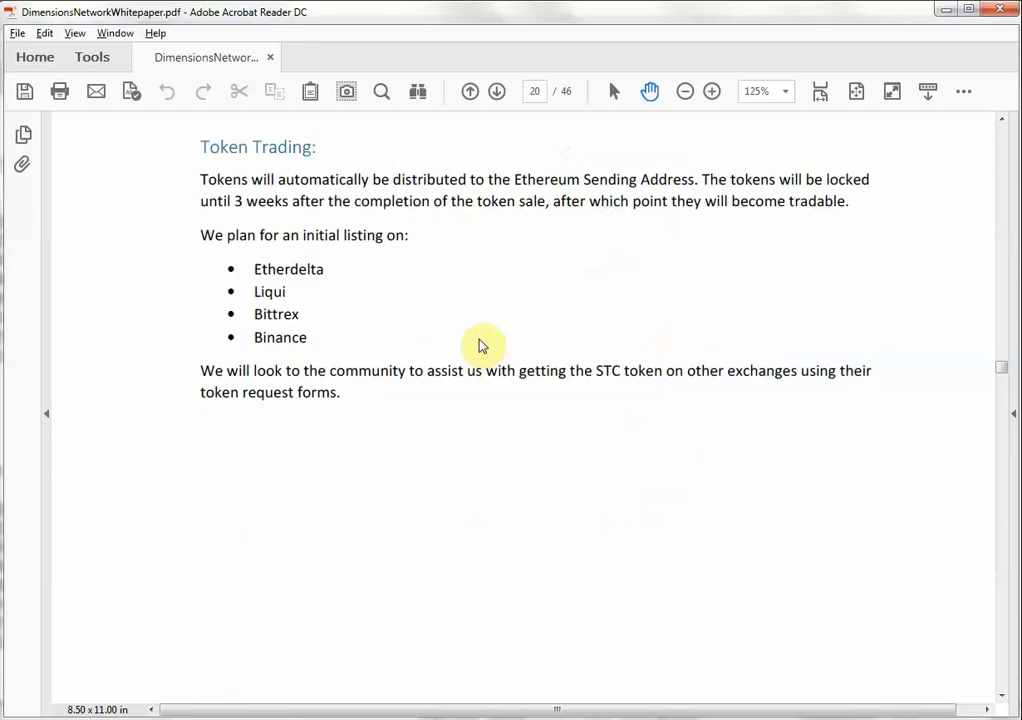
scroll(down, 3)
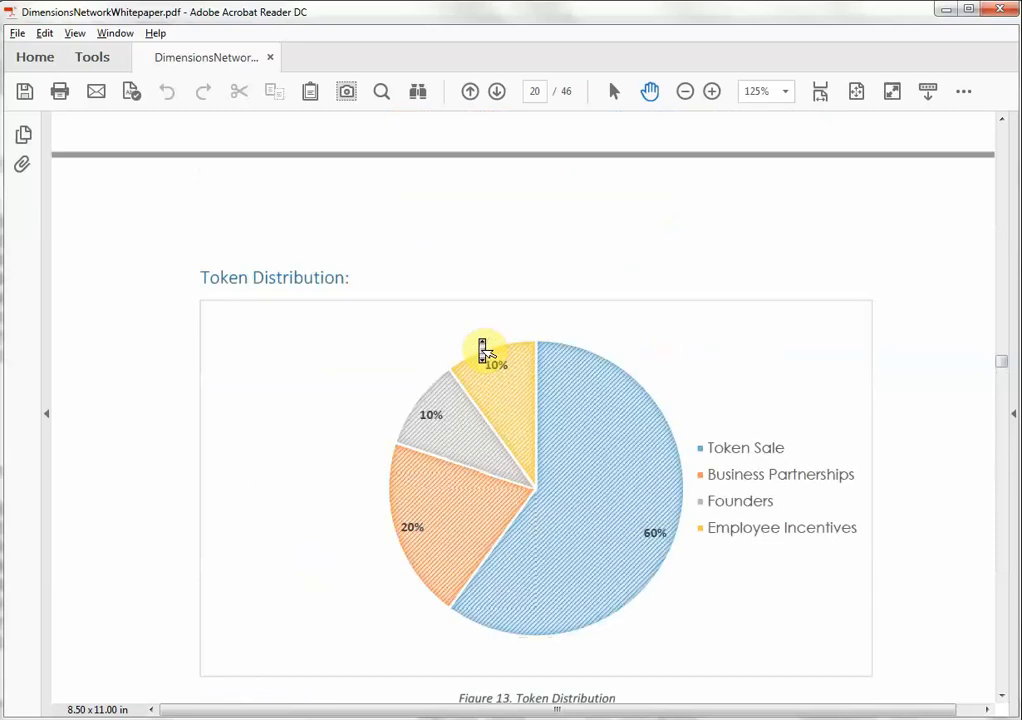
scroll(down, 3)
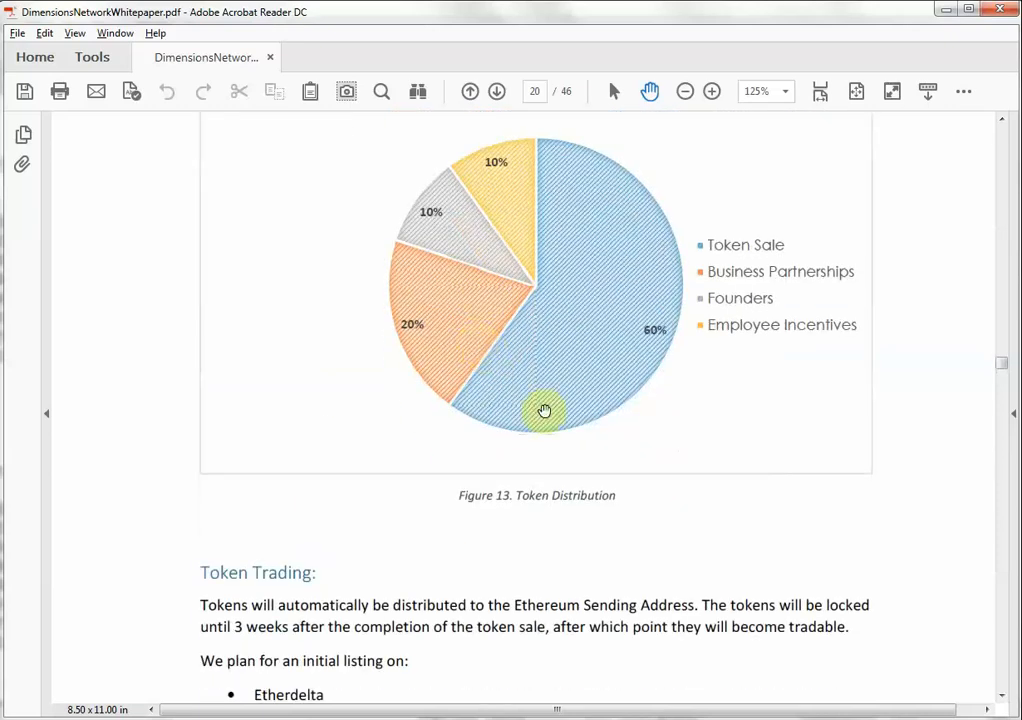
scroll(down, 3)
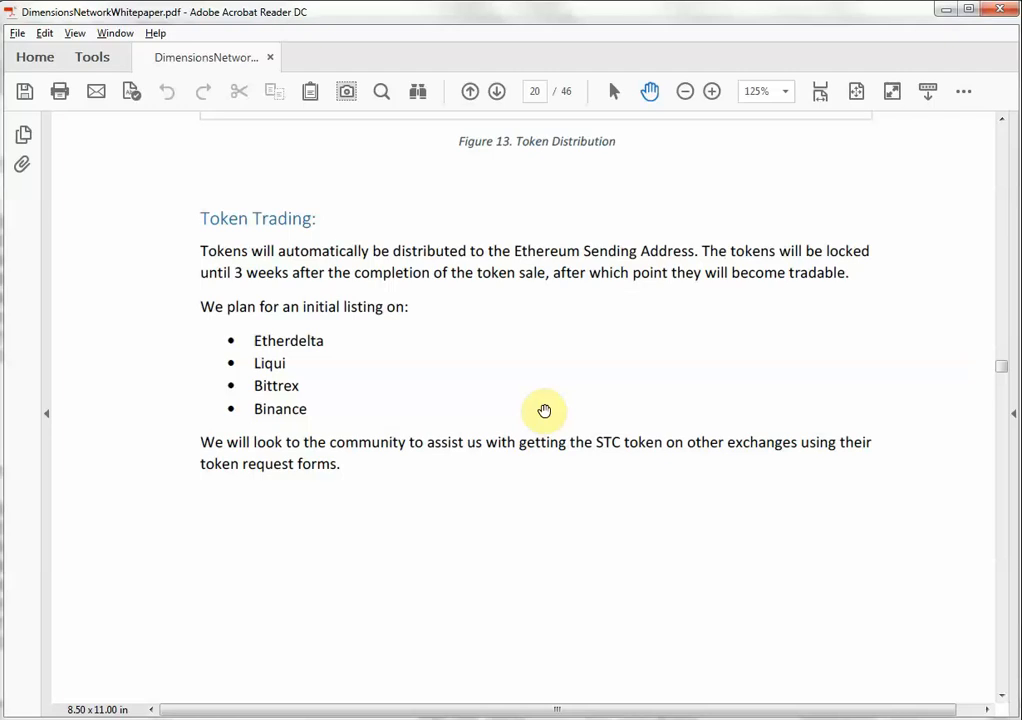
mouse_move(412, 378)
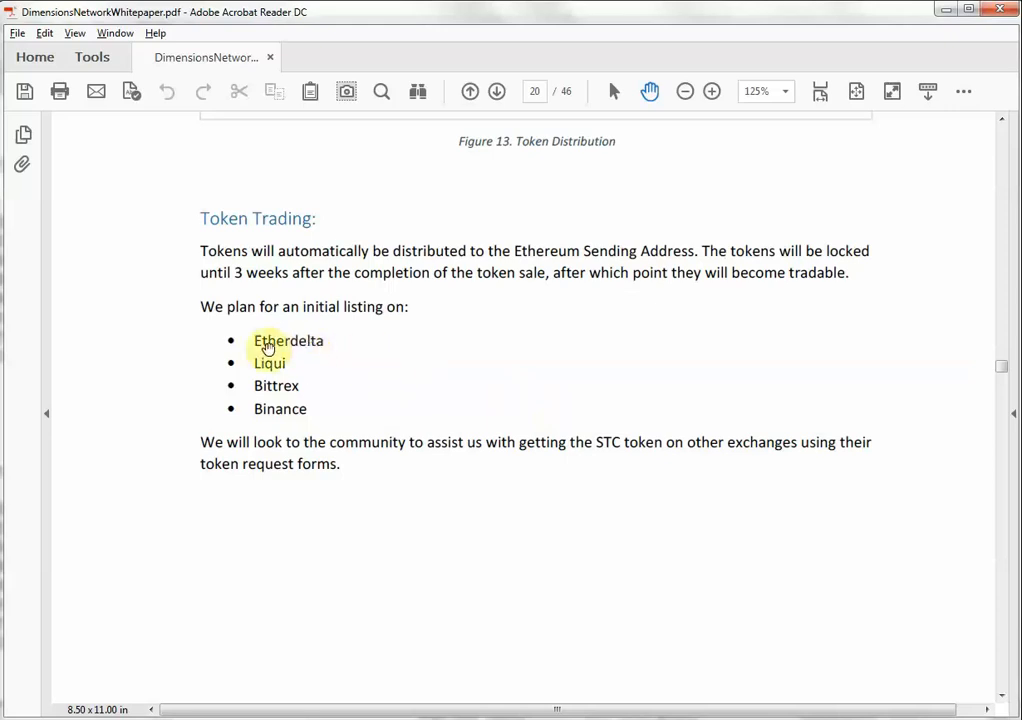
mouse_move(284, 378)
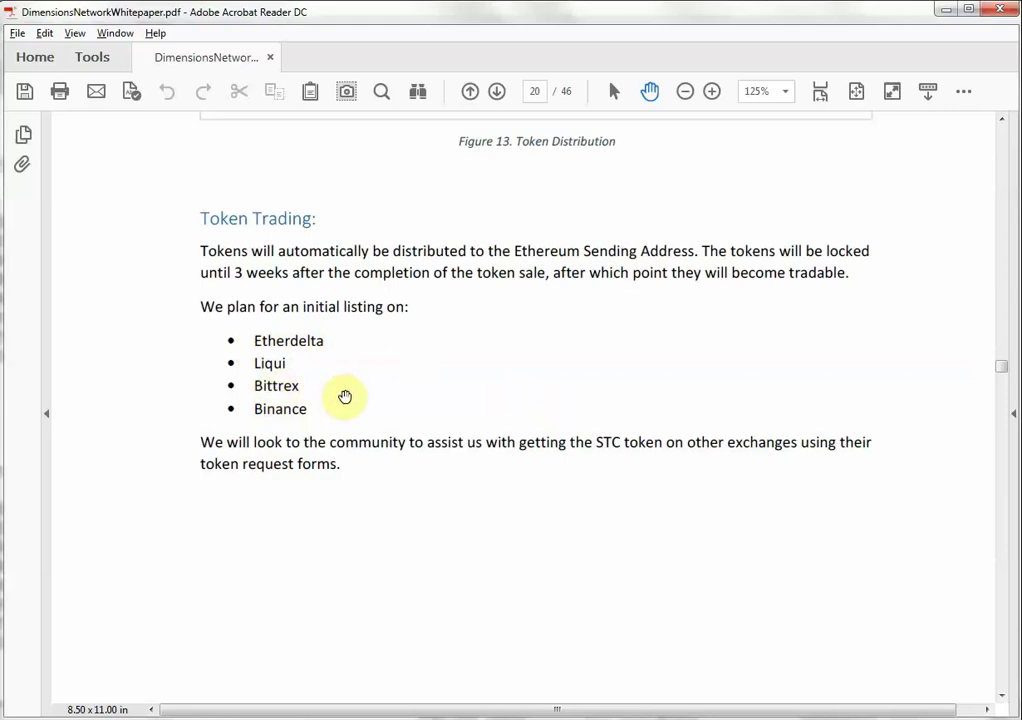
scroll(down, 3)
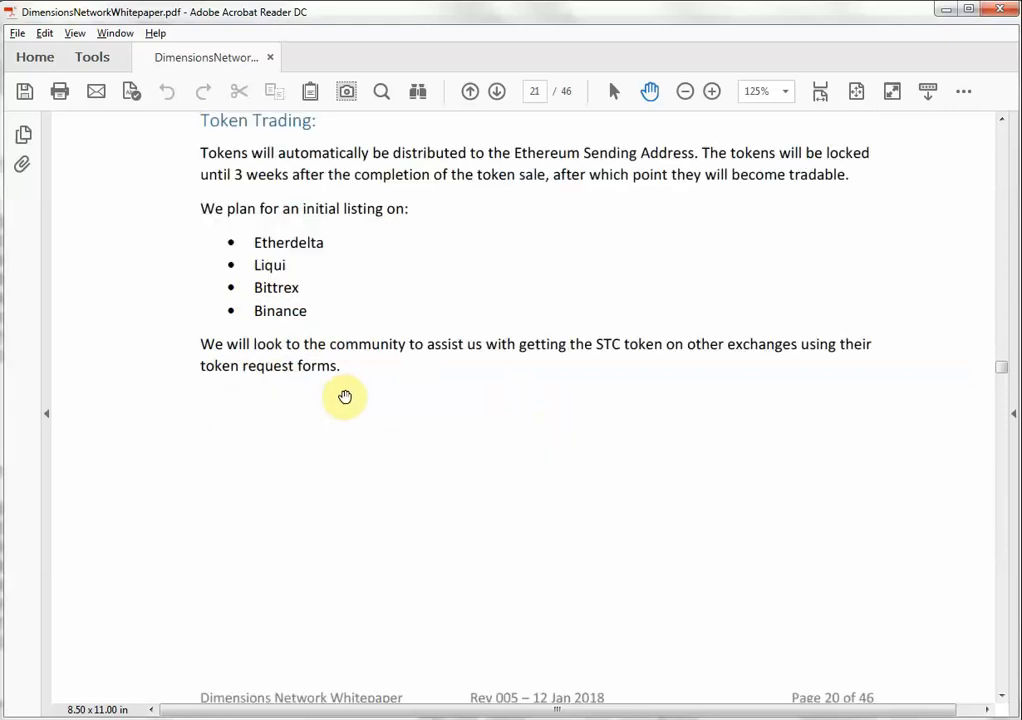
scroll(down, 3)
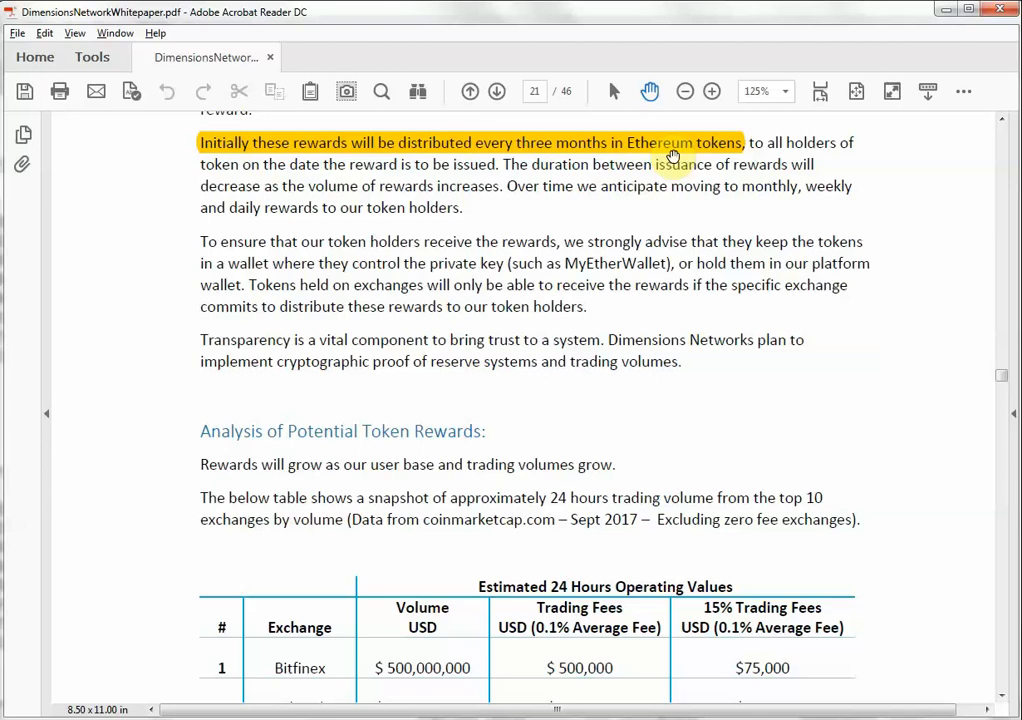
mouse_move(875, 158)
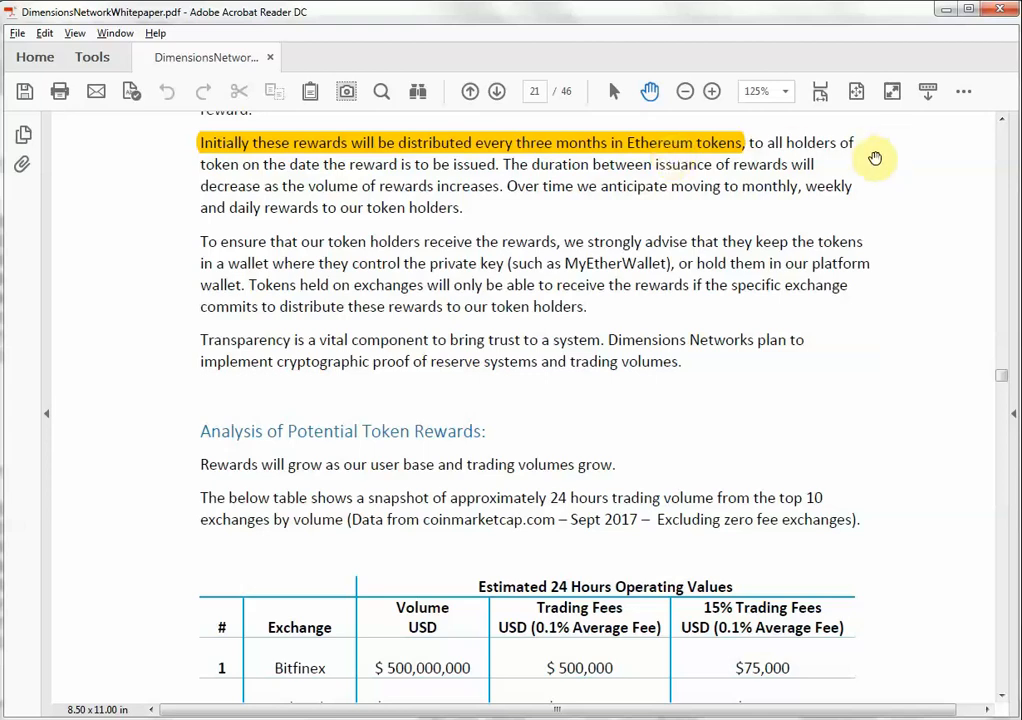
scroll(down, 3)
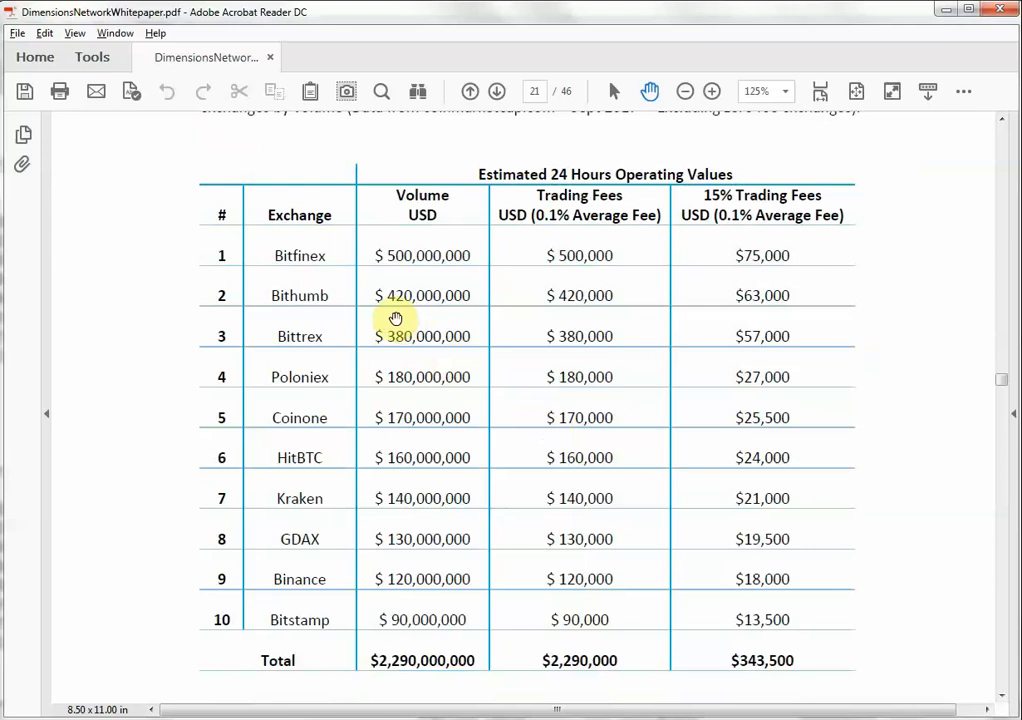
mouse_move(428, 437)
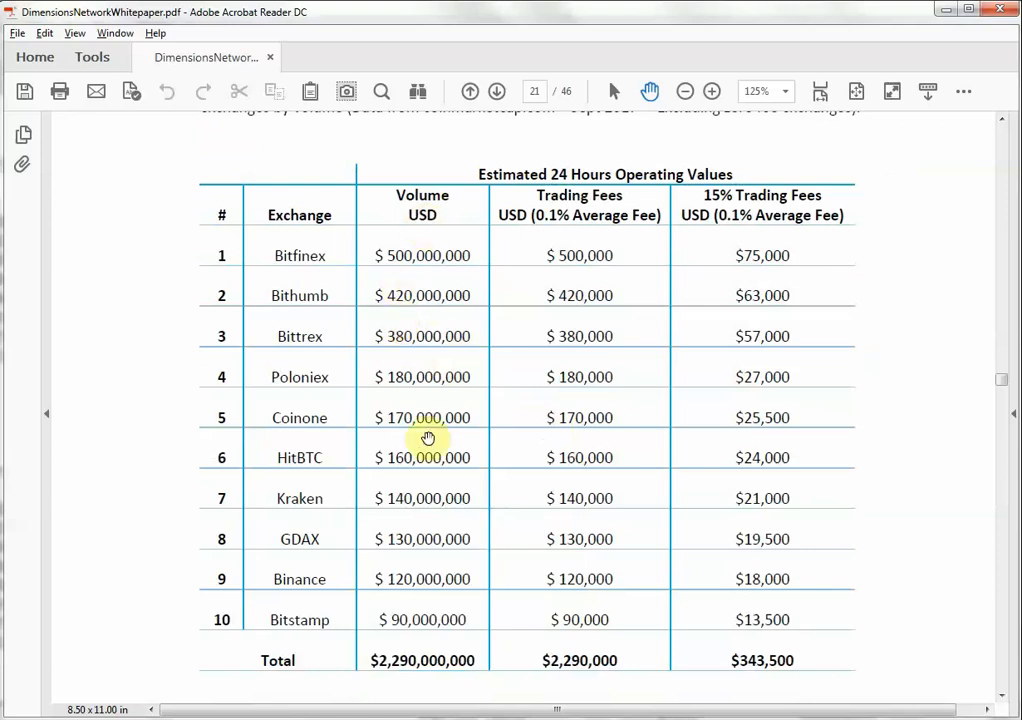
mouse_move(399, 255)
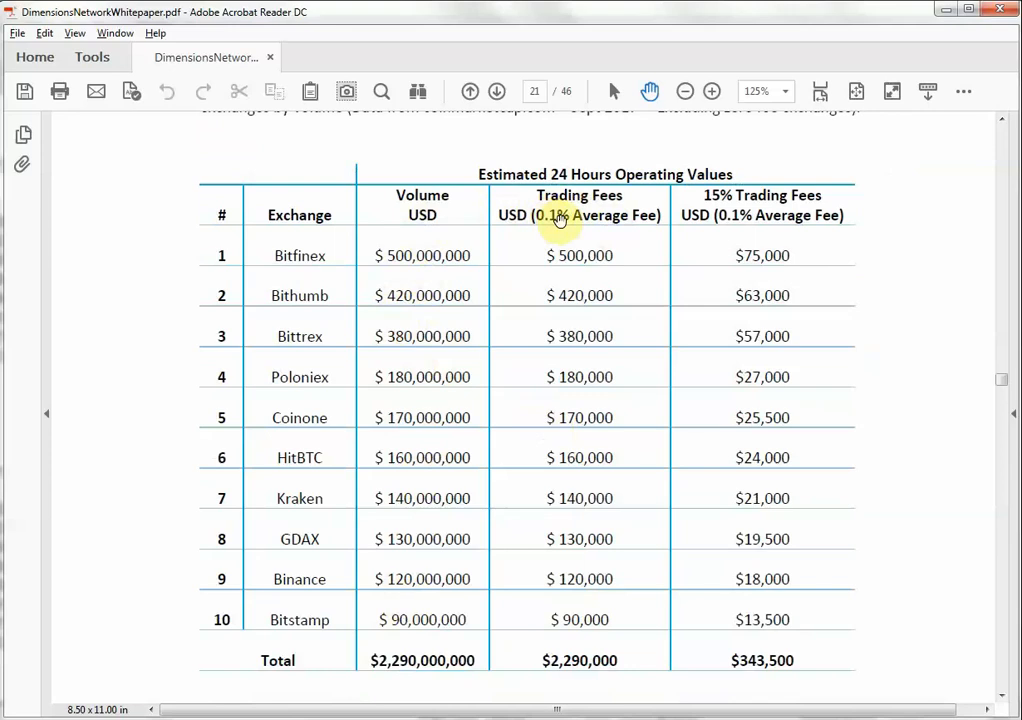
mouse_move(585, 551)
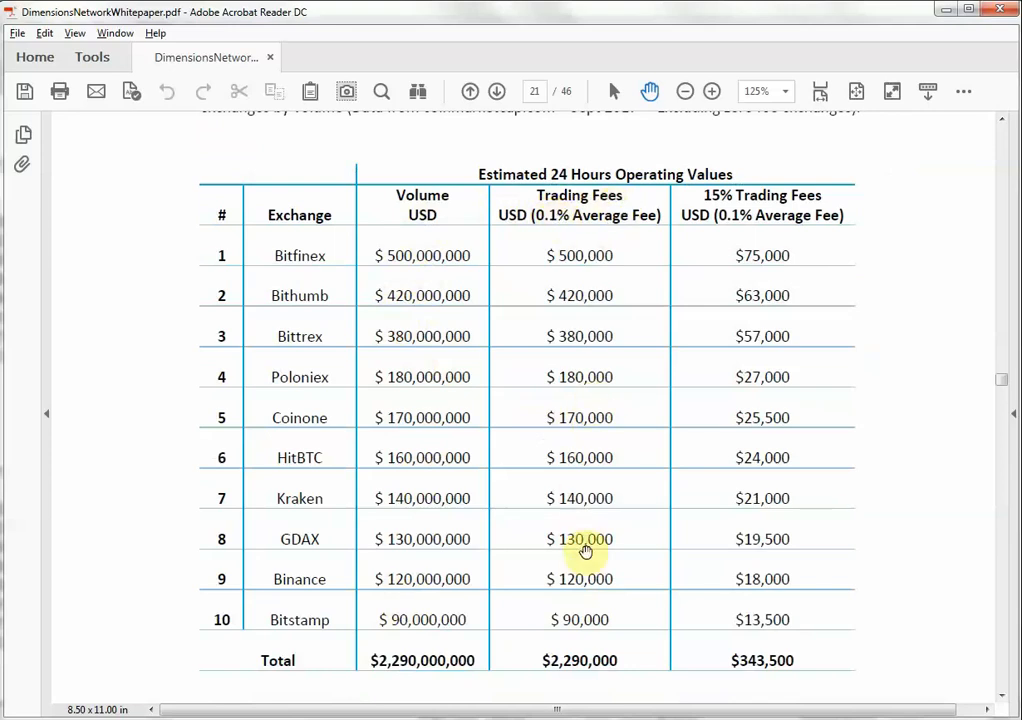
mouse_move(718, 214)
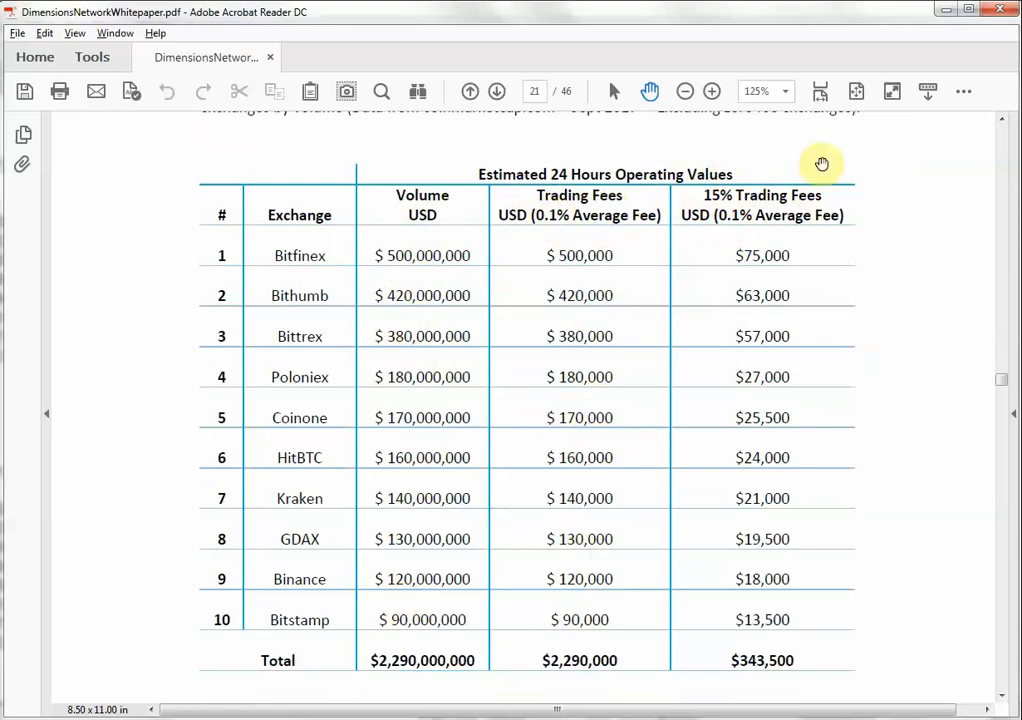
mouse_move(731, 289)
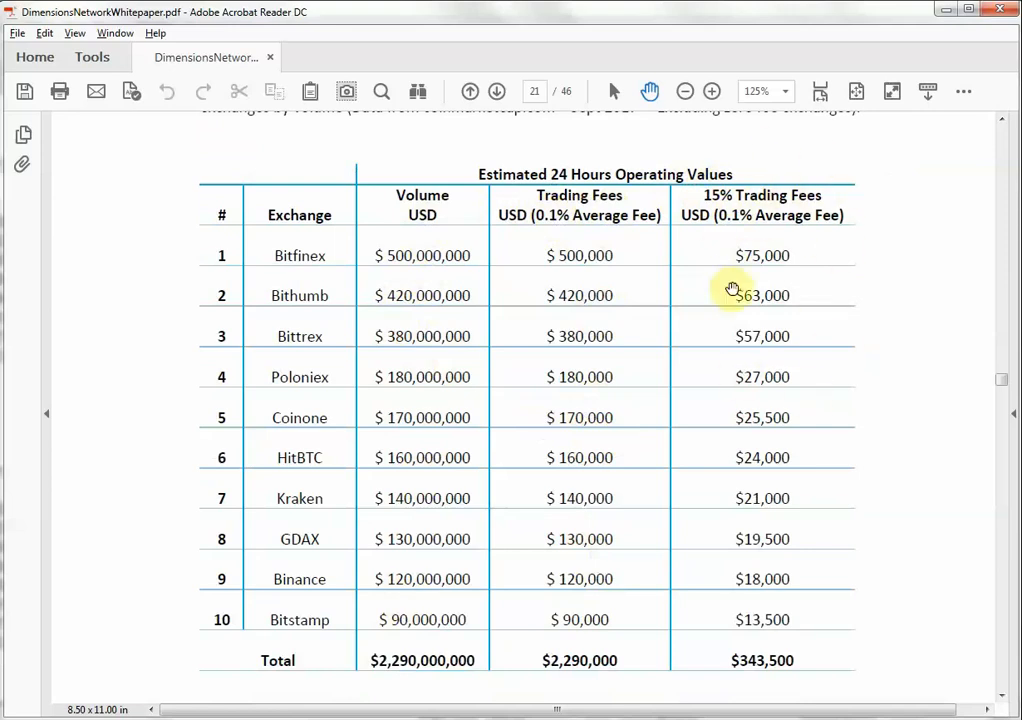
mouse_move(744, 625)
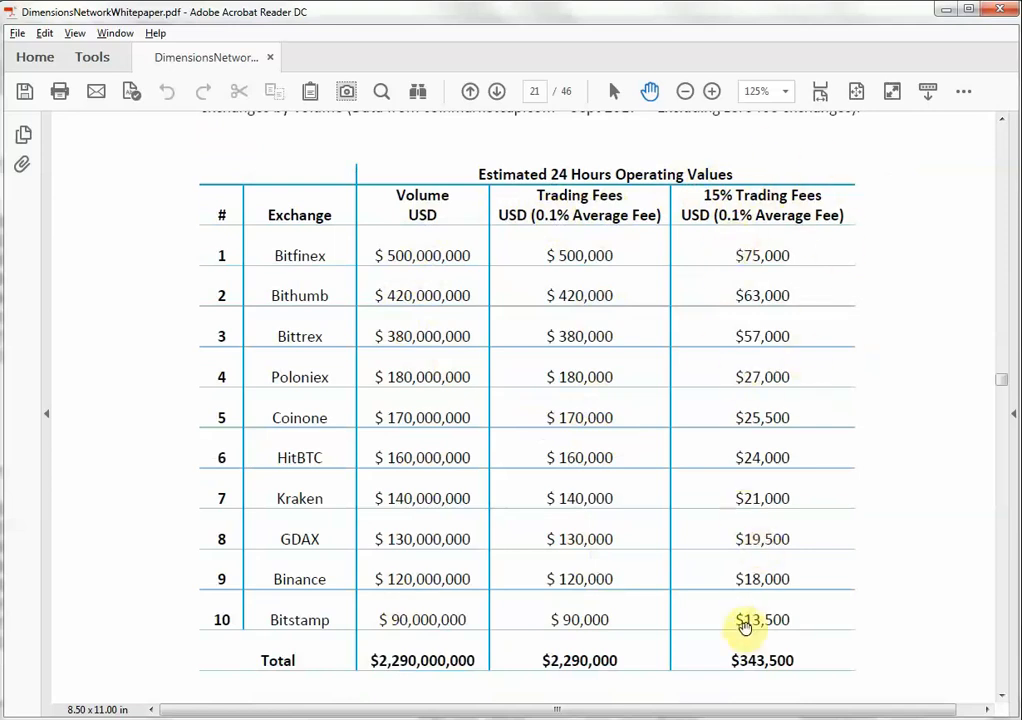
mouse_move(765, 540)
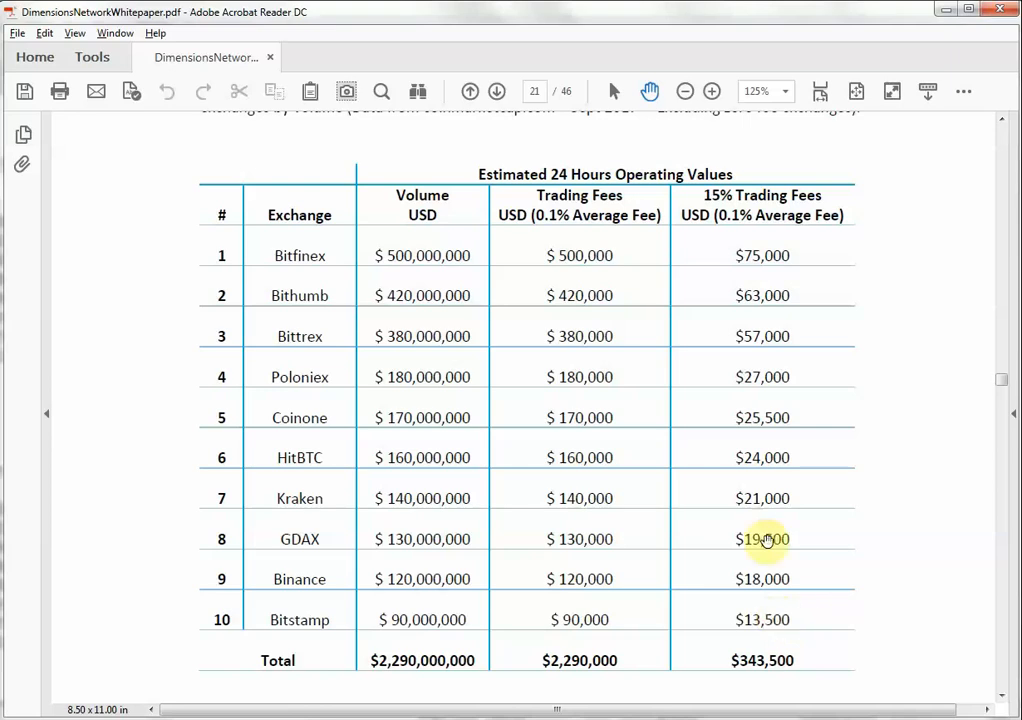
mouse_move(772, 281)
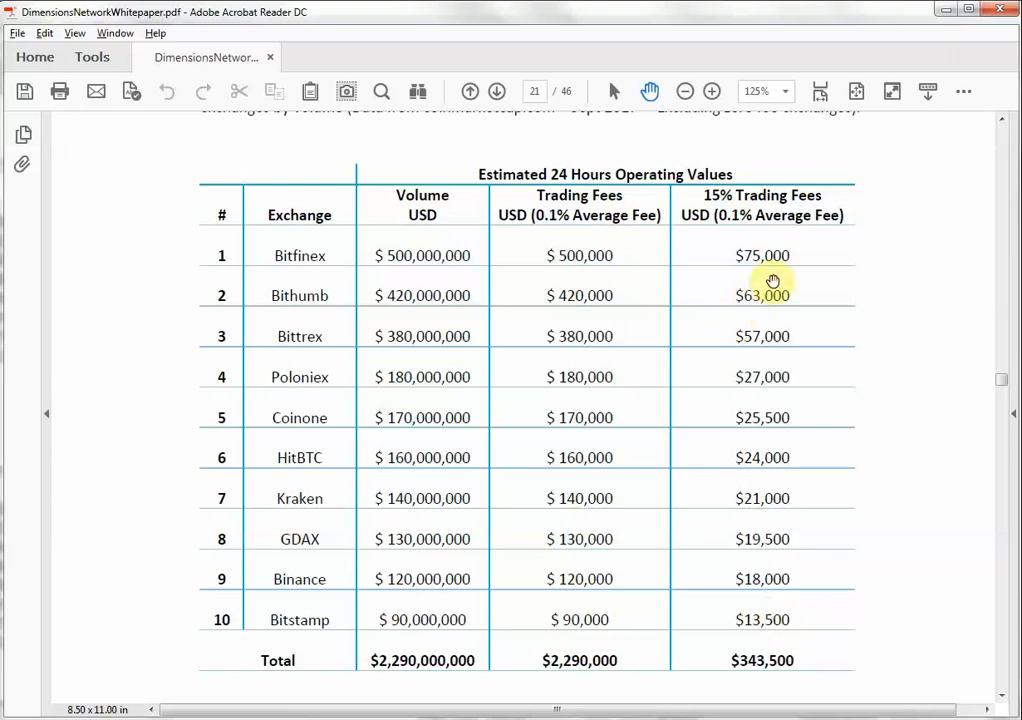
scroll(down, 3)
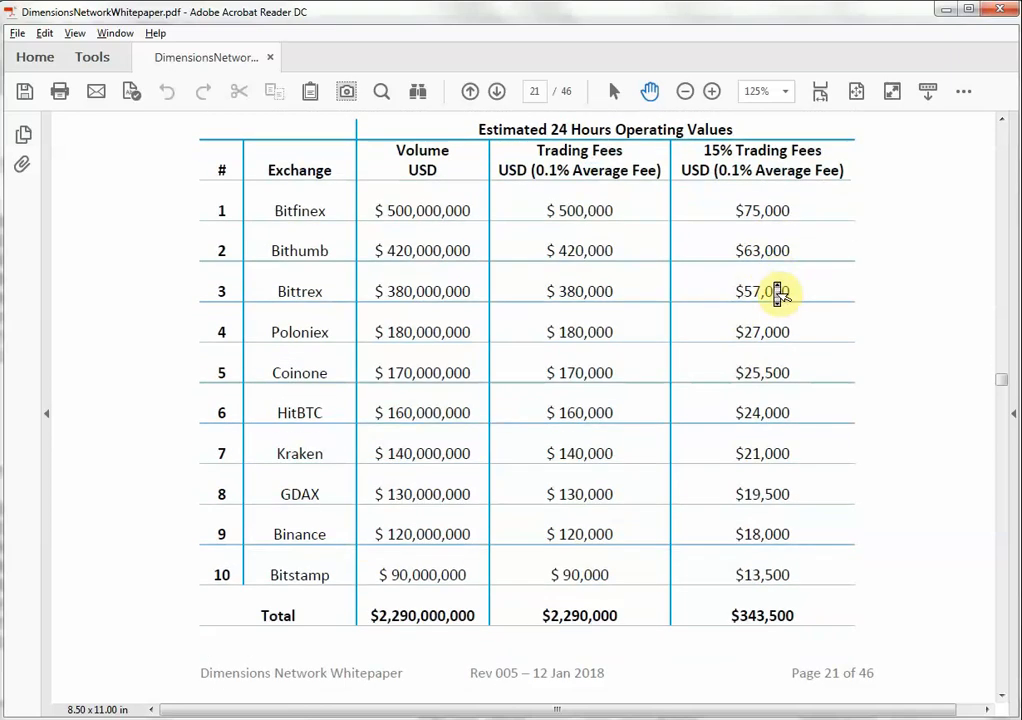
scroll(down, 3)
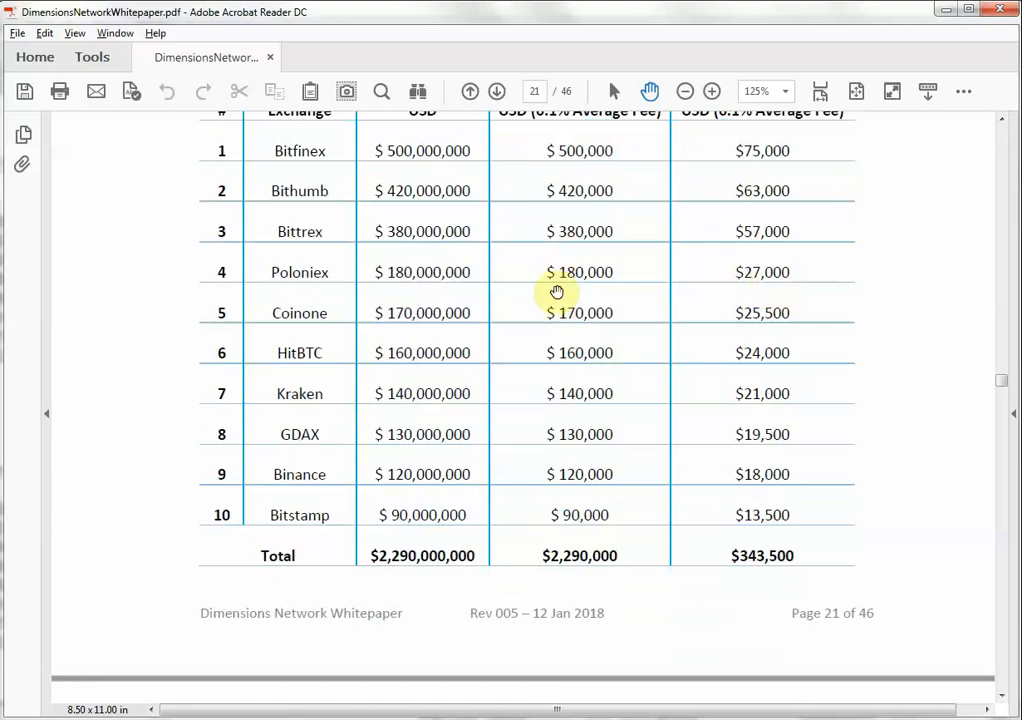
scroll(down, 3)
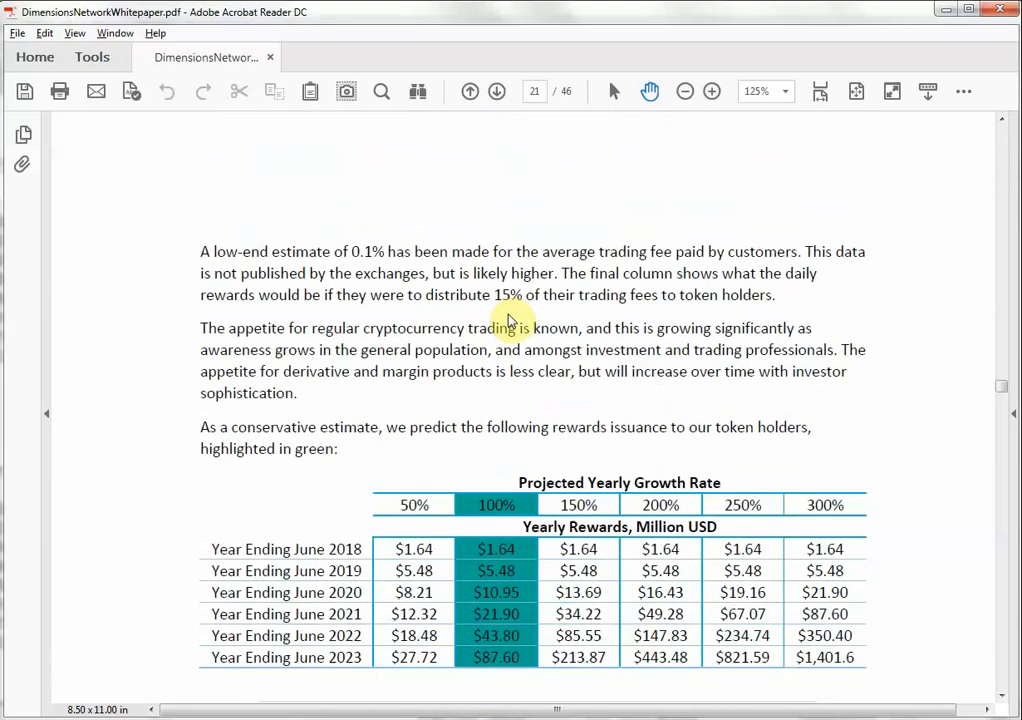
scroll(down, 3)
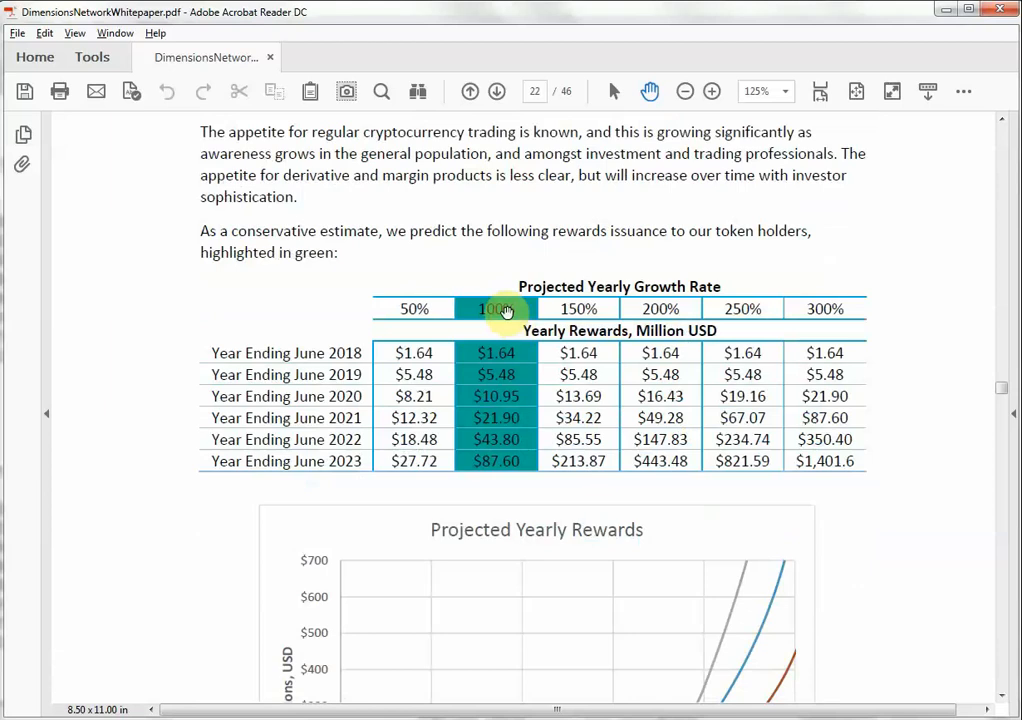
mouse_move(507, 422)
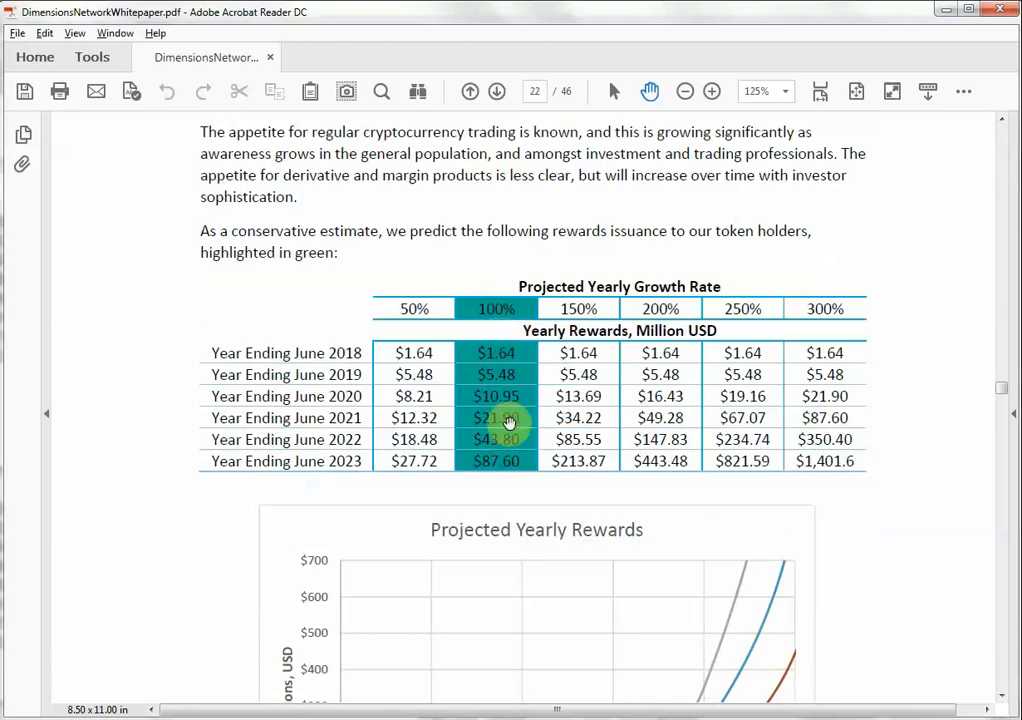
mouse_move(519, 360)
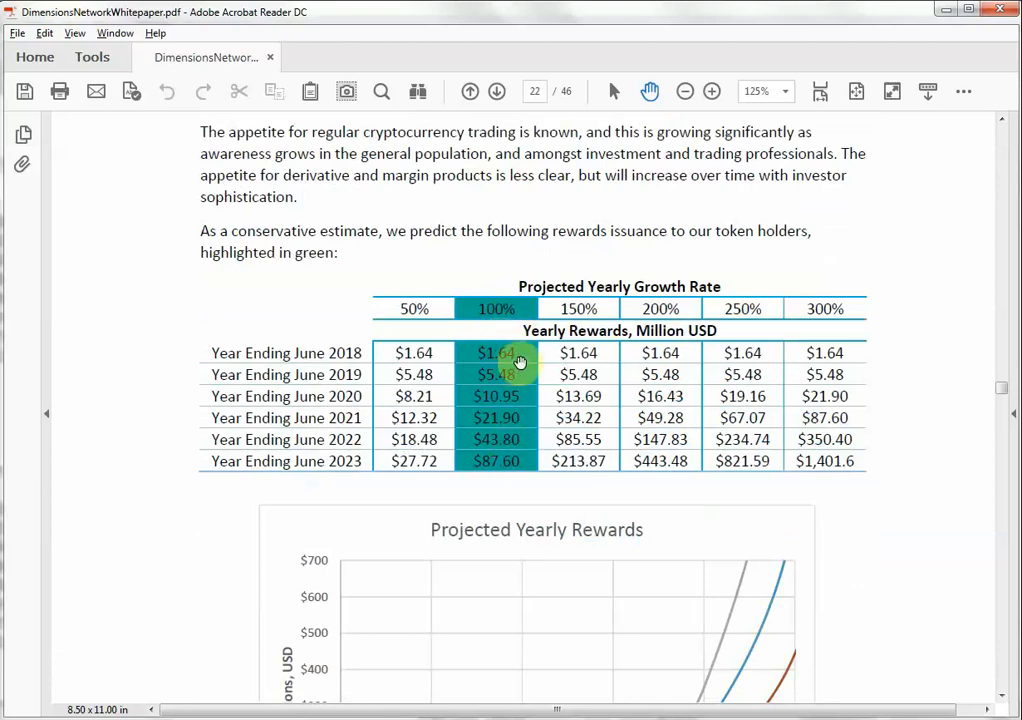
mouse_move(540, 366)
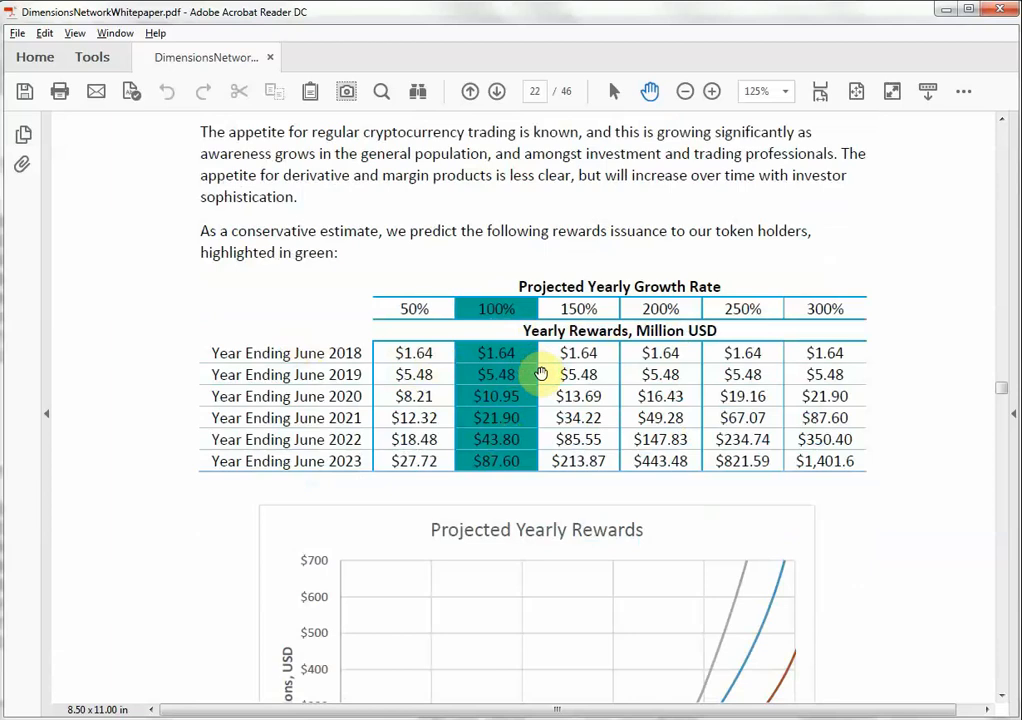
mouse_move(510, 461)
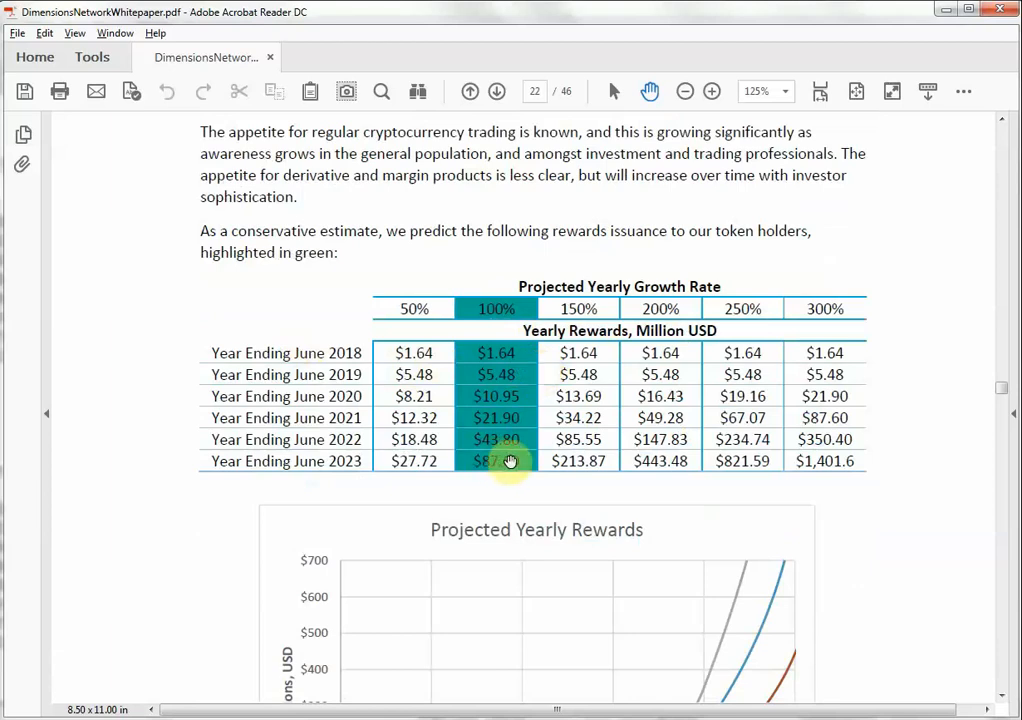
mouse_move(528, 461)
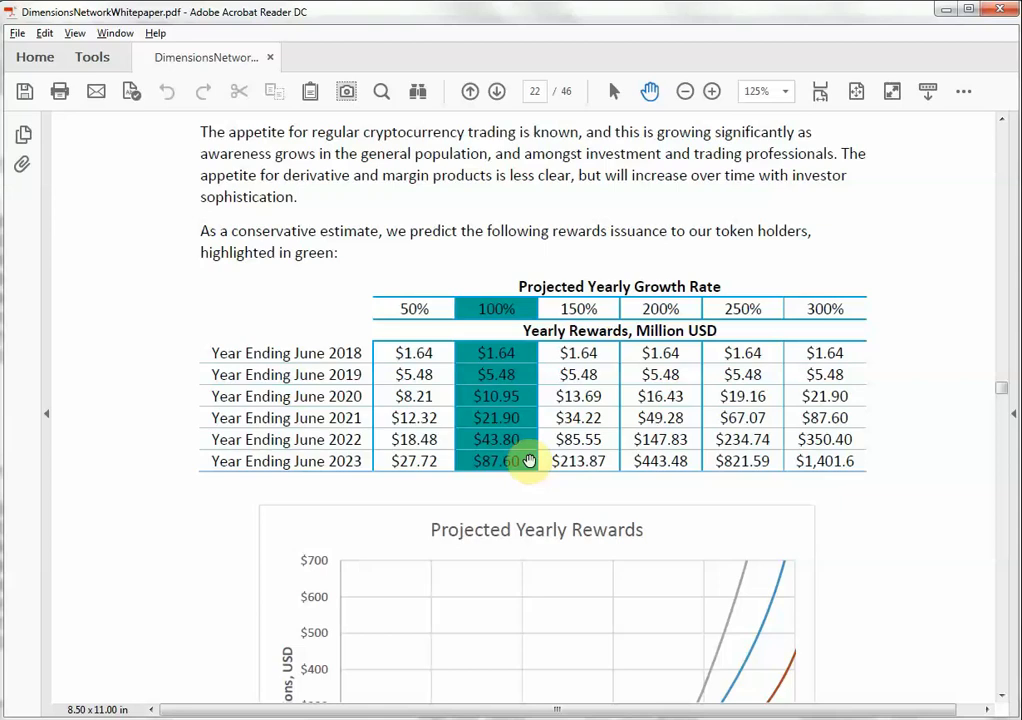
scroll(down, 3)
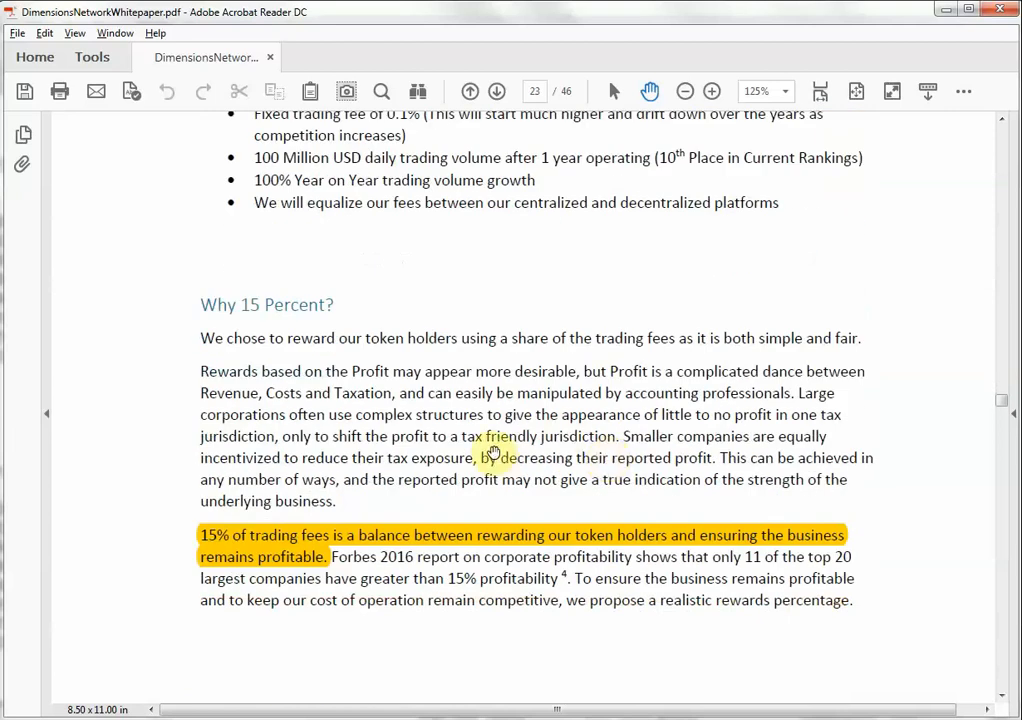
mouse_move(552, 474)
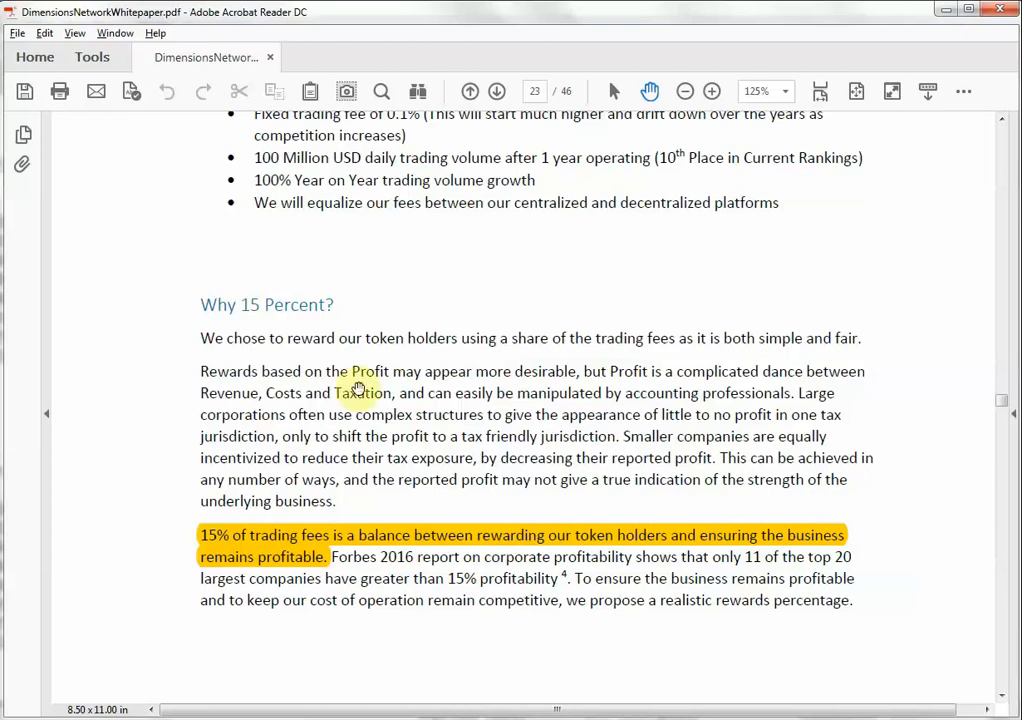
scroll(down, 3)
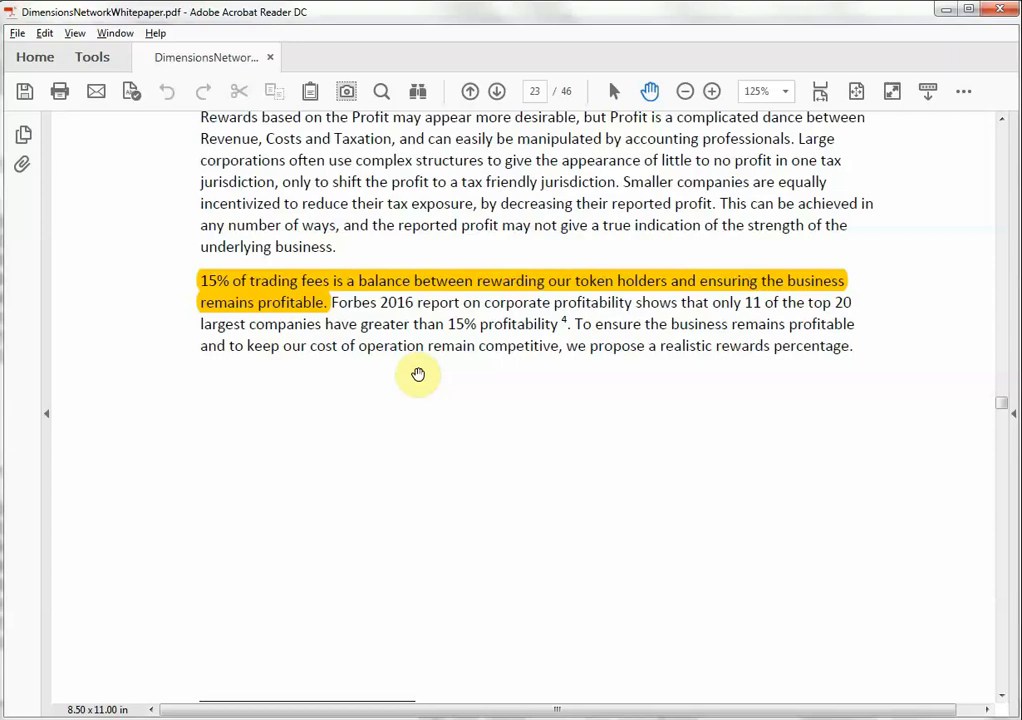
scroll(down, 3)
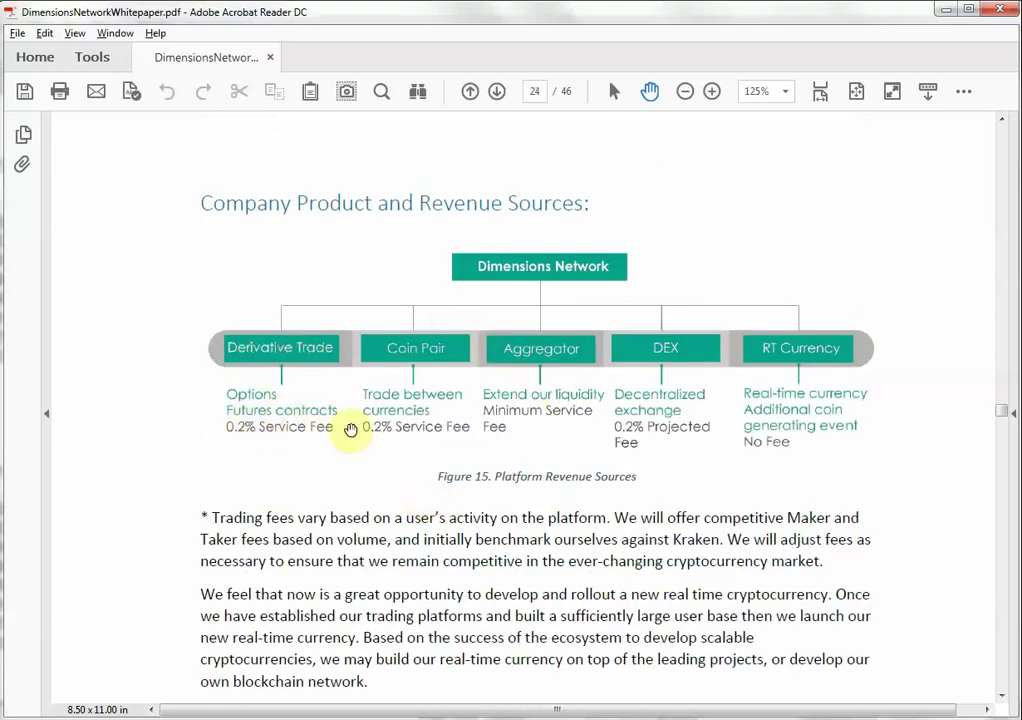
mouse_move(551, 378)
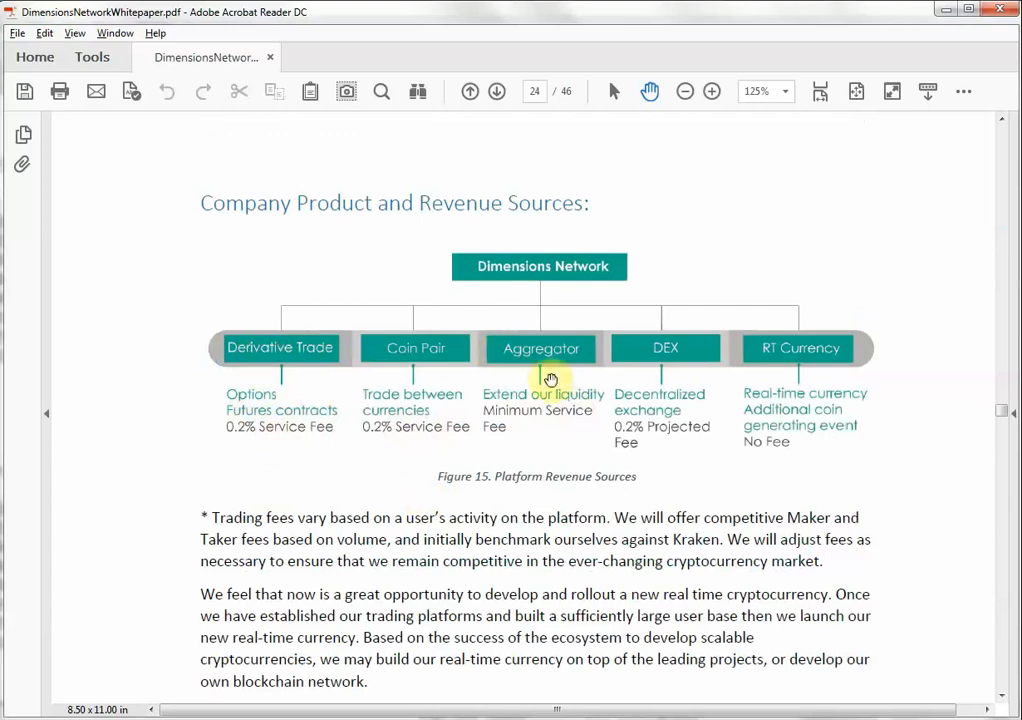
mouse_move(773, 466)
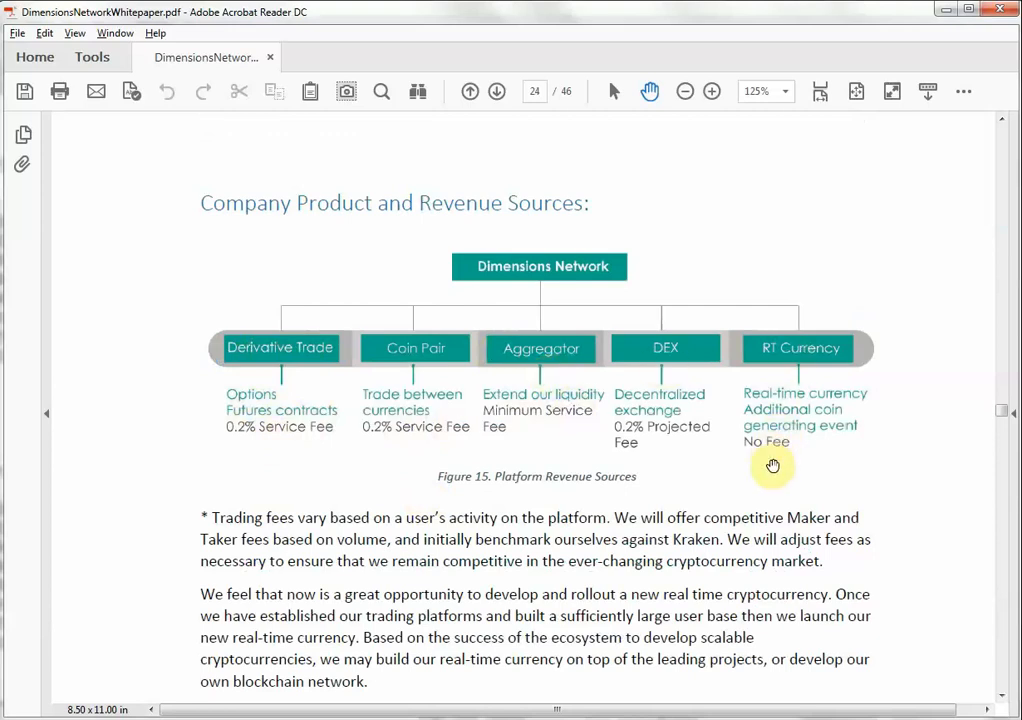
mouse_move(766, 432)
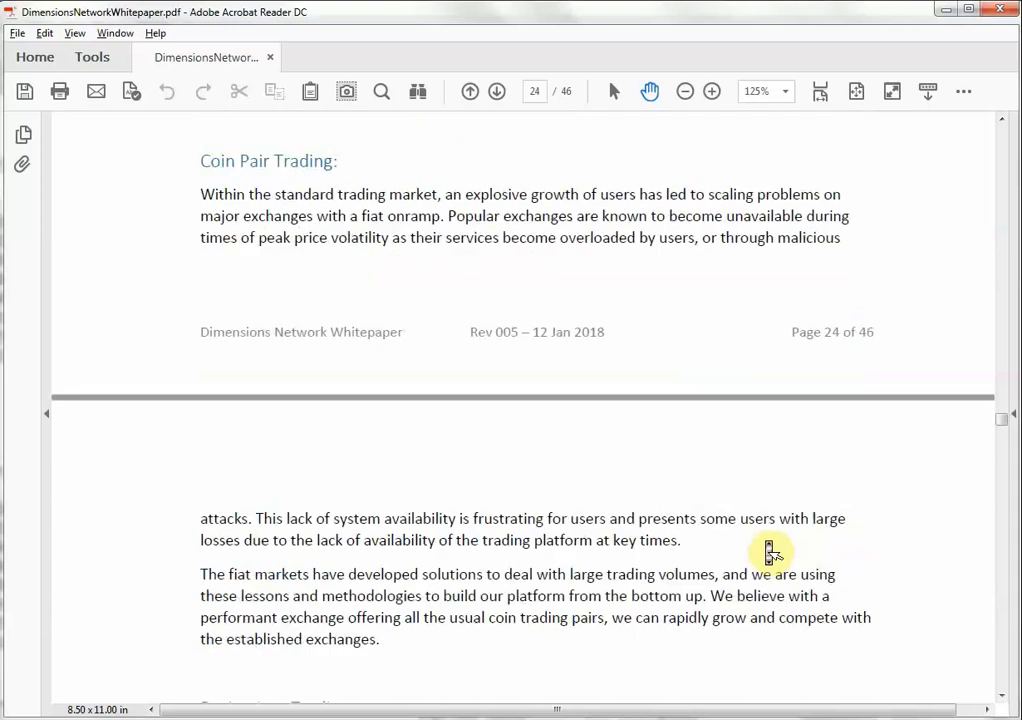
scroll(down, 3)
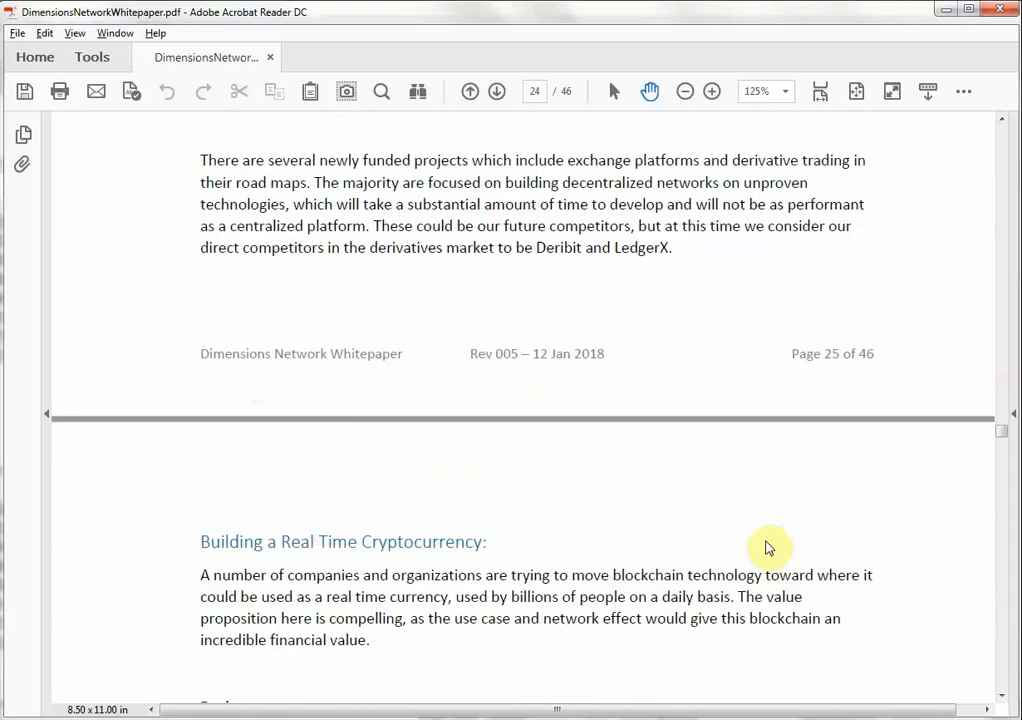
scroll(down, 3)
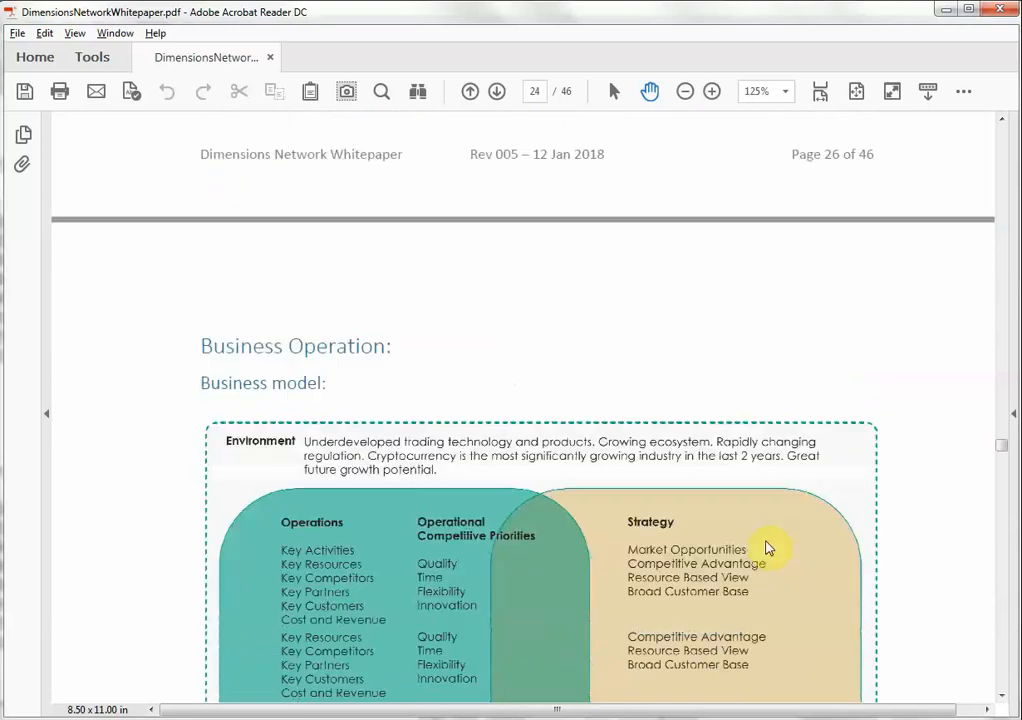
scroll(down, 3)
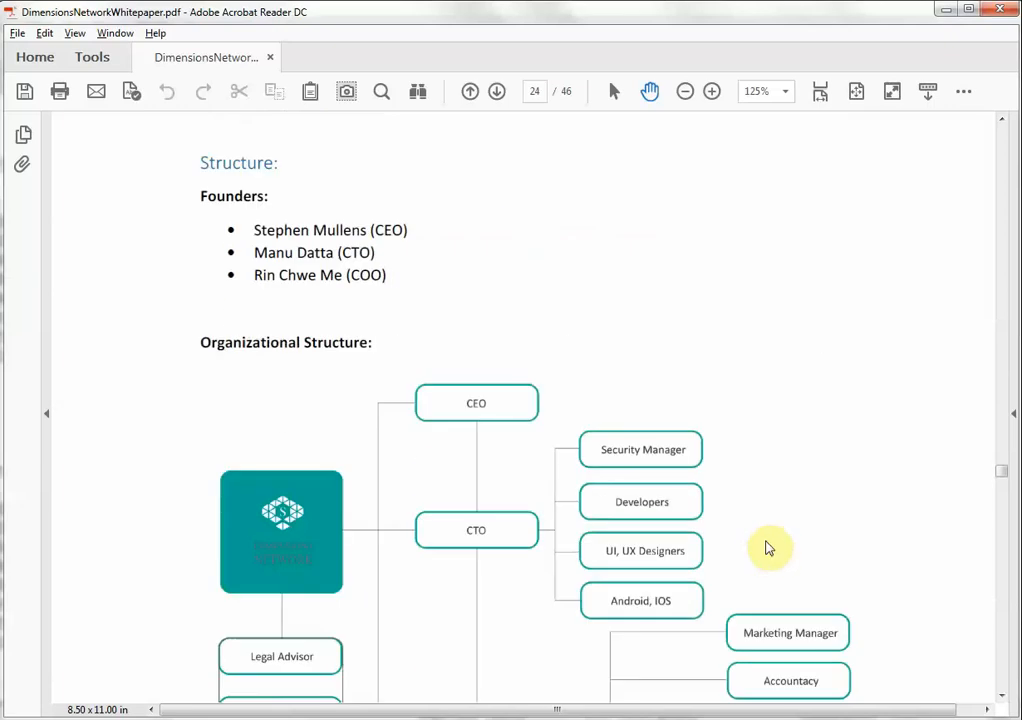
scroll(down, 3)
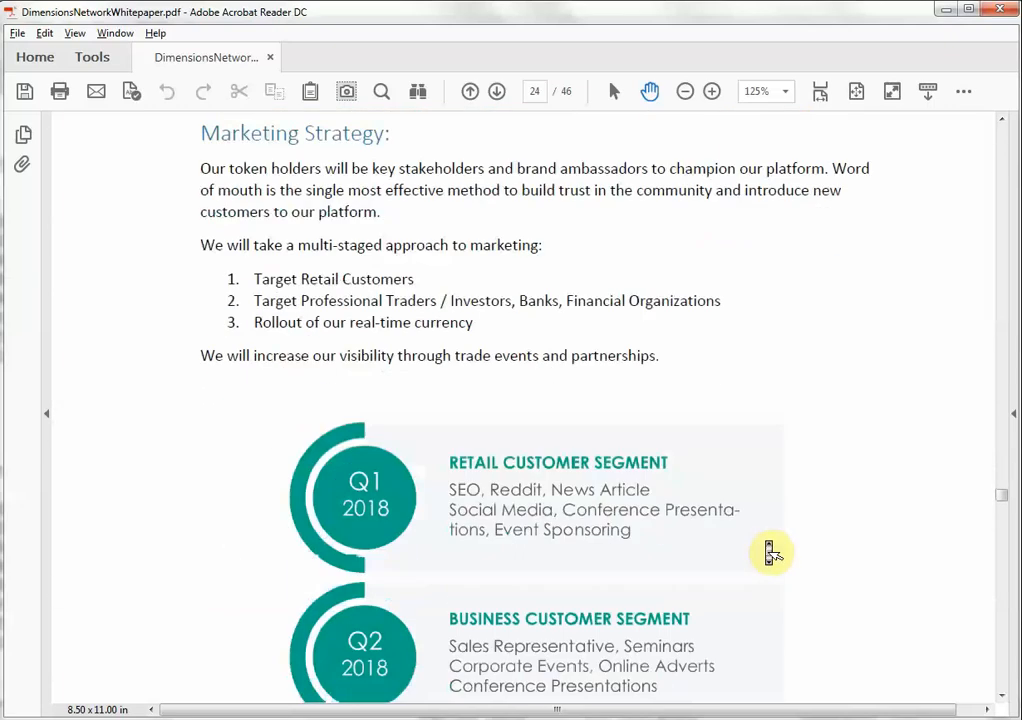
scroll(down, 3)
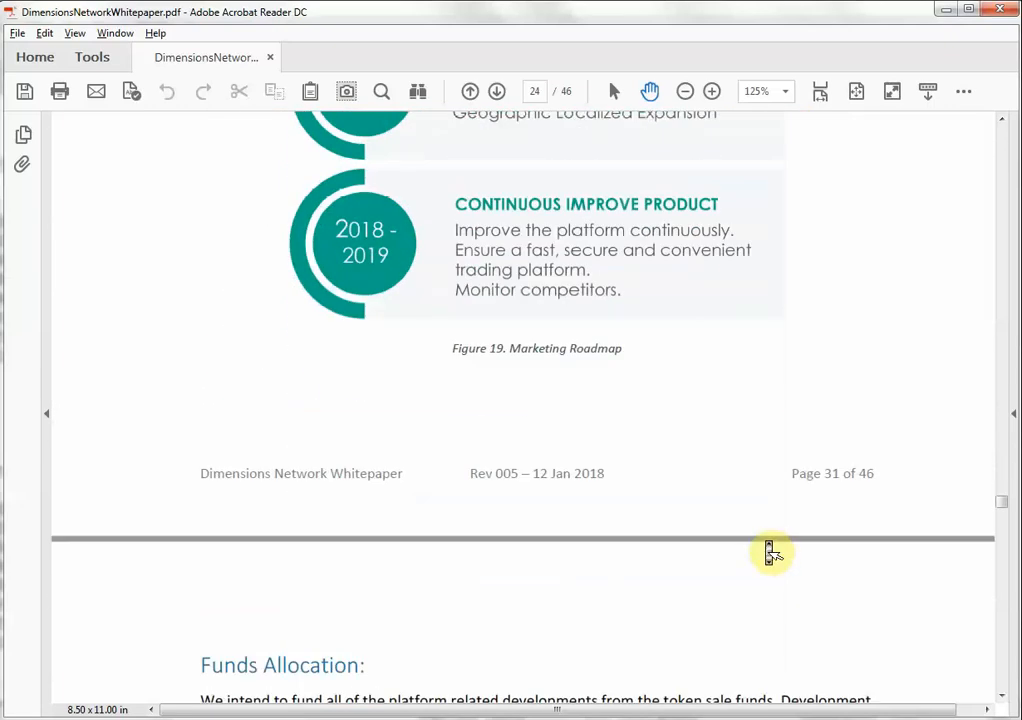
scroll(down, 3)
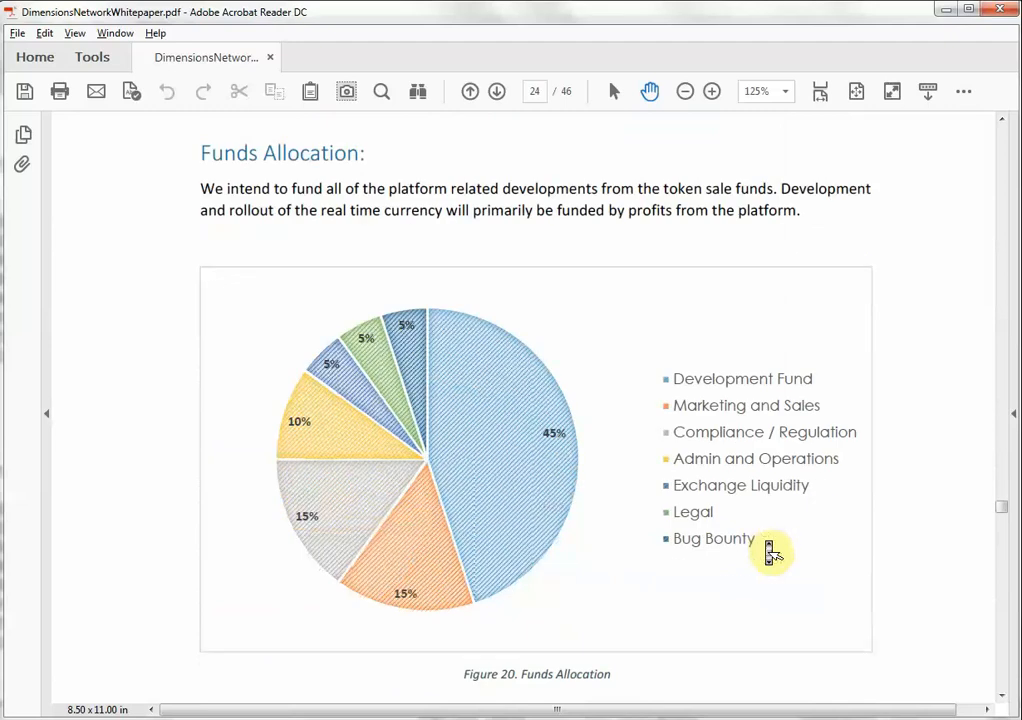
mouse_move(722, 463)
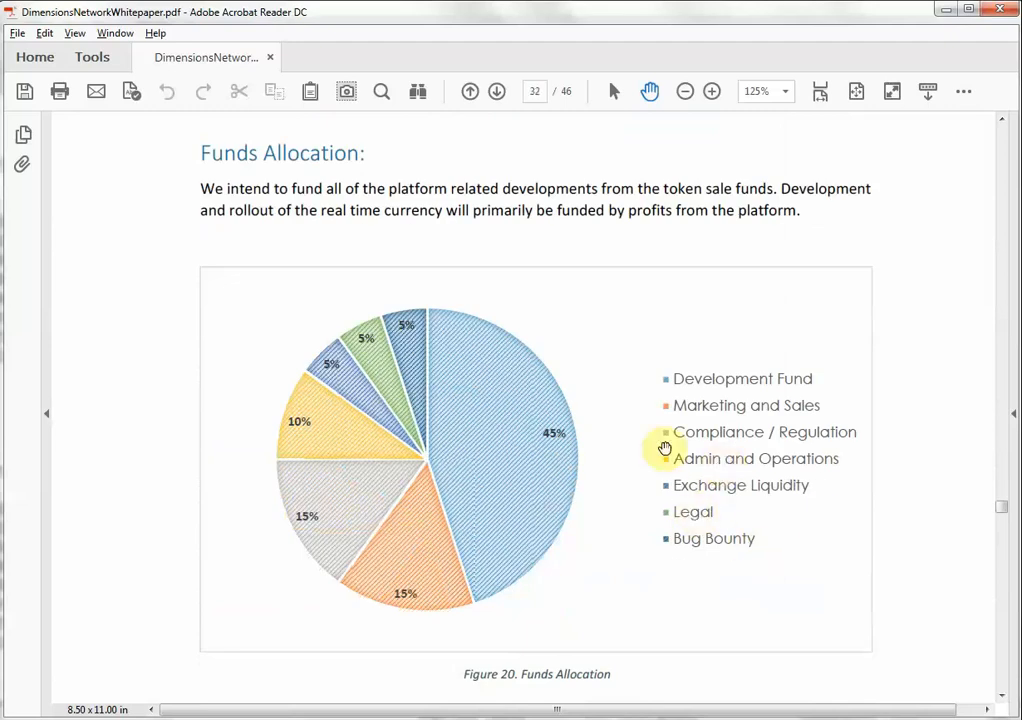
mouse_move(760, 379)
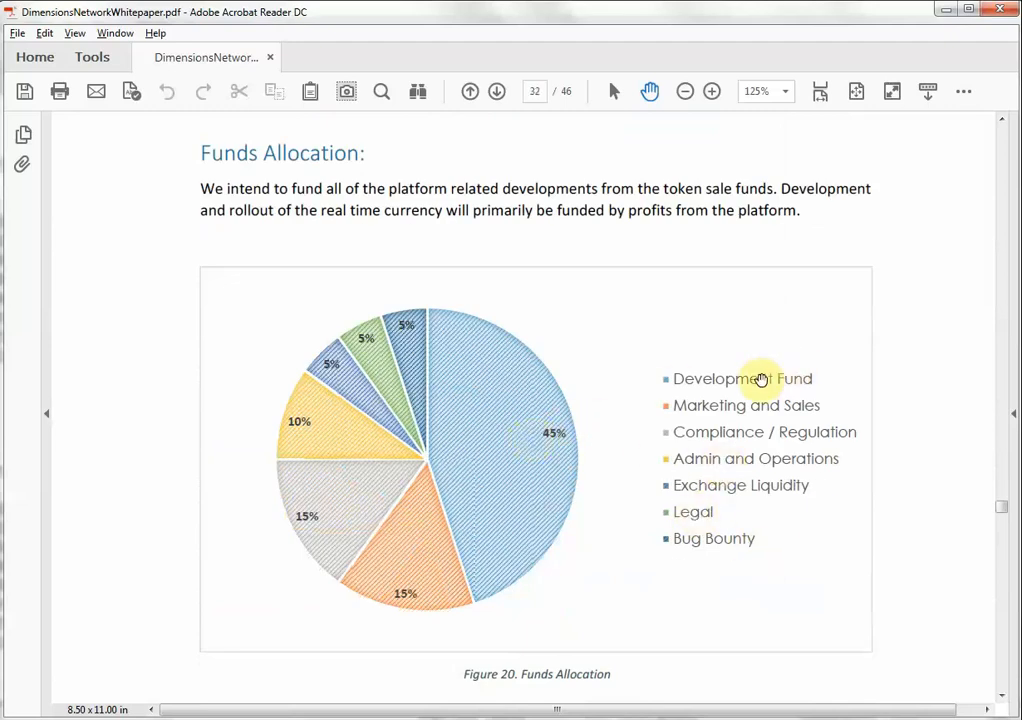
mouse_move(705, 385)
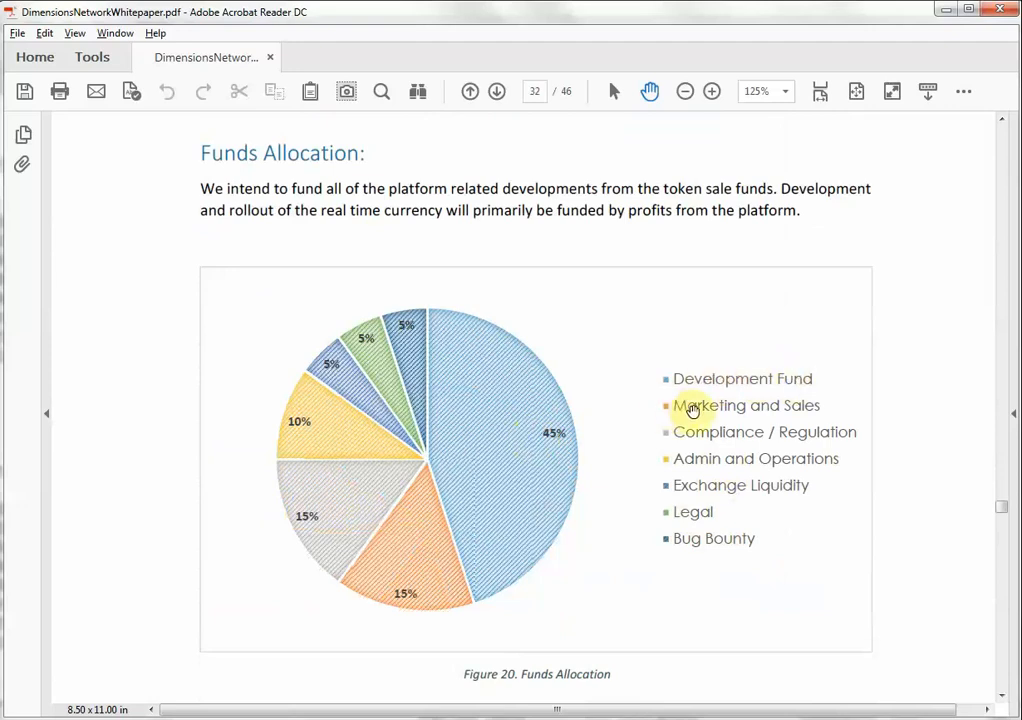
mouse_move(421, 538)
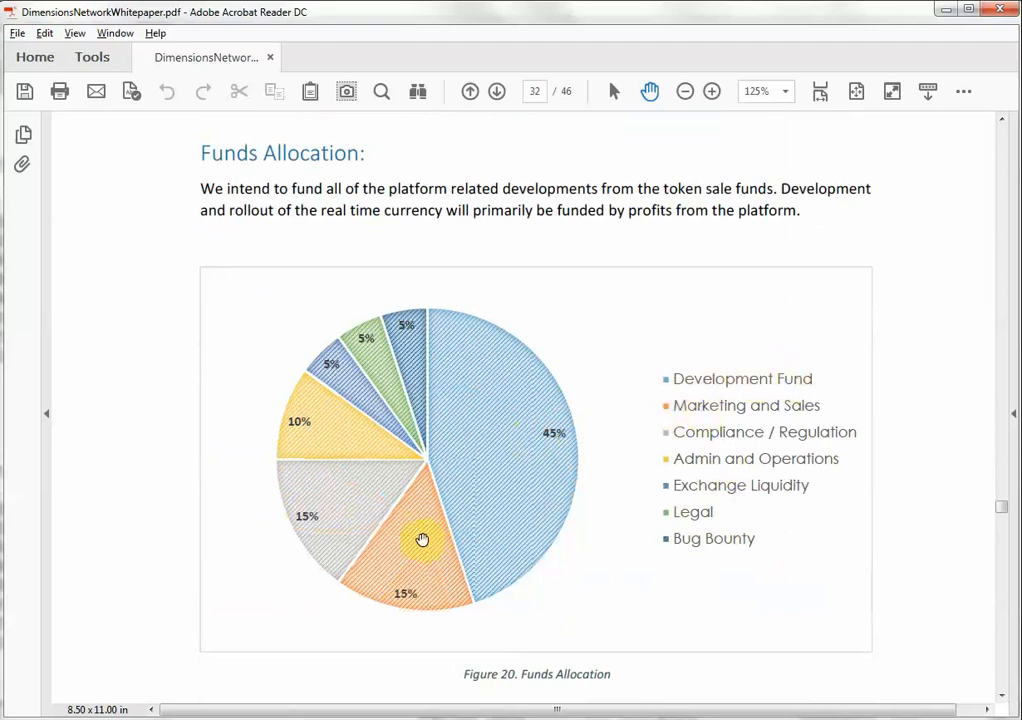
mouse_move(341, 502)
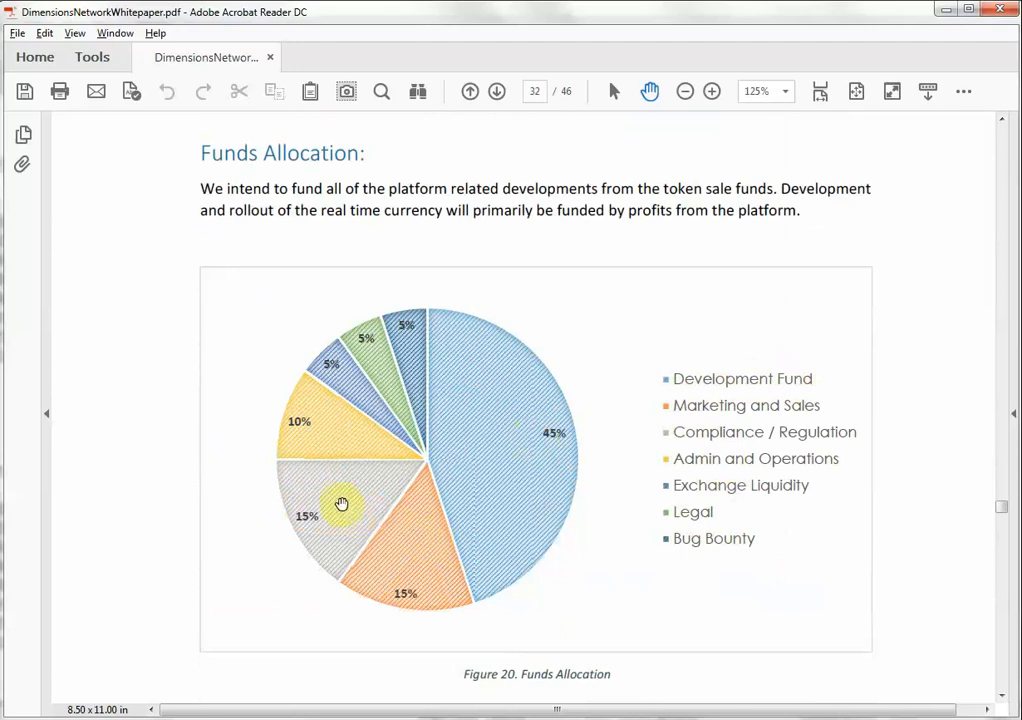
mouse_move(330, 466)
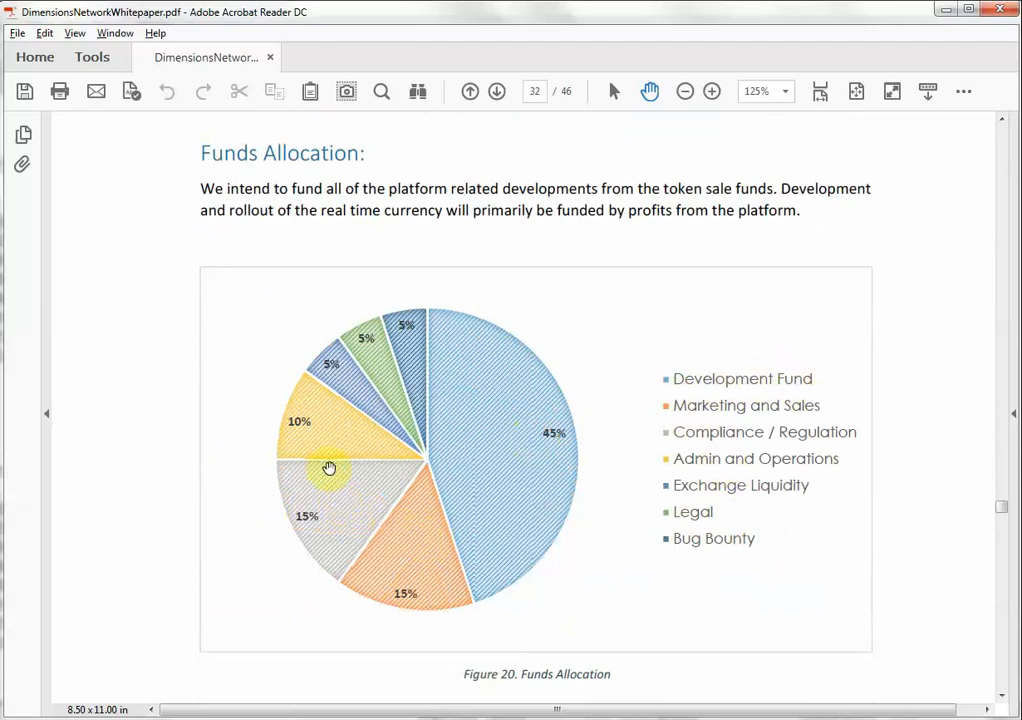
mouse_move(324, 432)
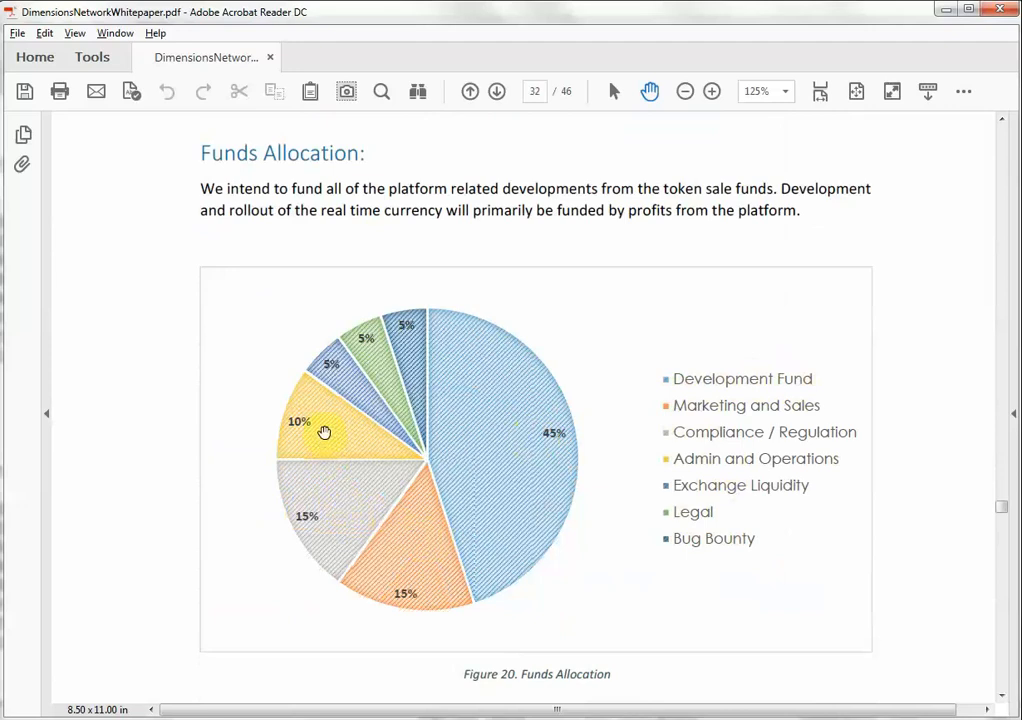
mouse_move(499, 383)
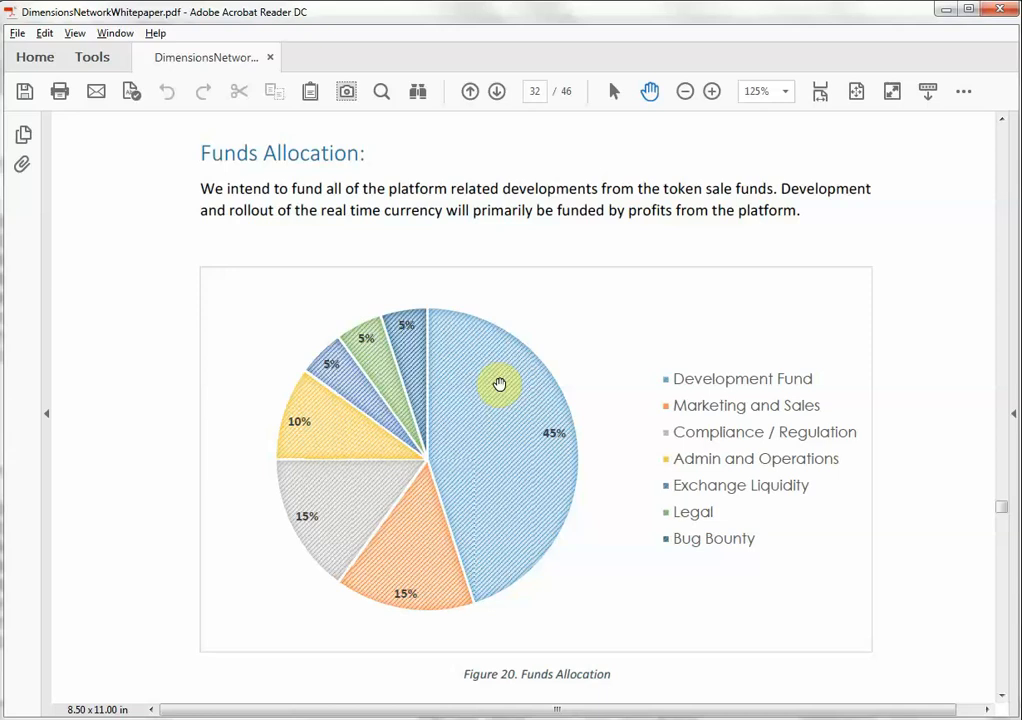
scroll(down, 3)
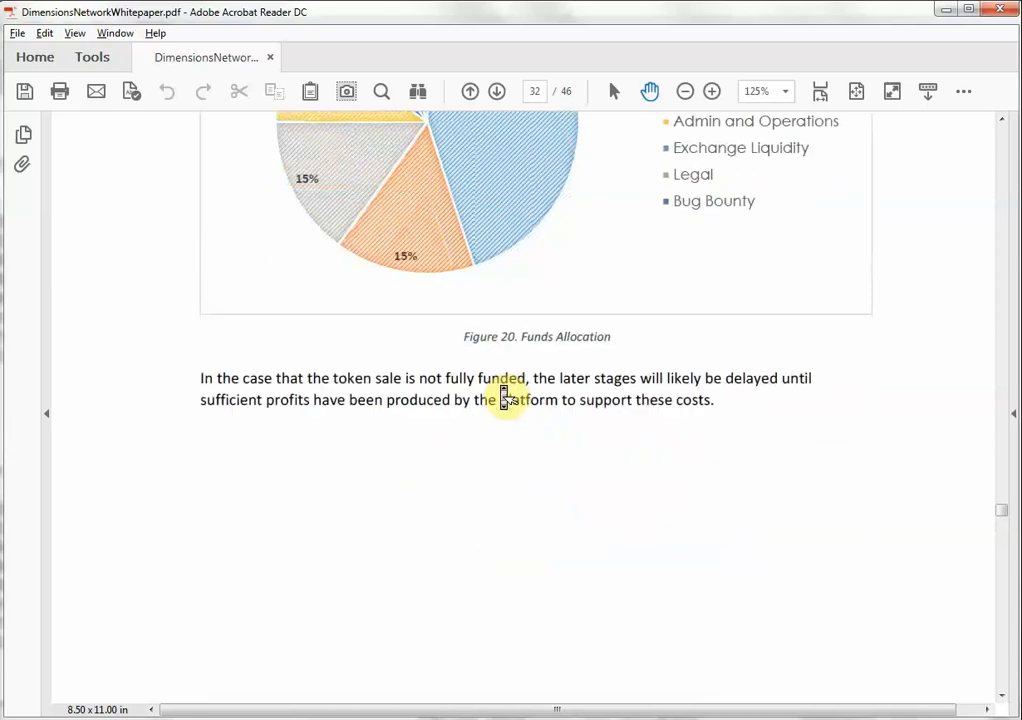
scroll(down, 3)
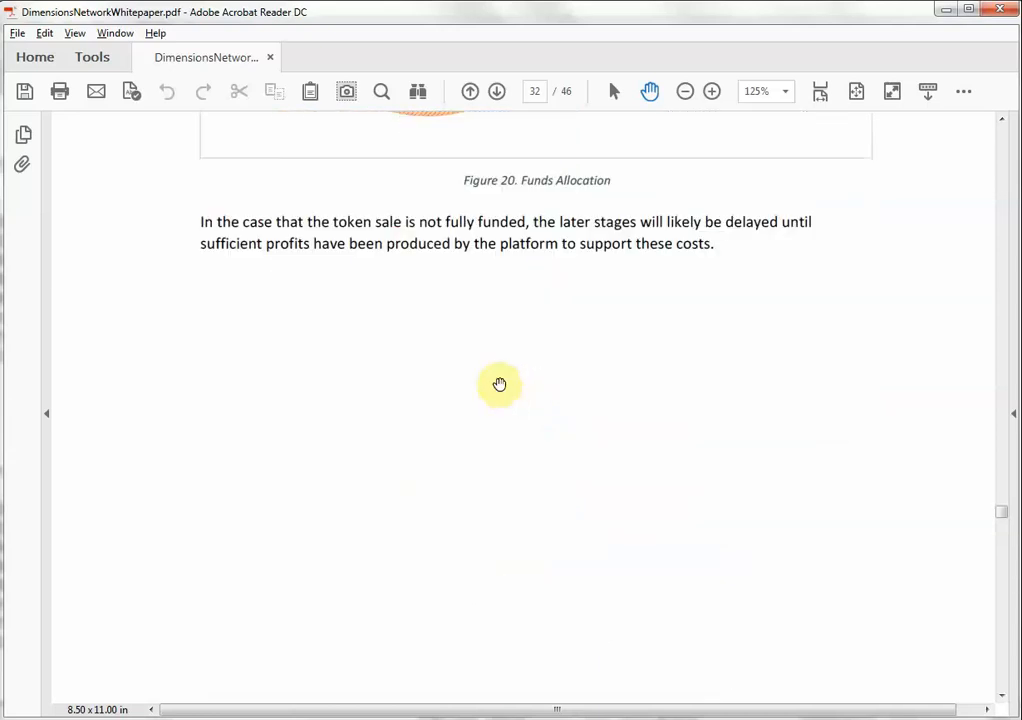
scroll(down, 3)
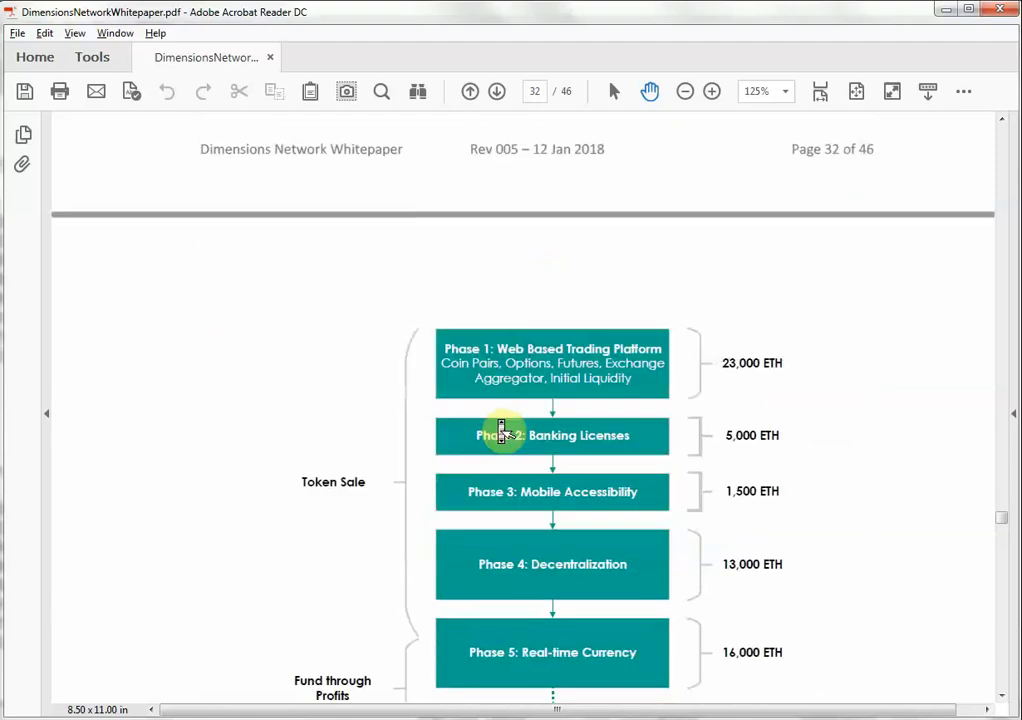
scroll(down, 3)
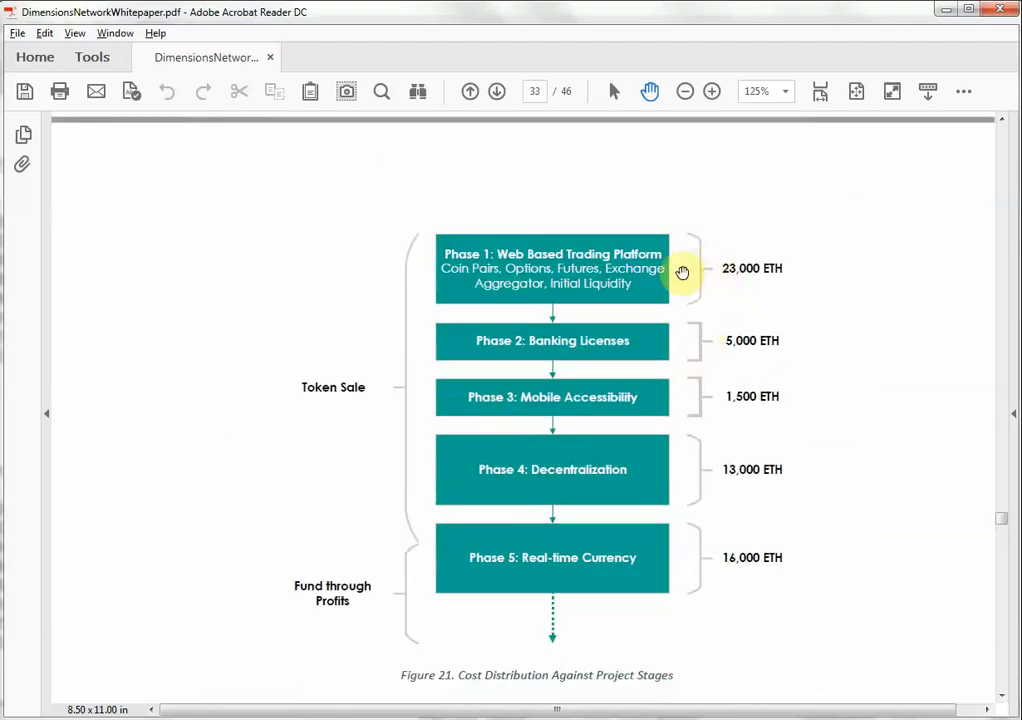
mouse_move(713, 269)
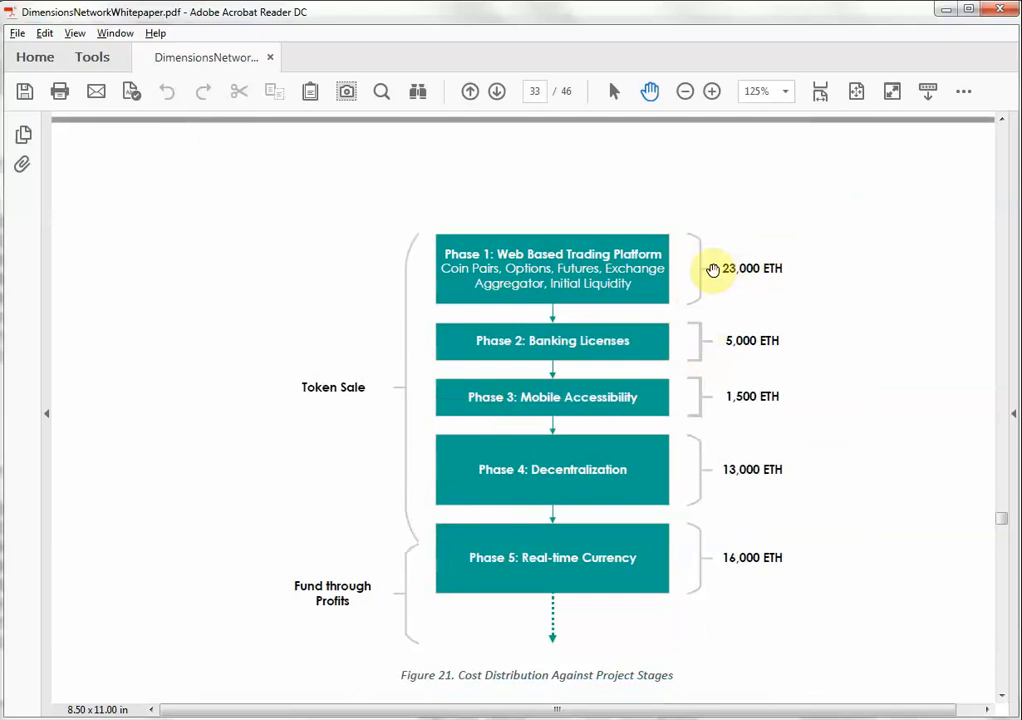
mouse_move(507, 254)
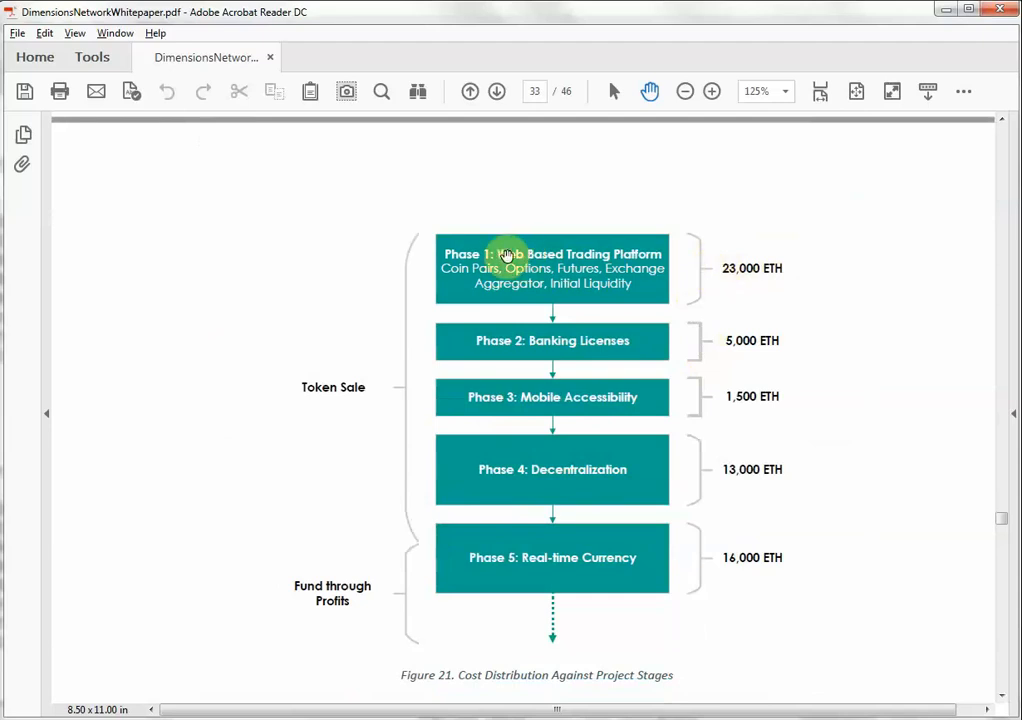
mouse_move(625, 256)
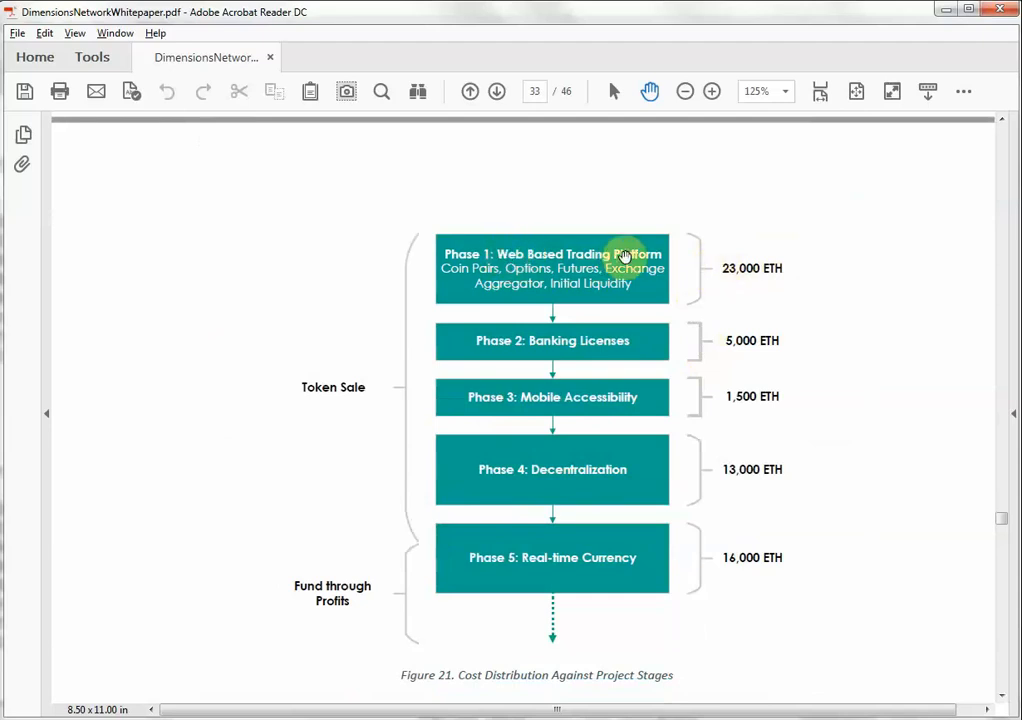
mouse_move(550, 325)
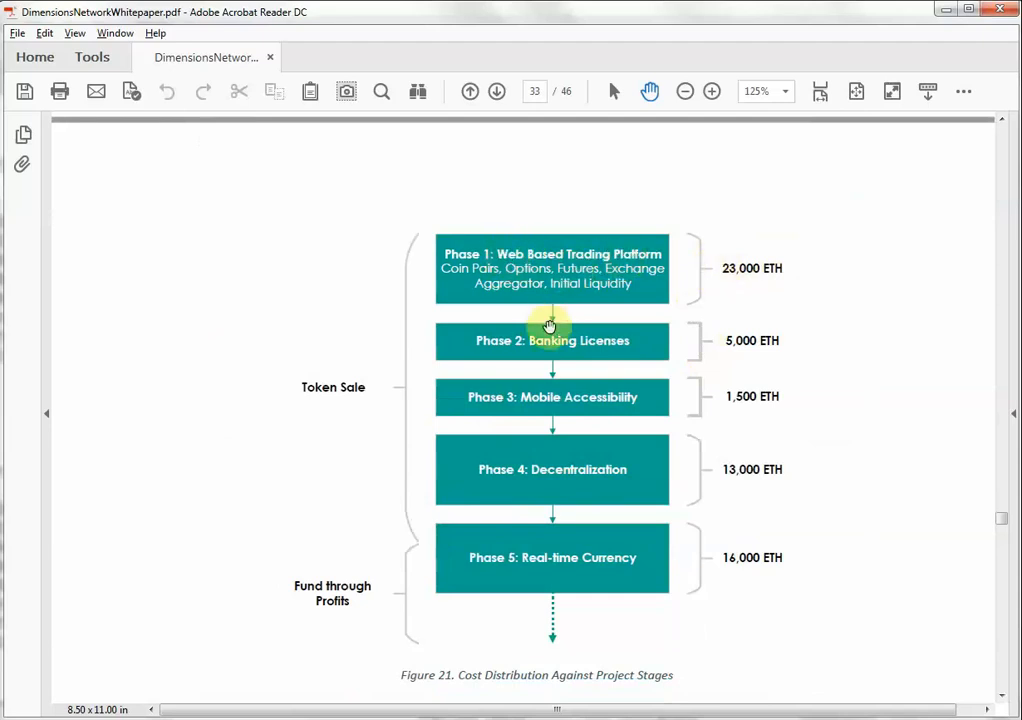
mouse_move(511, 406)
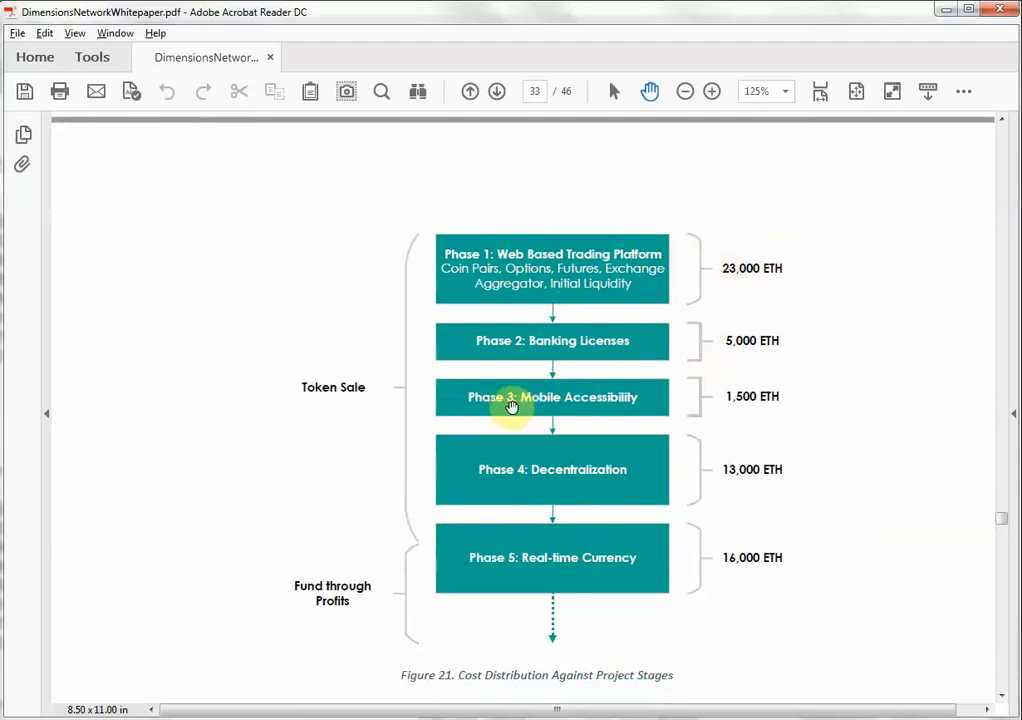
mouse_move(554, 469)
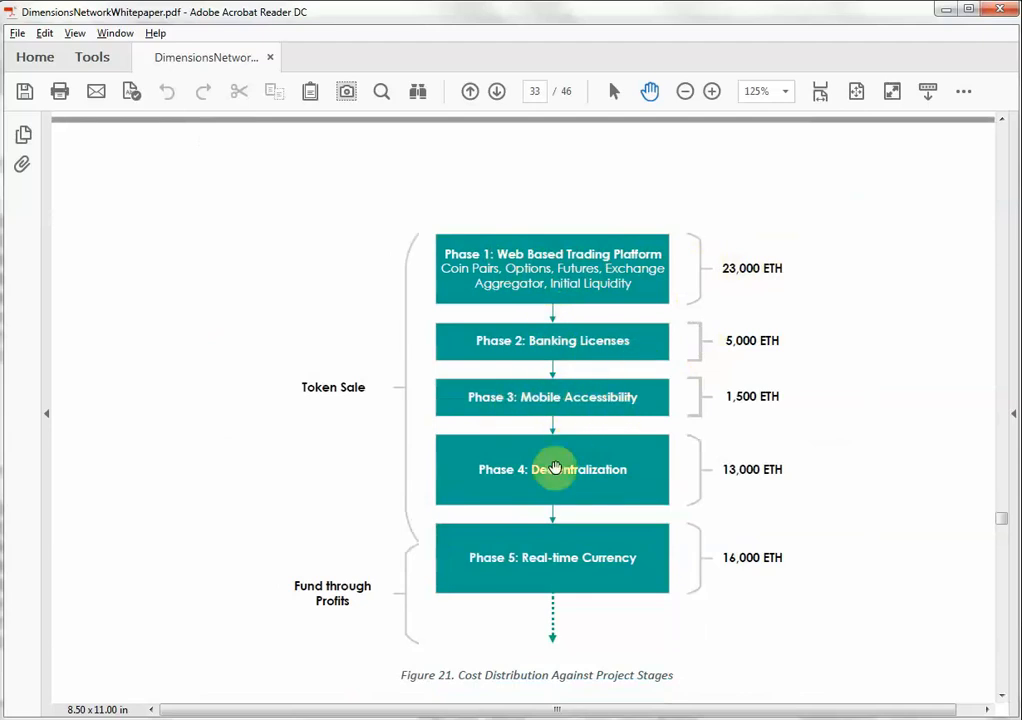
mouse_move(584, 559)
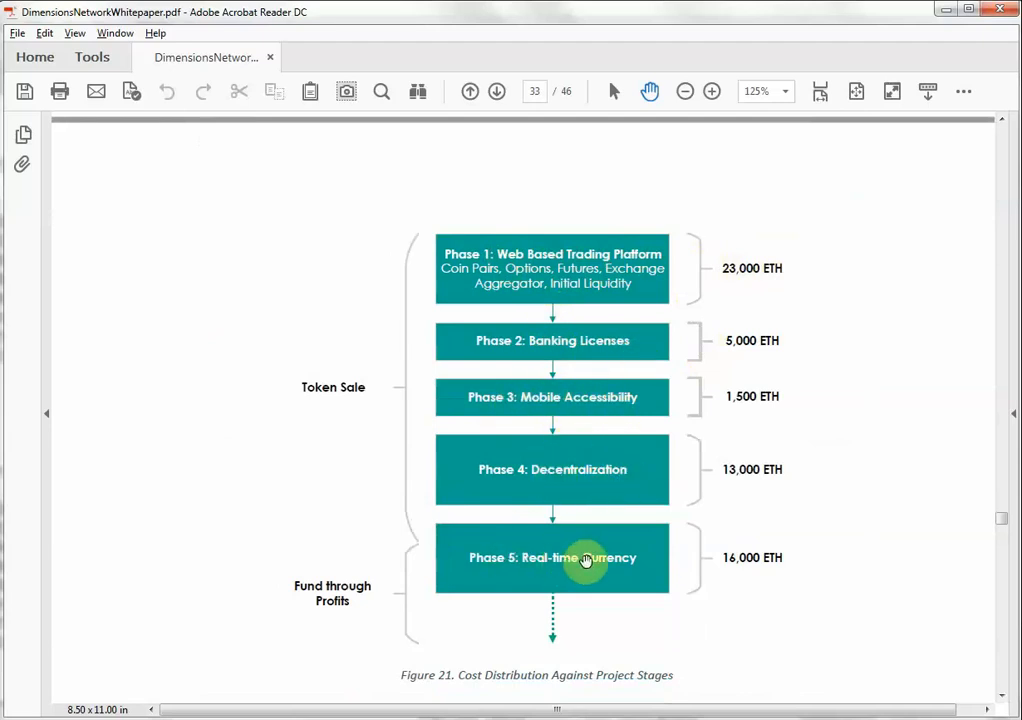
mouse_move(675, 493)
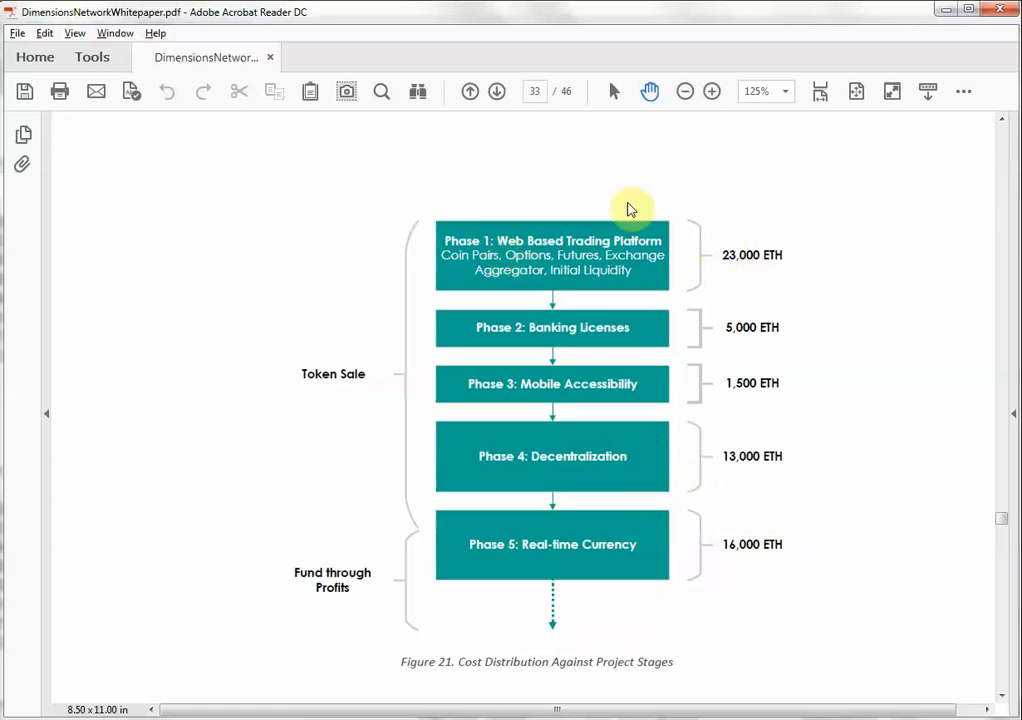
scroll(down, 3)
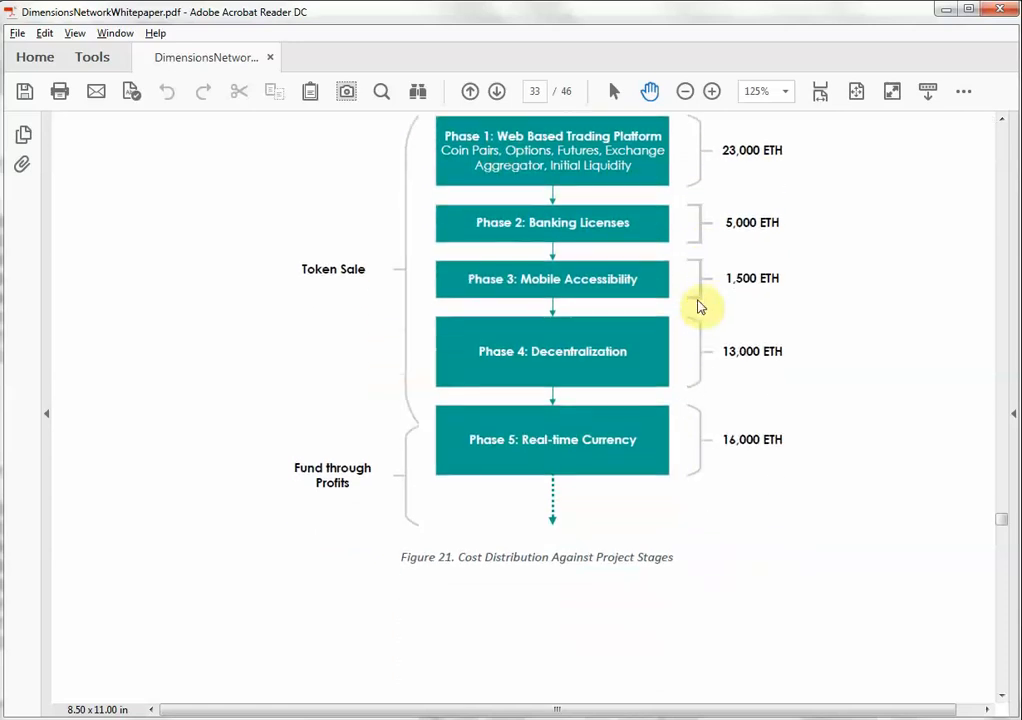
scroll(down, 3)
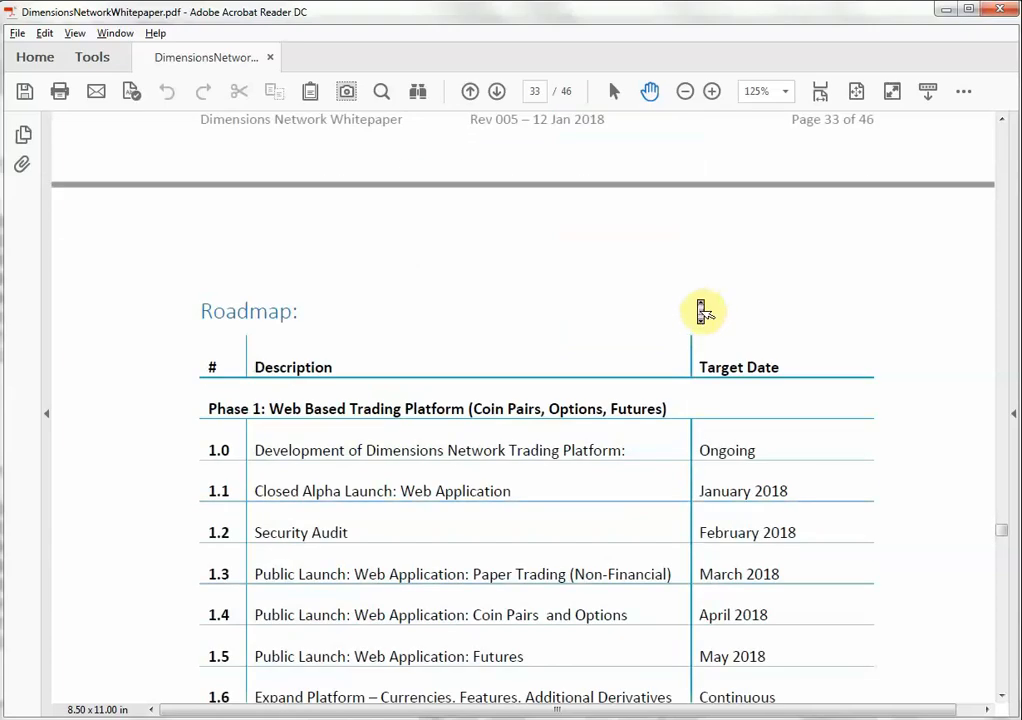
scroll(down, 3)
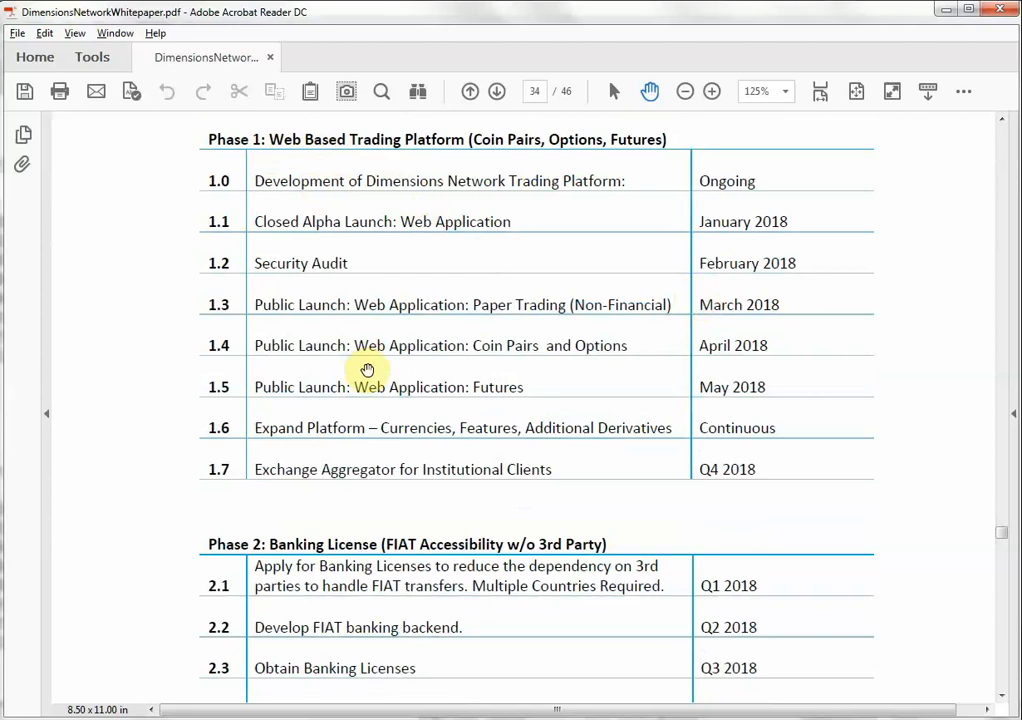
scroll(down, 3)
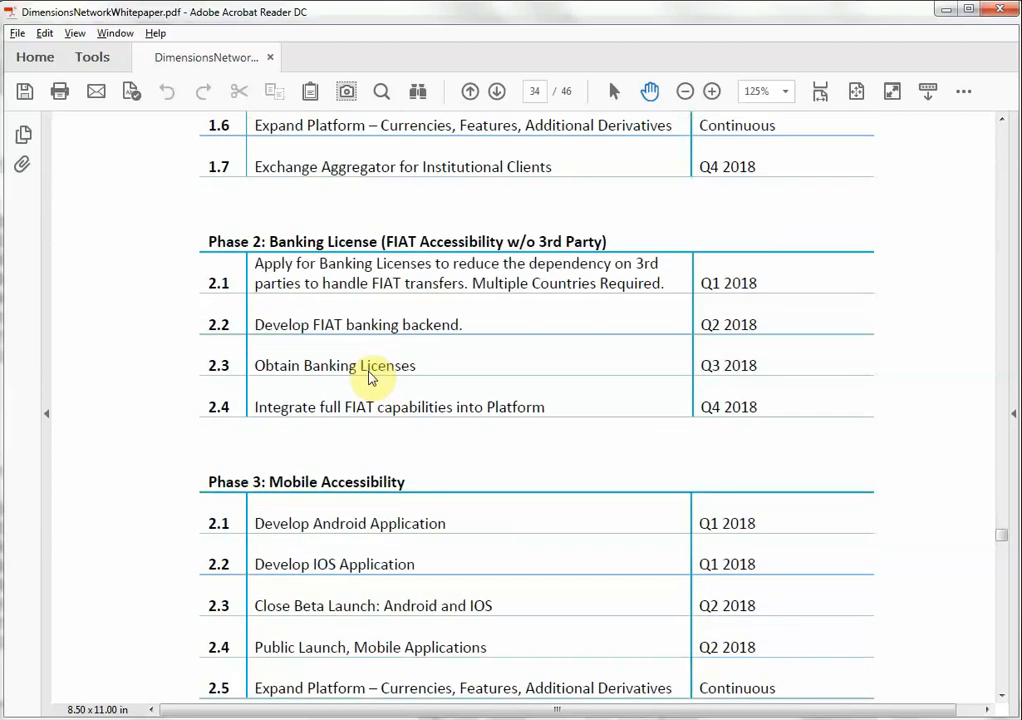
scroll(down, 3)
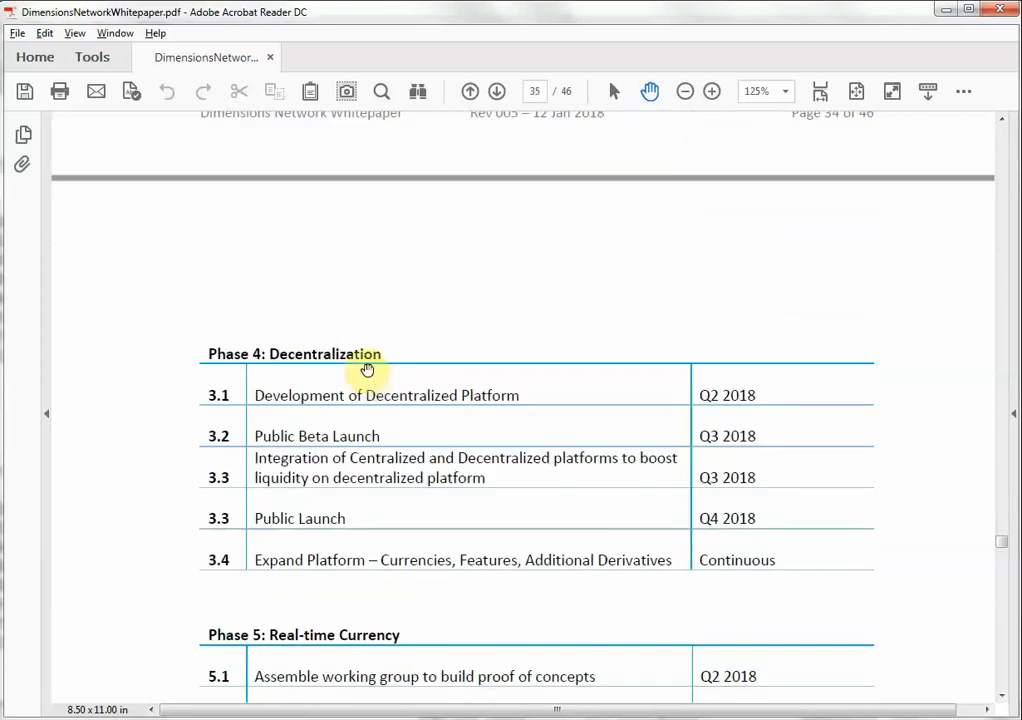
scroll(down, 3)
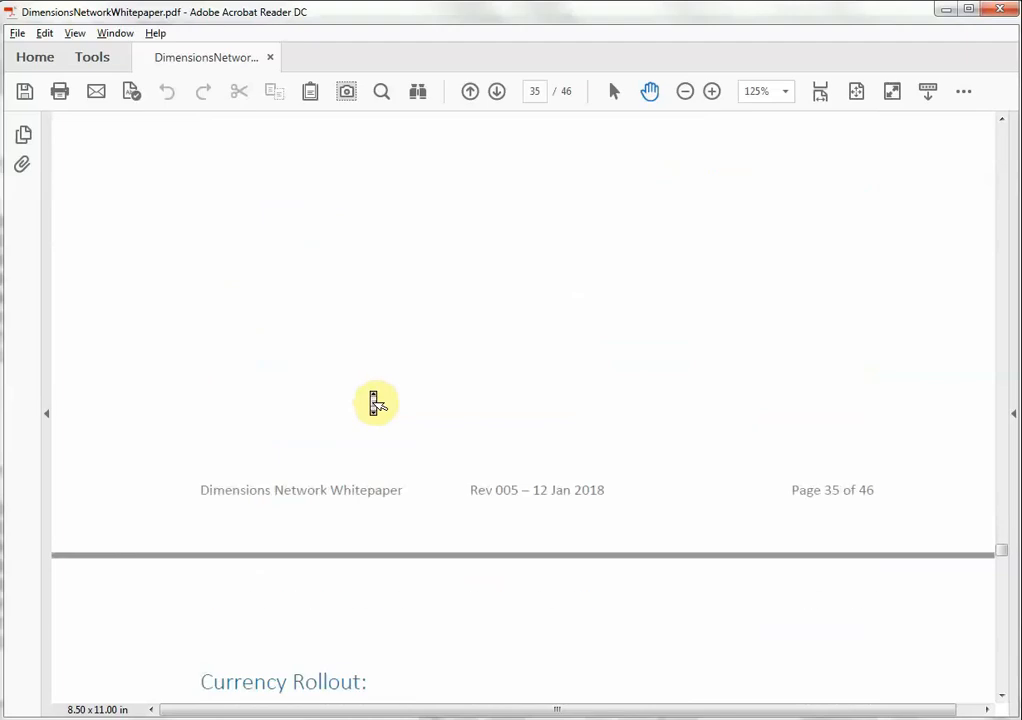
scroll(down, 3)
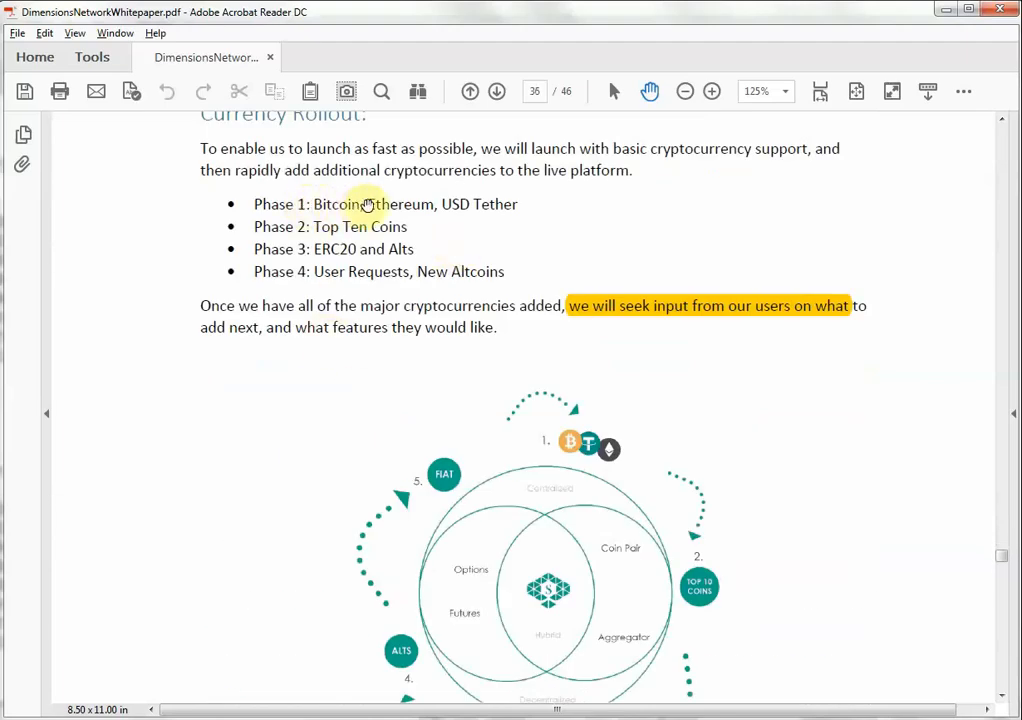
mouse_move(508, 207)
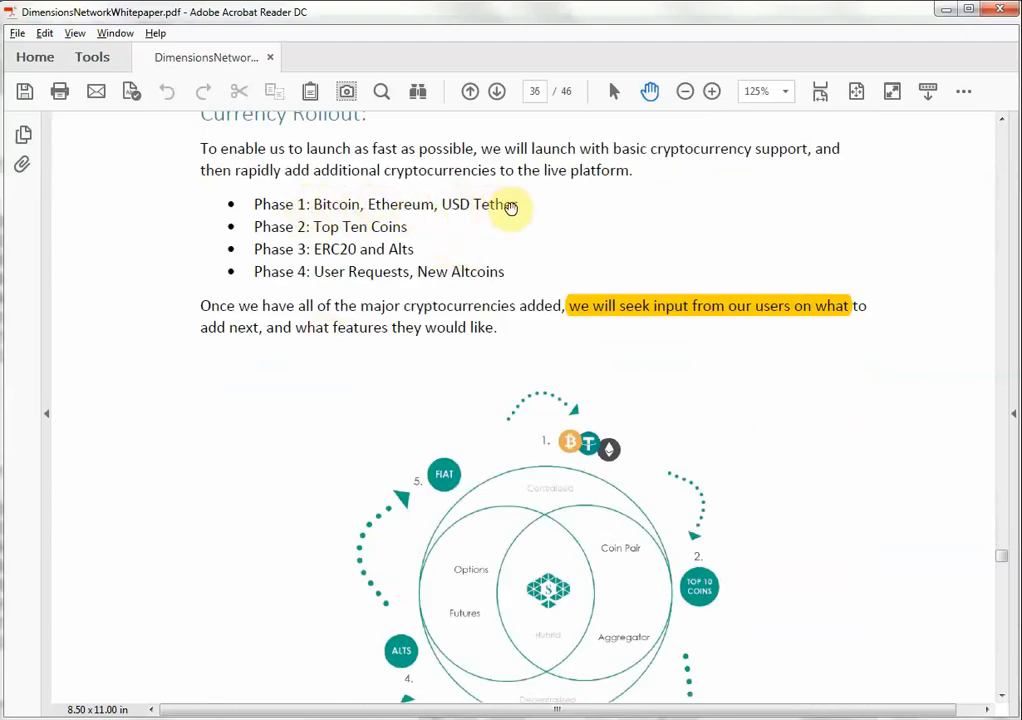
mouse_move(347, 231)
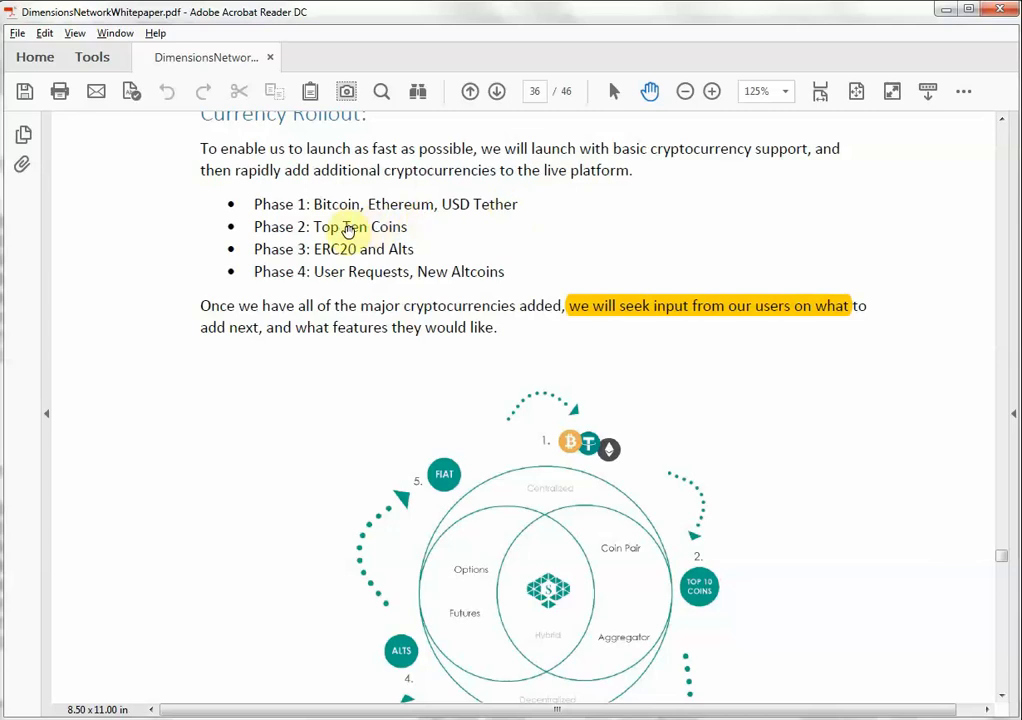
mouse_move(335, 222)
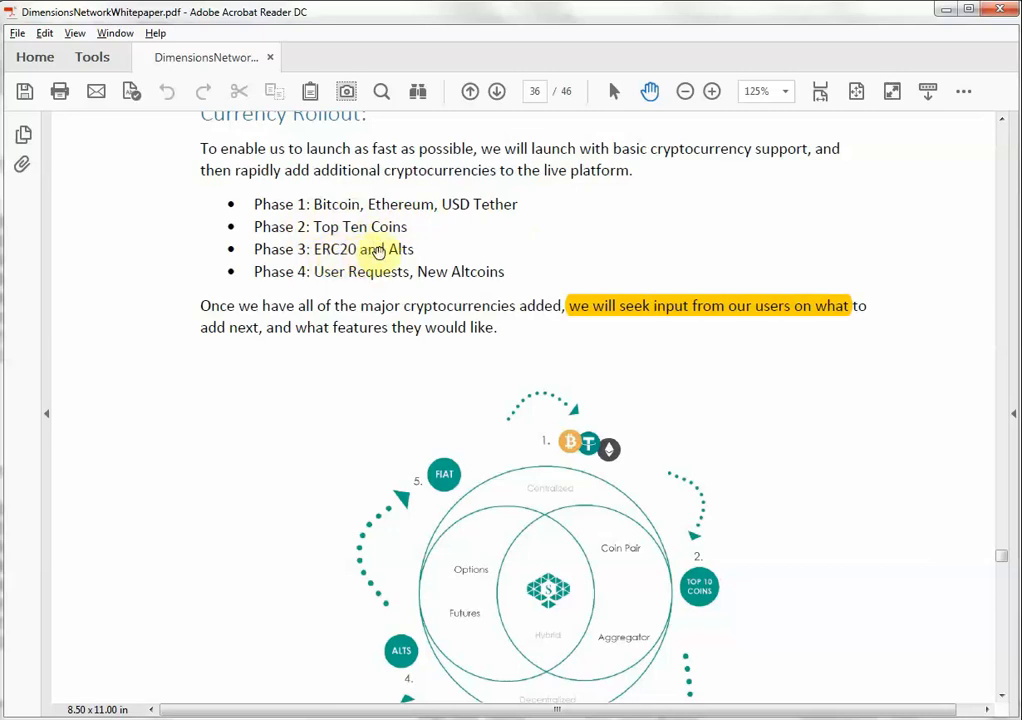
mouse_move(425, 252)
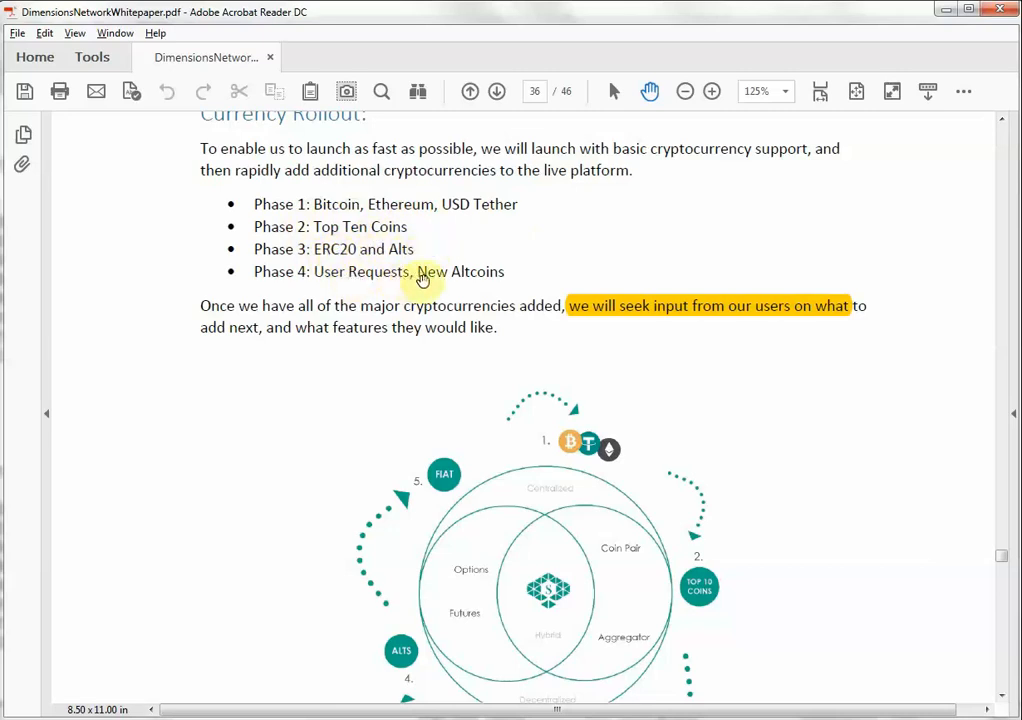
mouse_move(502, 272)
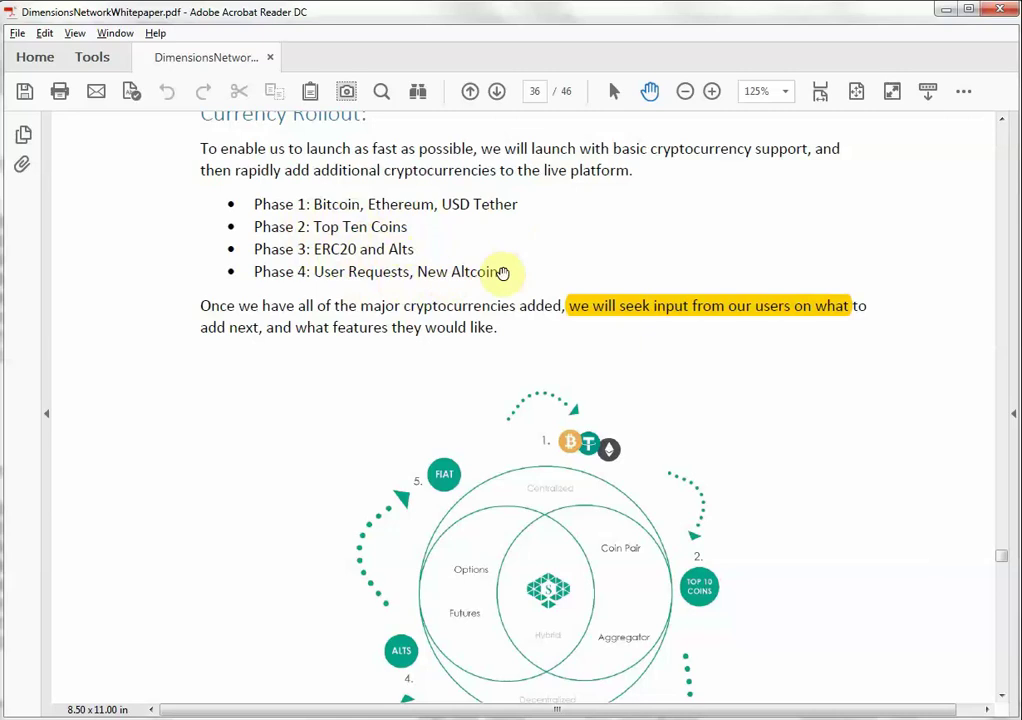
scroll(down, 3)
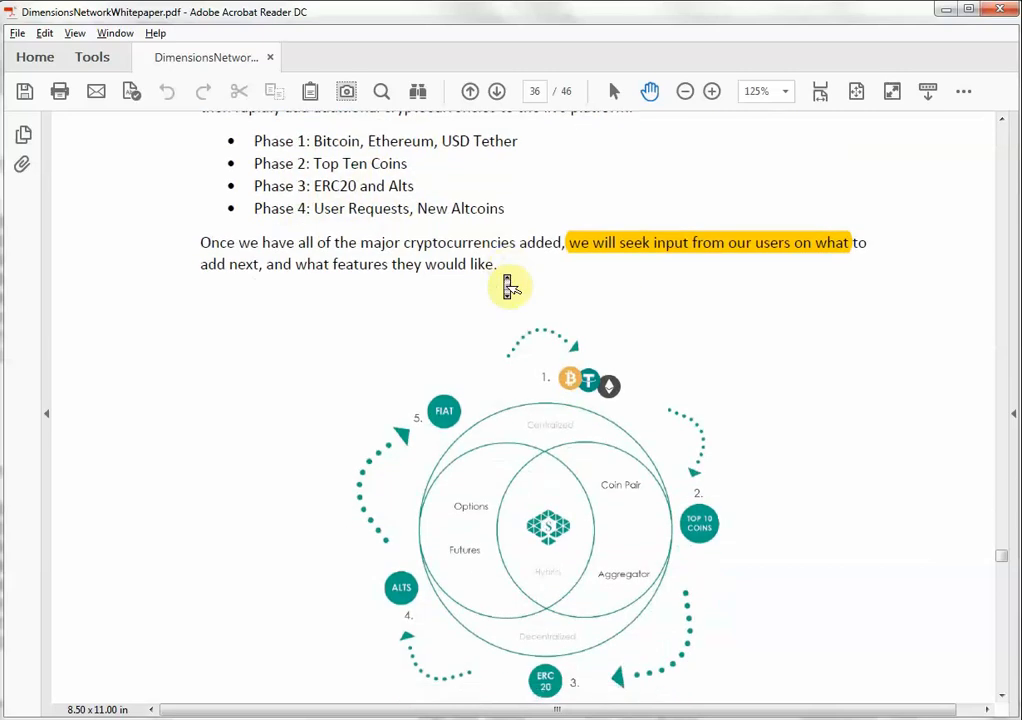
scroll(down, 3)
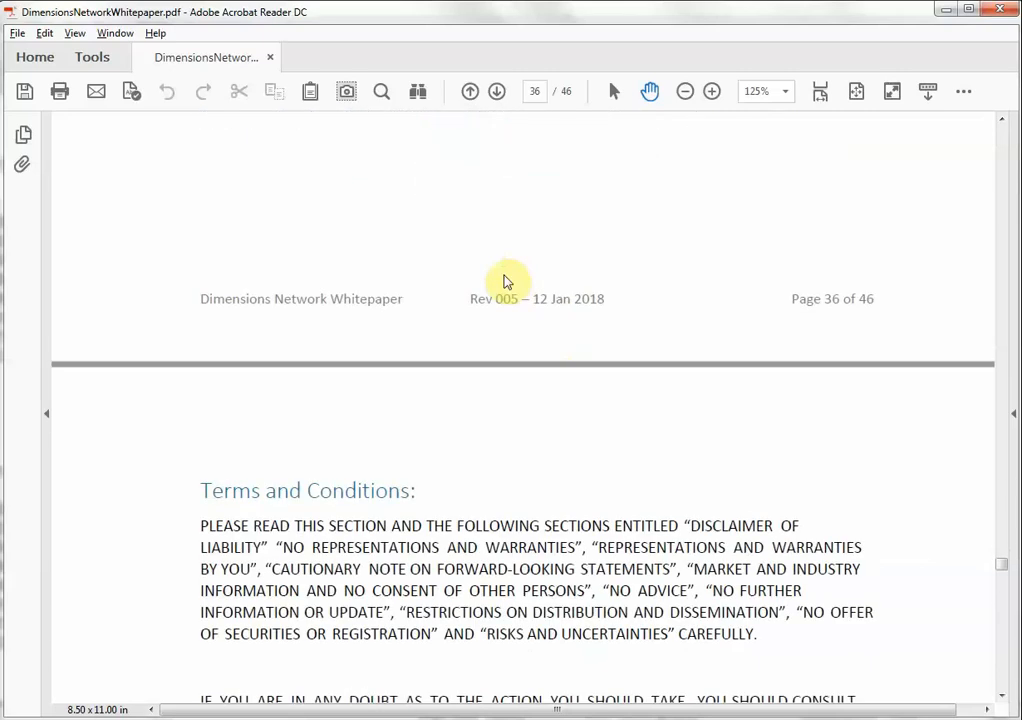
scroll(down, 3)
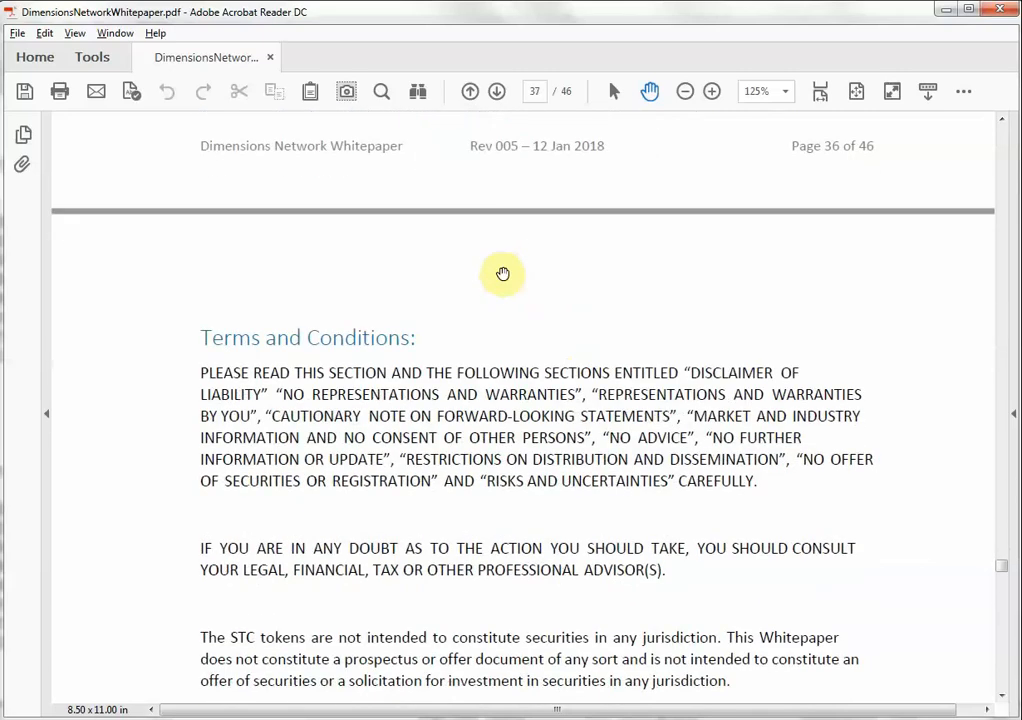
scroll(down, 3)
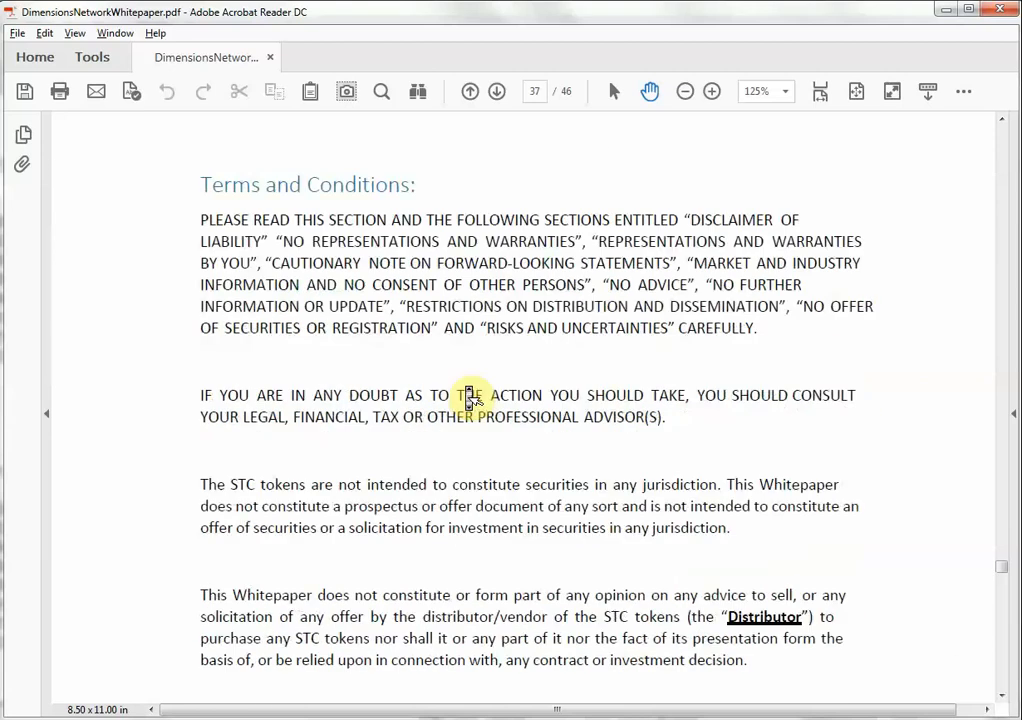
scroll(up, 3)
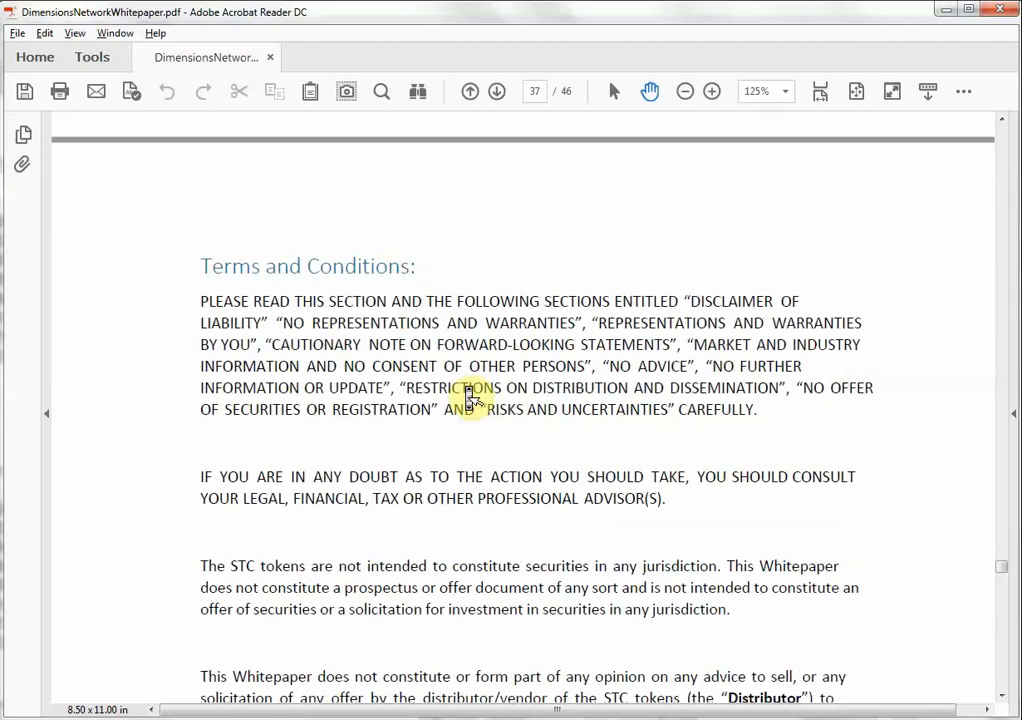
mouse_move(211, 266)
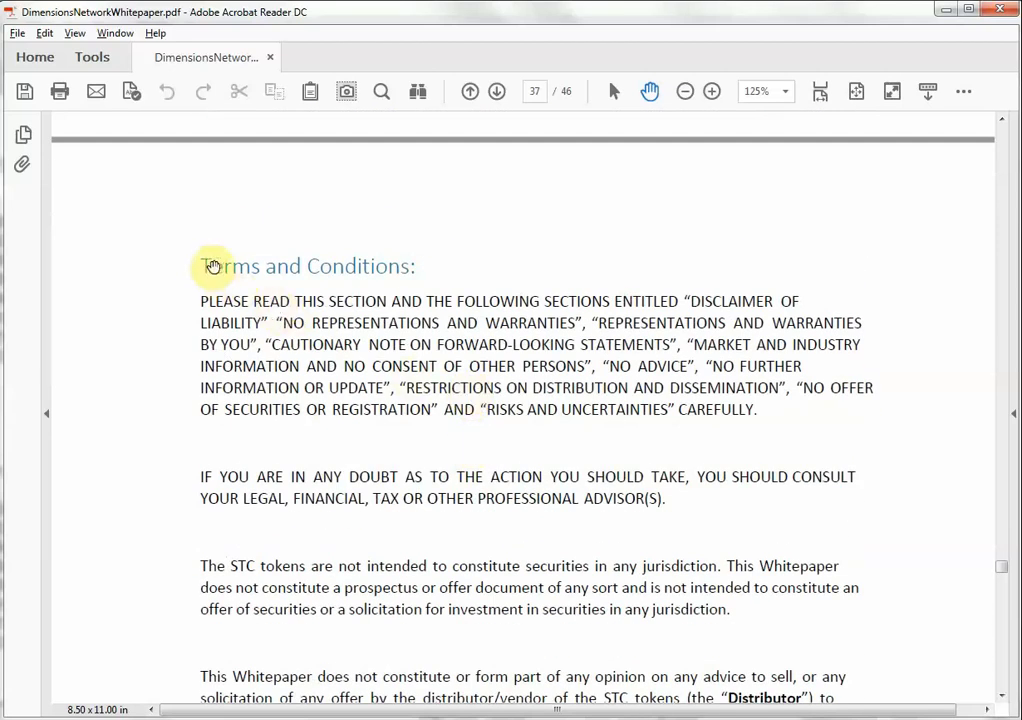
mouse_move(466, 365)
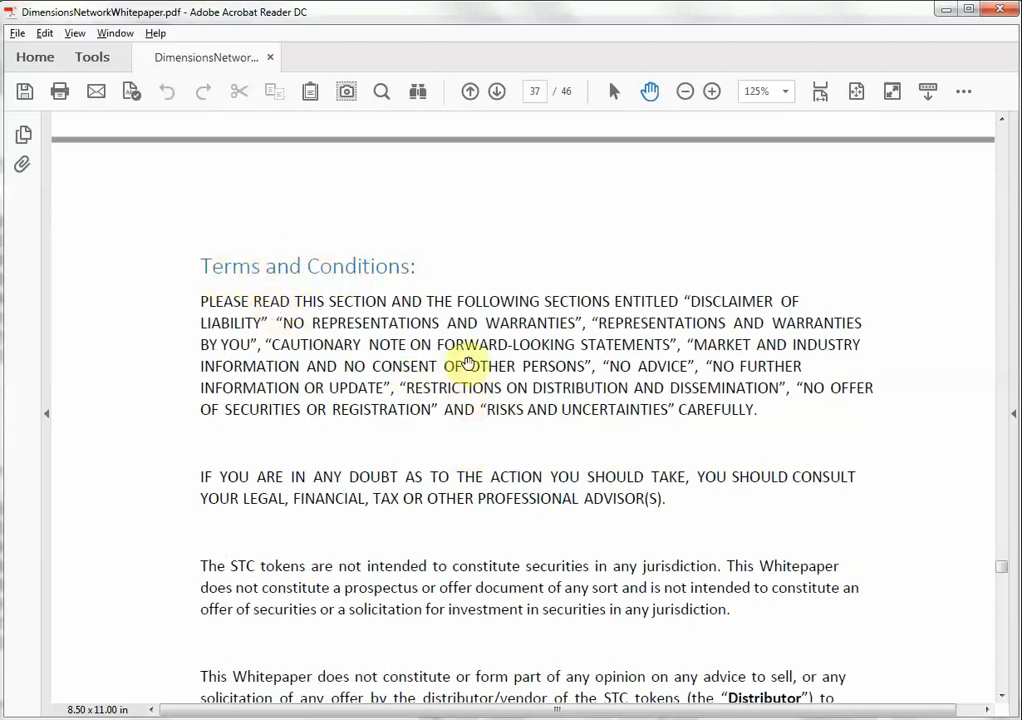
mouse_move(182, 359)
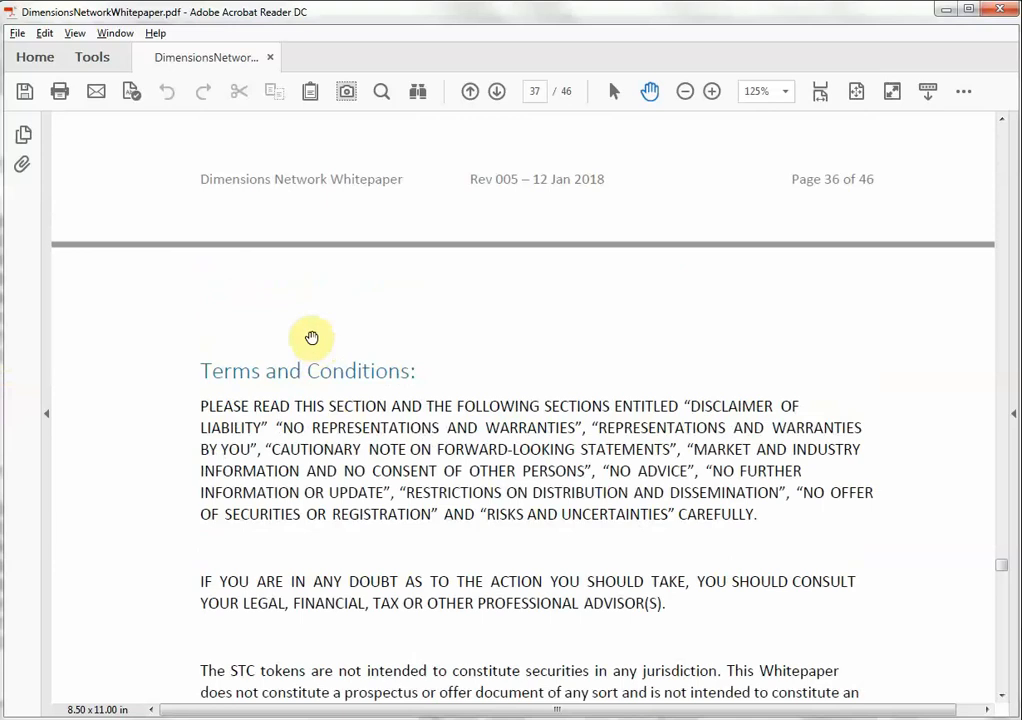
mouse_move(315, 345)
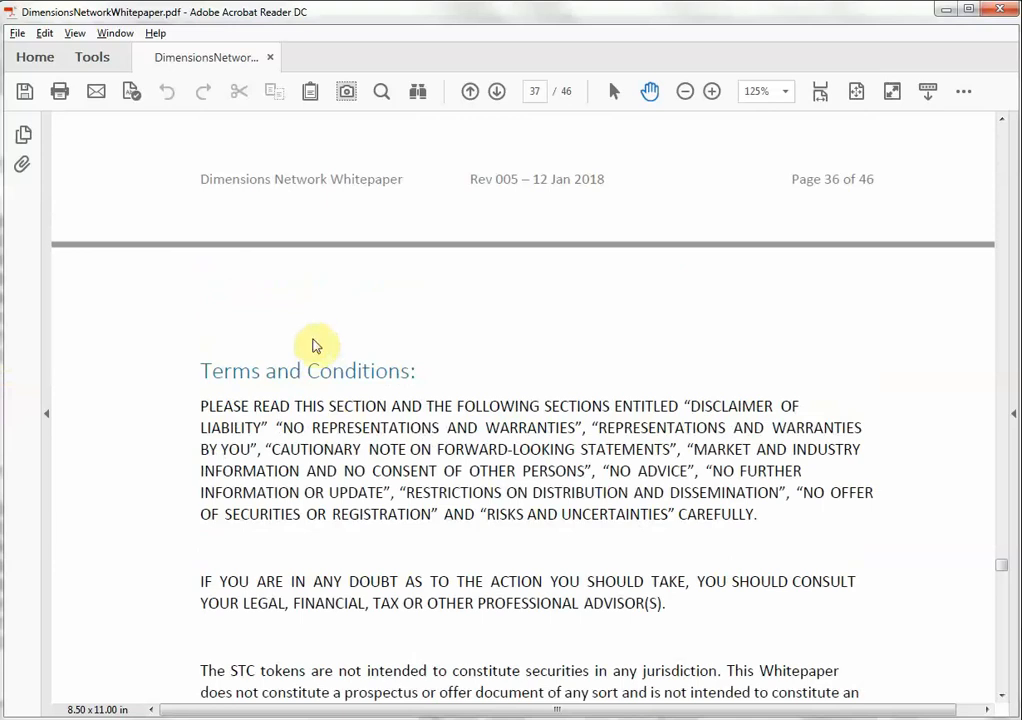